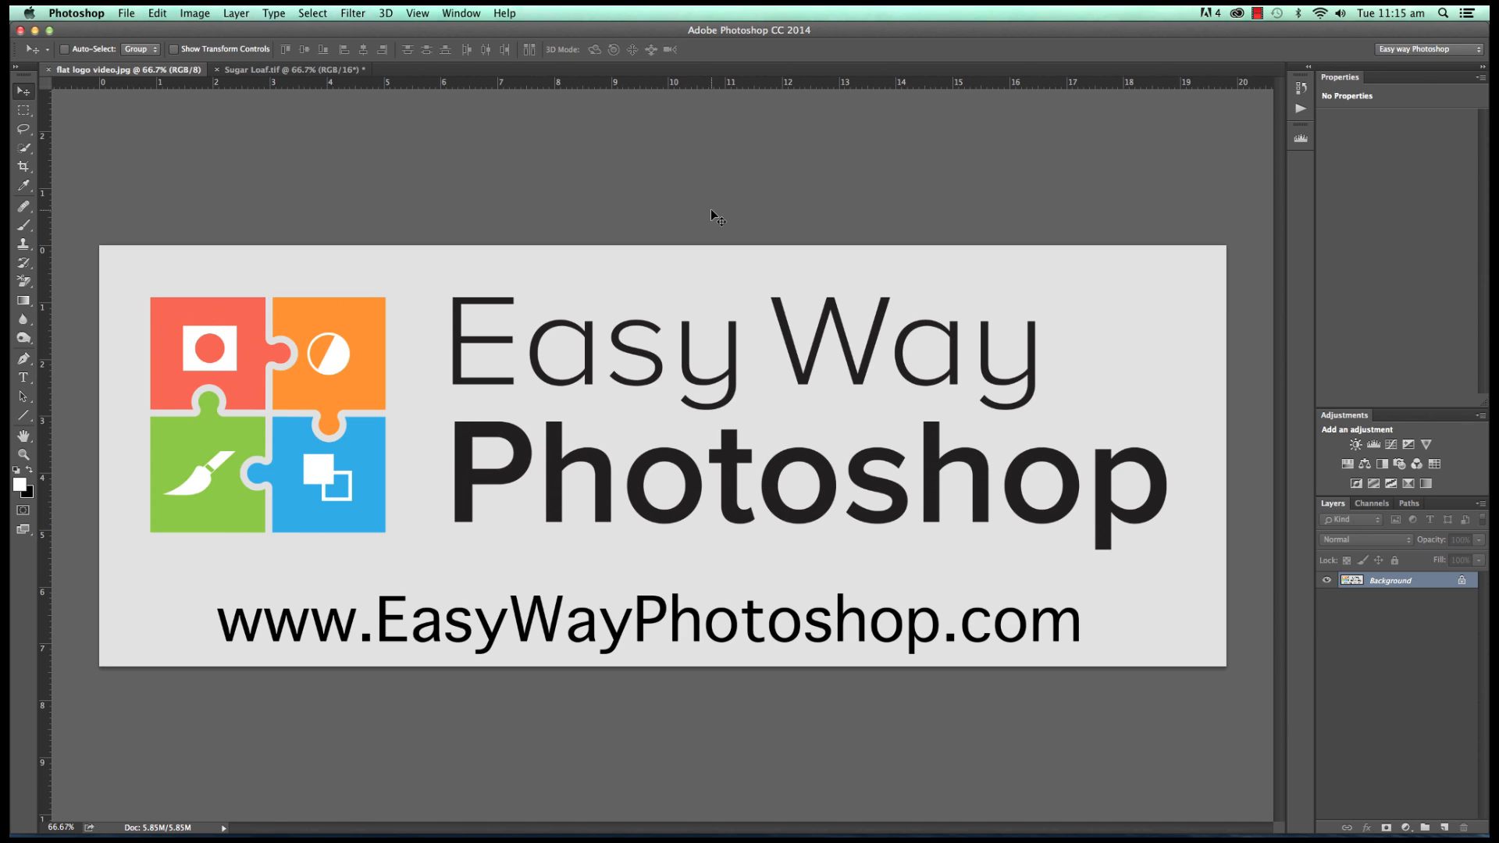
mouse_move(256, 172)
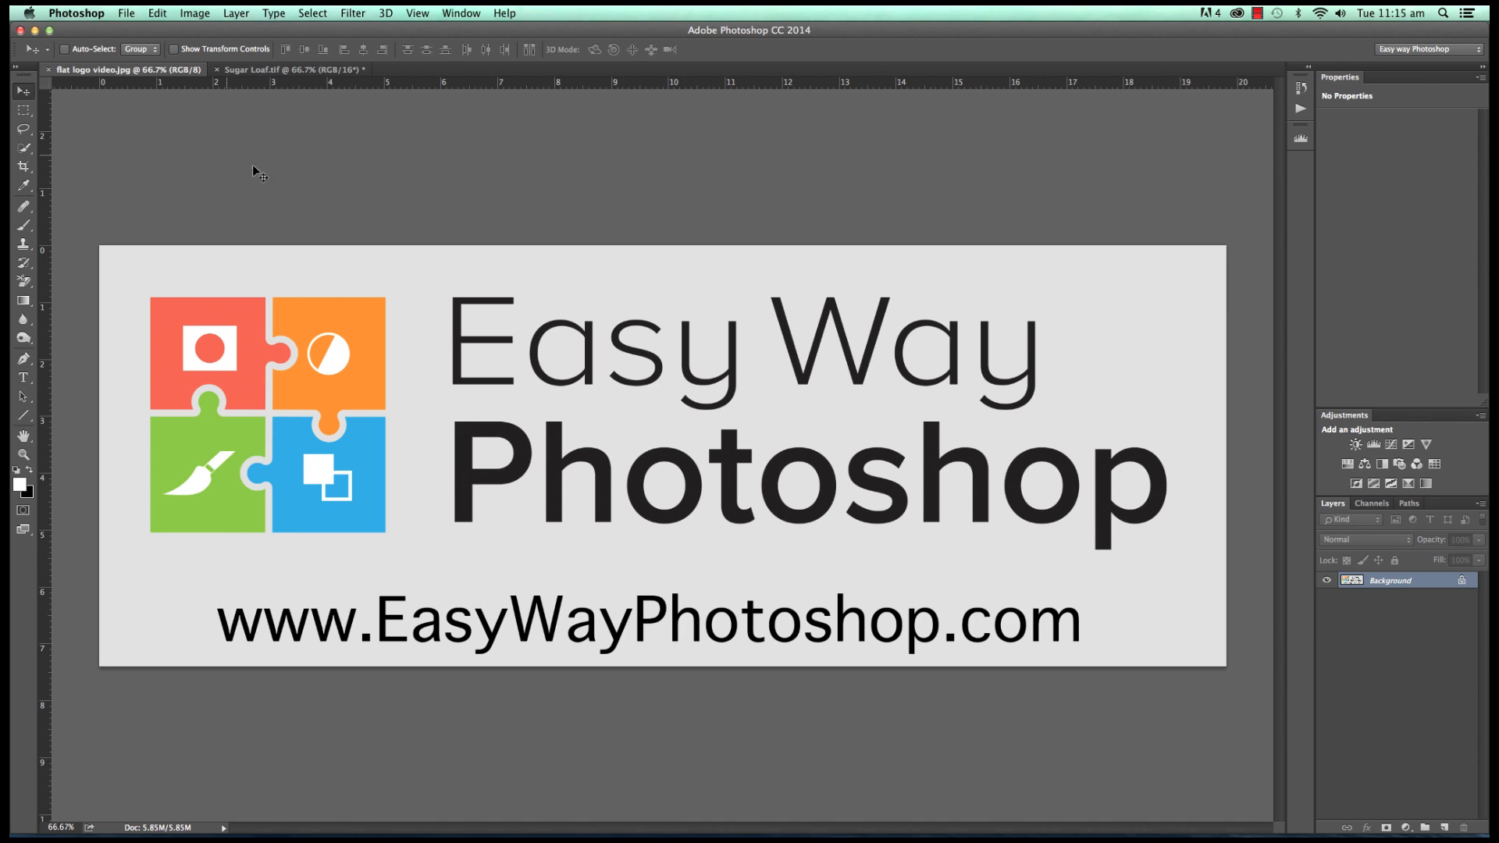
- Make the Sugar Loaf.tif photo the active document instead of the logo image
left_click(286, 69)
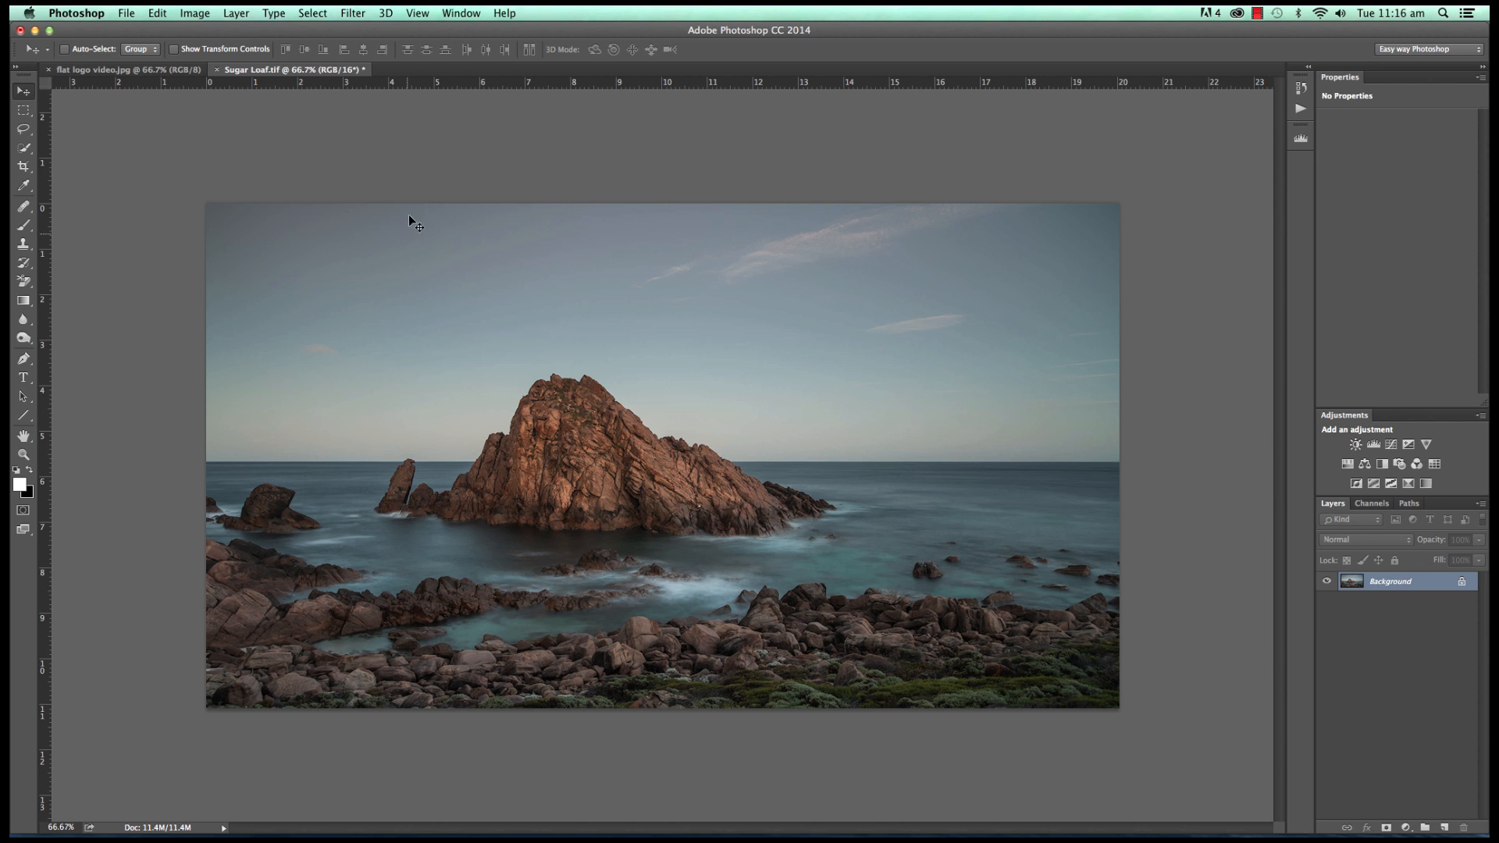
mouse_move(371, 385)
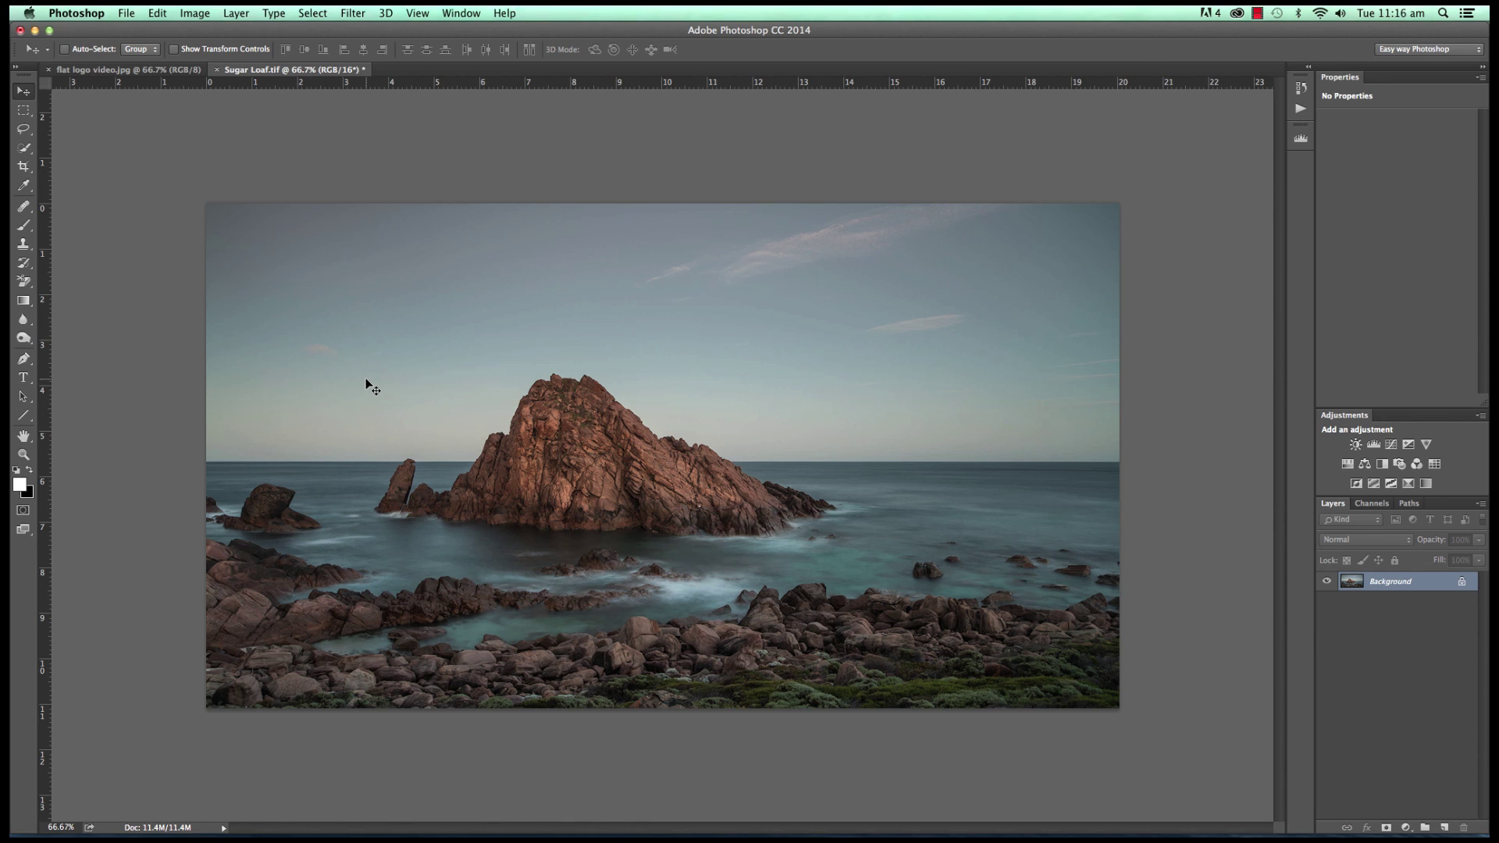
mouse_move(361, 501)
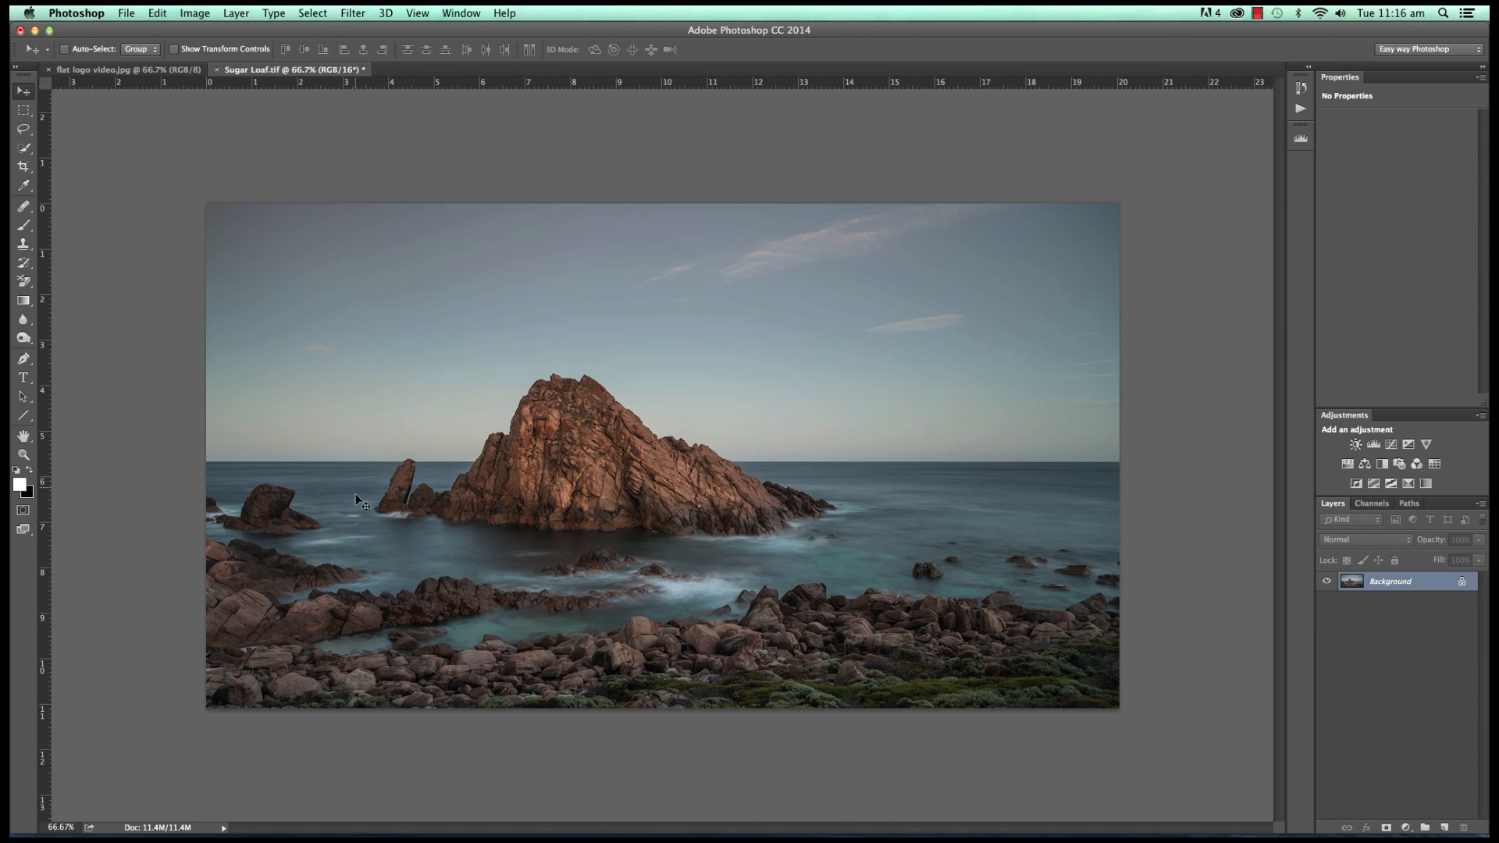
mouse_move(646, 448)
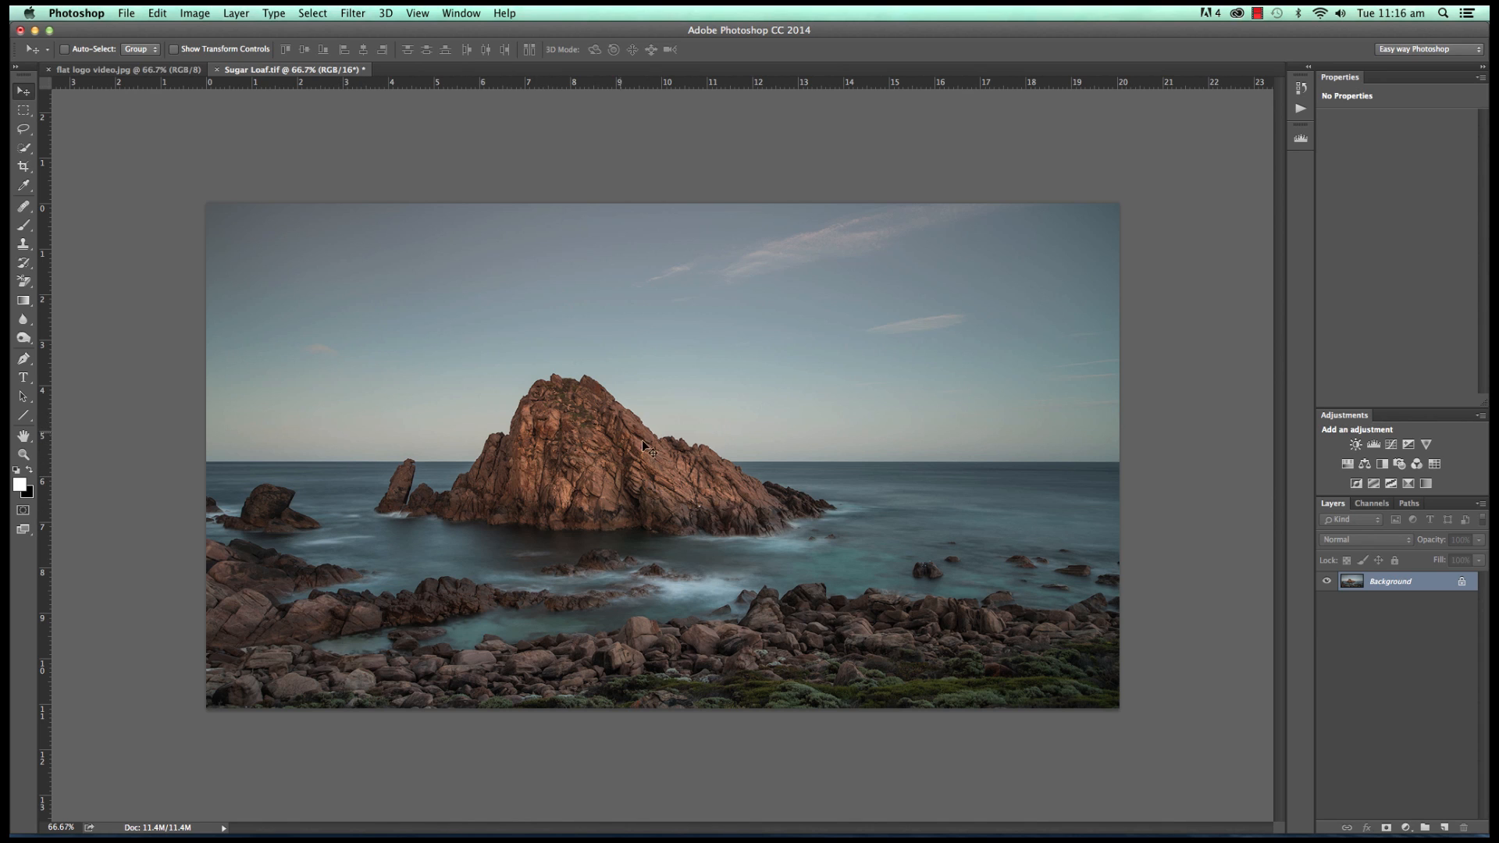
mouse_move(617, 476)
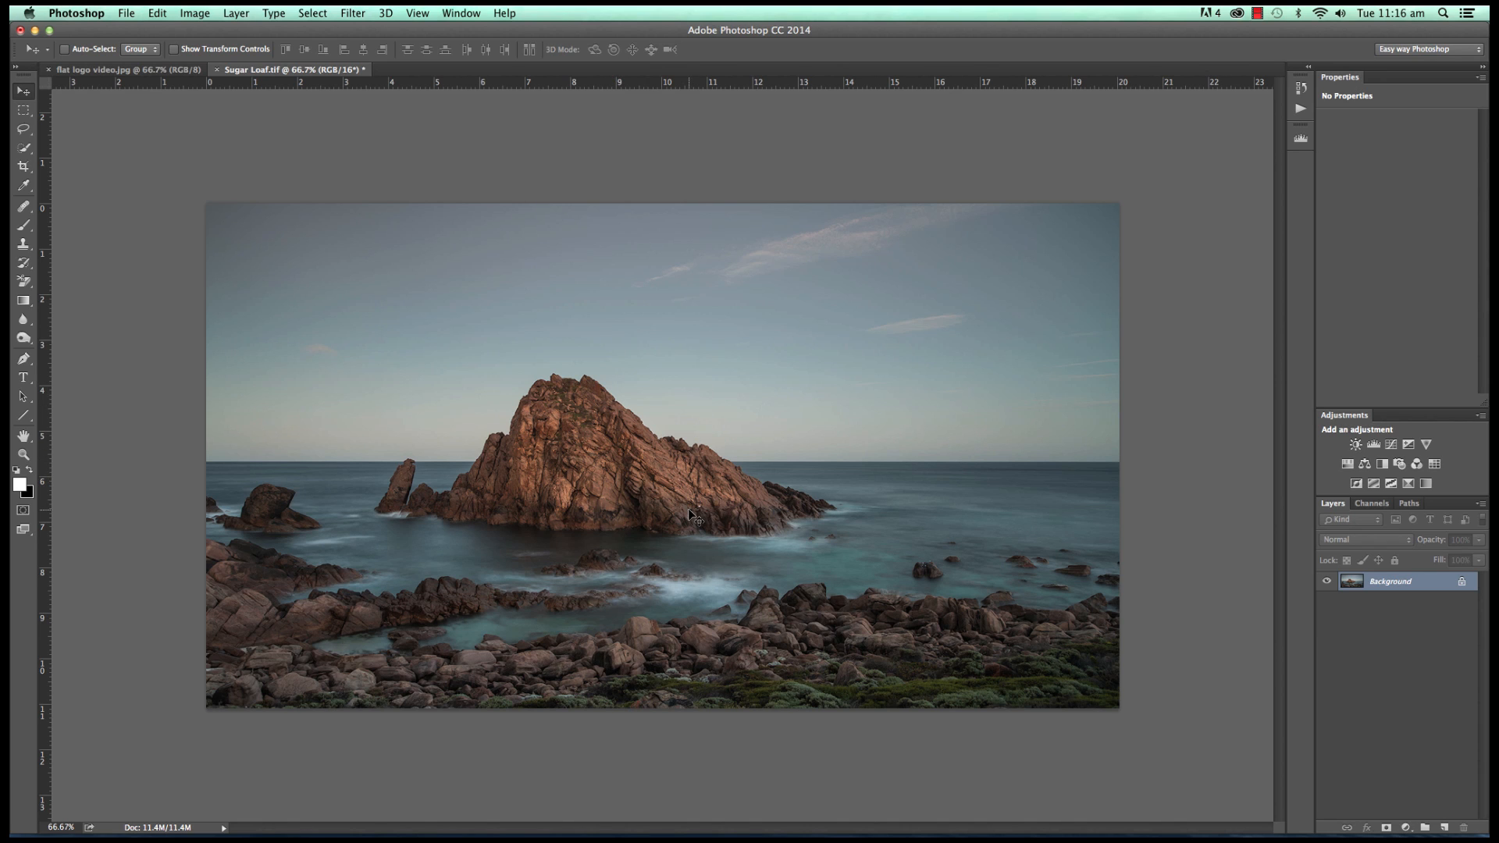
mouse_move(401, 371)
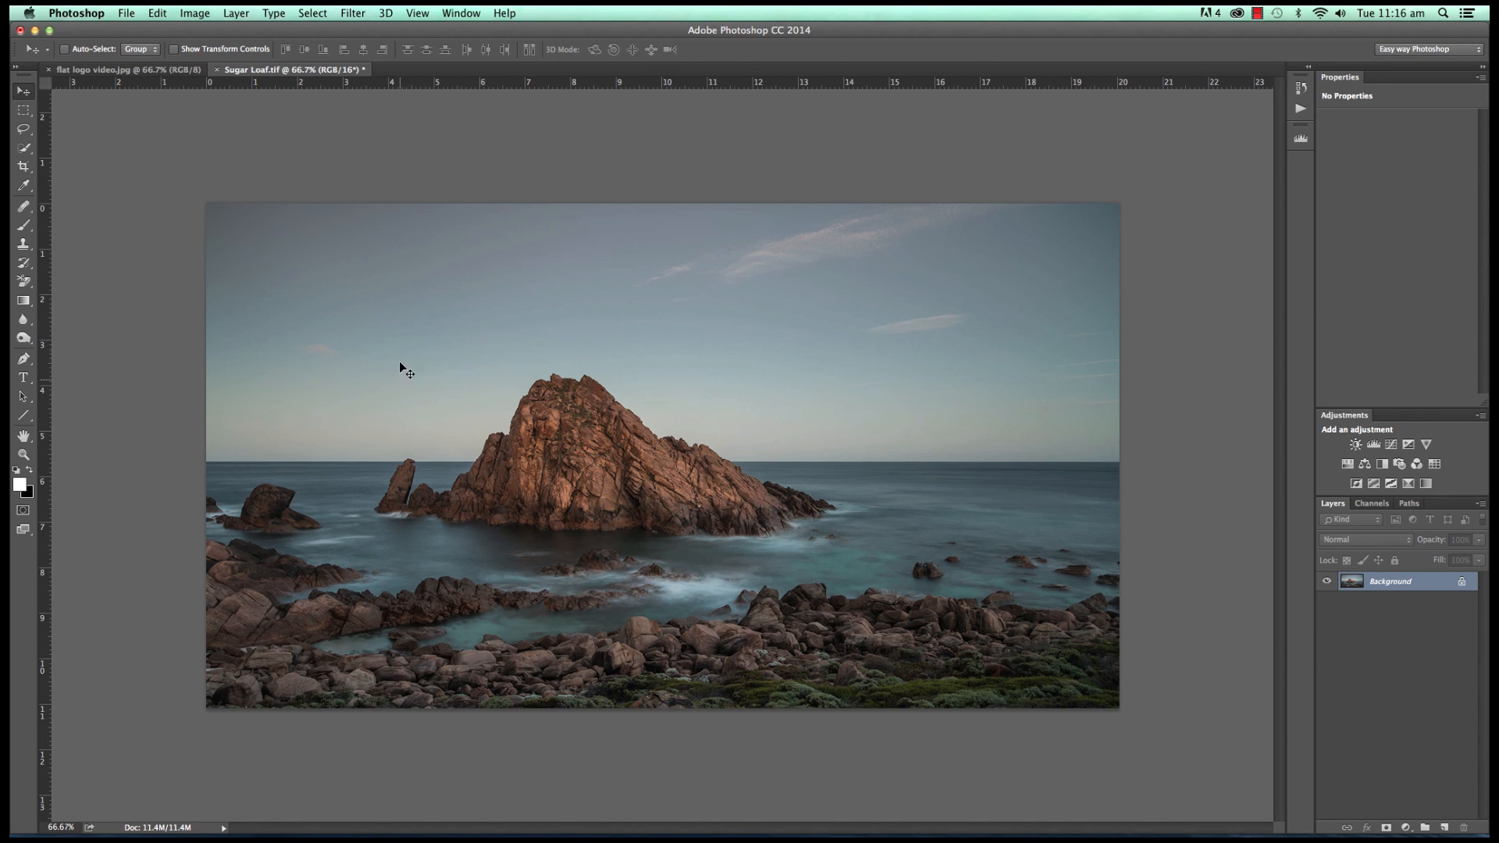
mouse_move(401, 524)
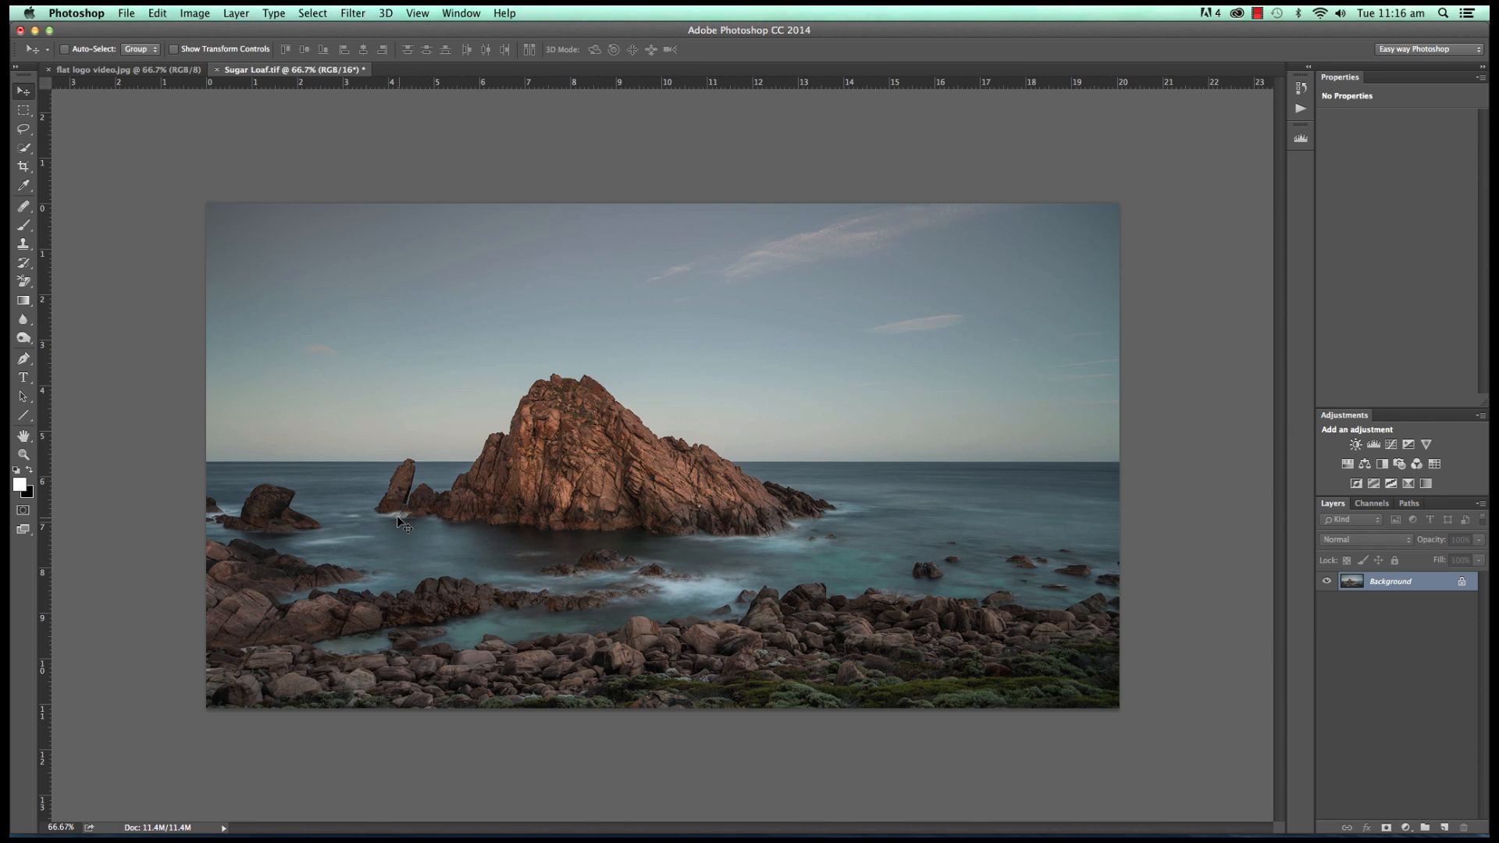
mouse_move(701, 504)
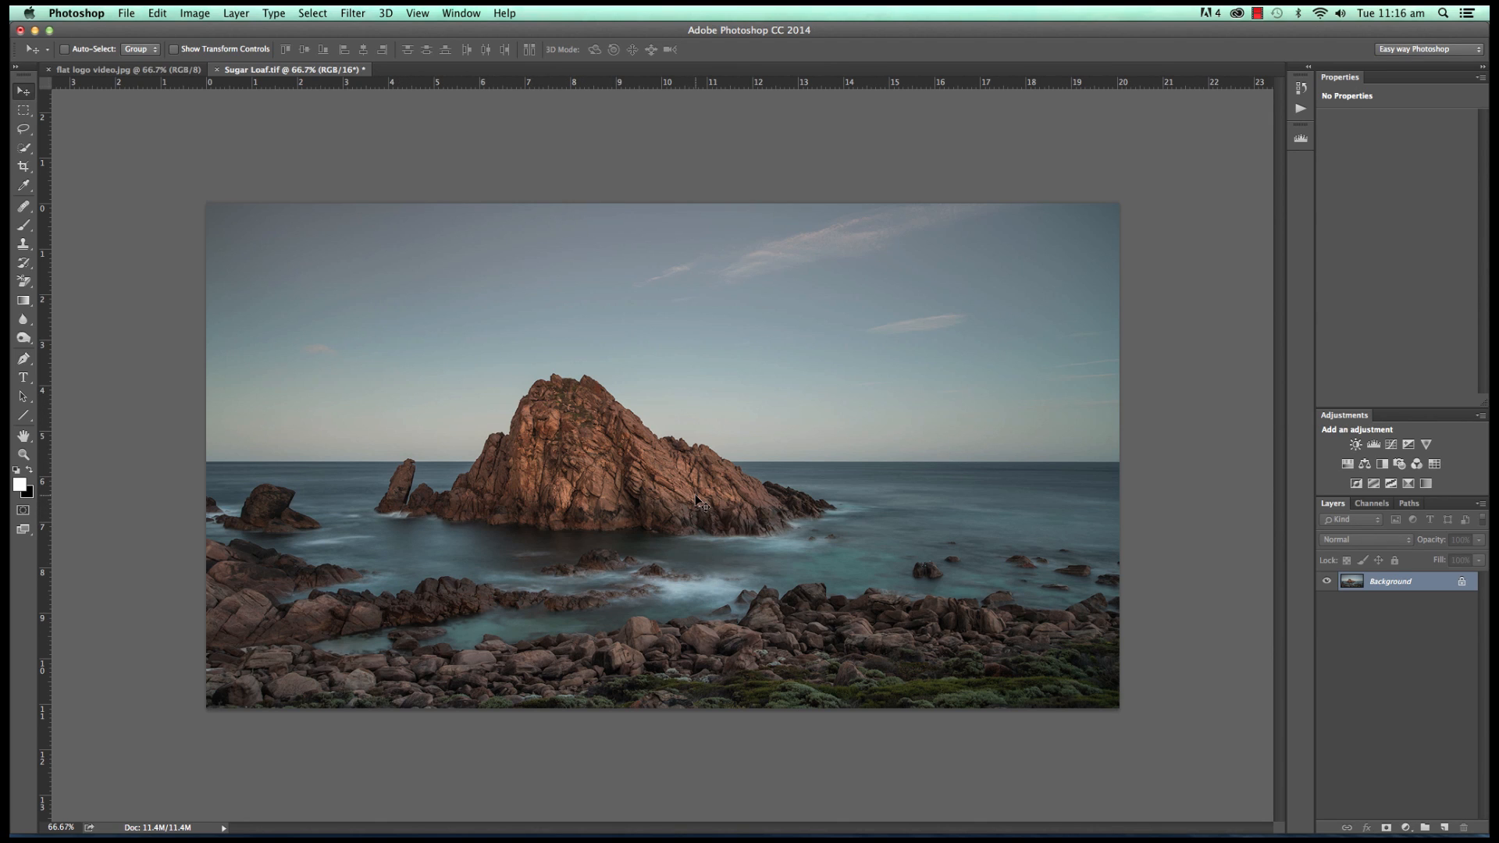
mouse_move(258, 425)
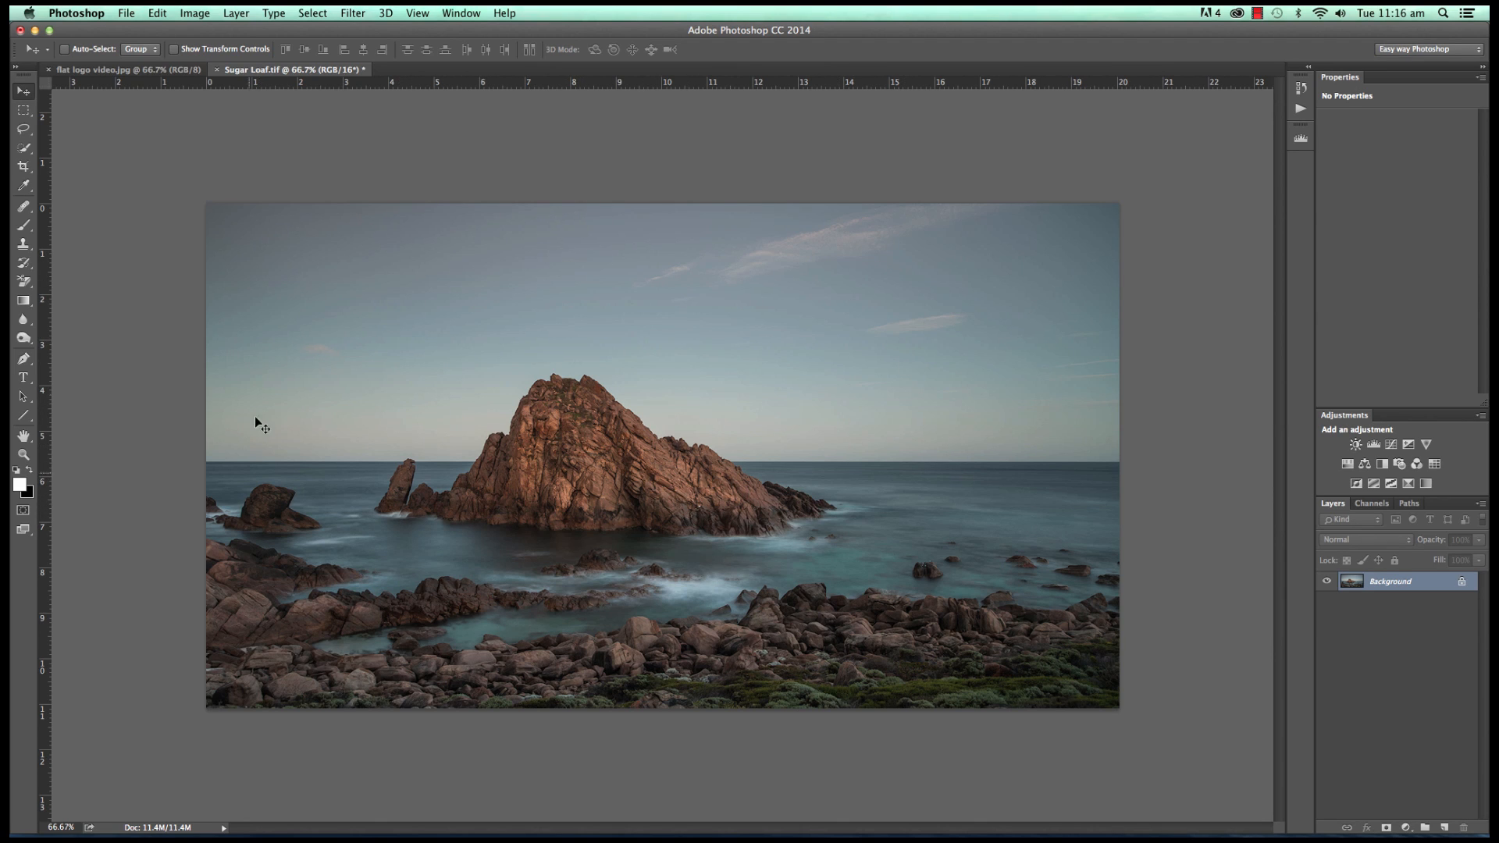
mouse_move(764, 495)
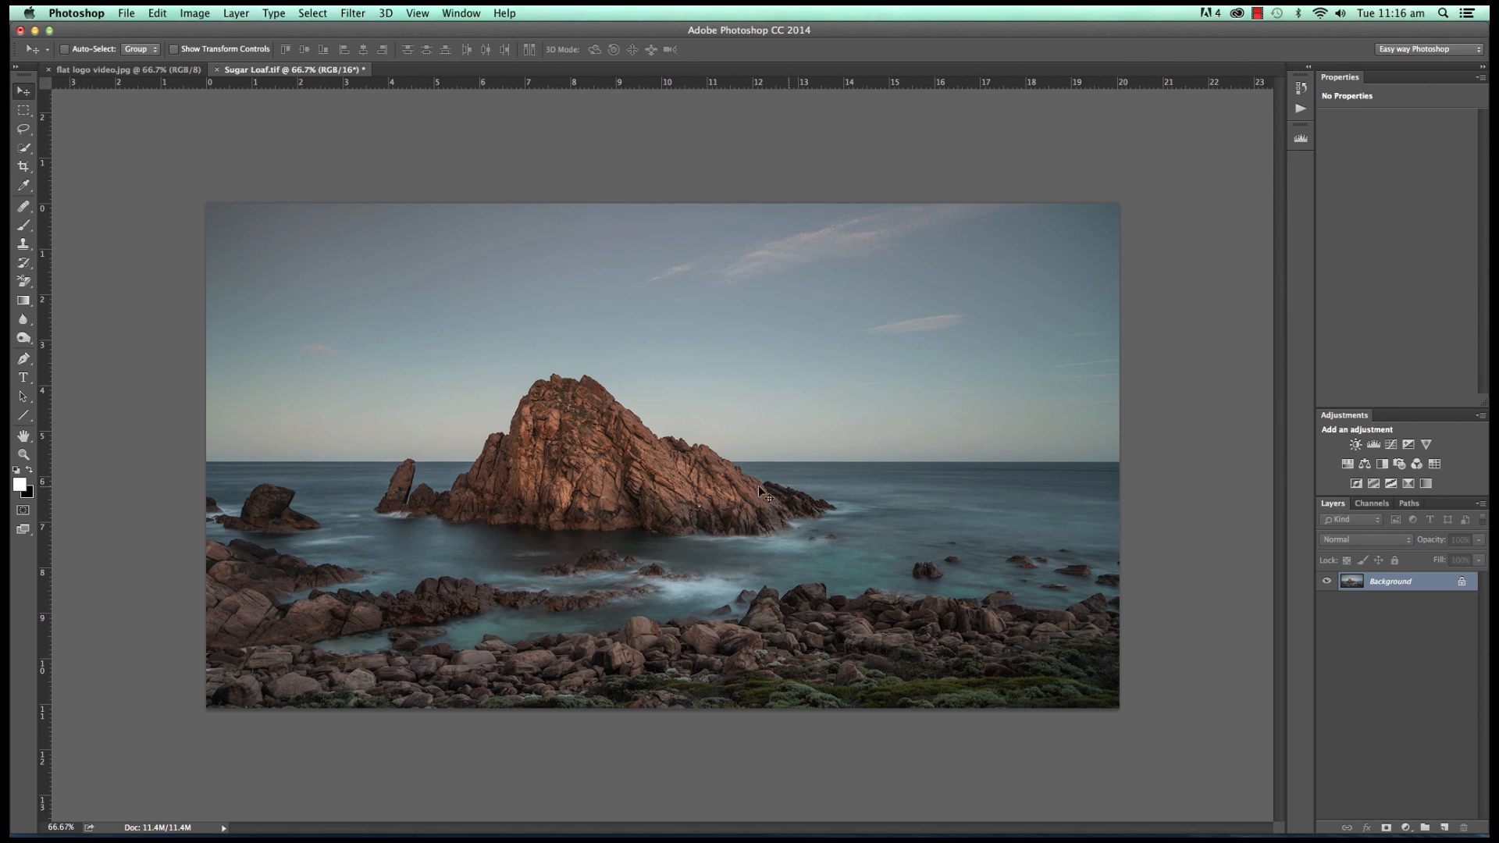
mouse_move(810, 511)
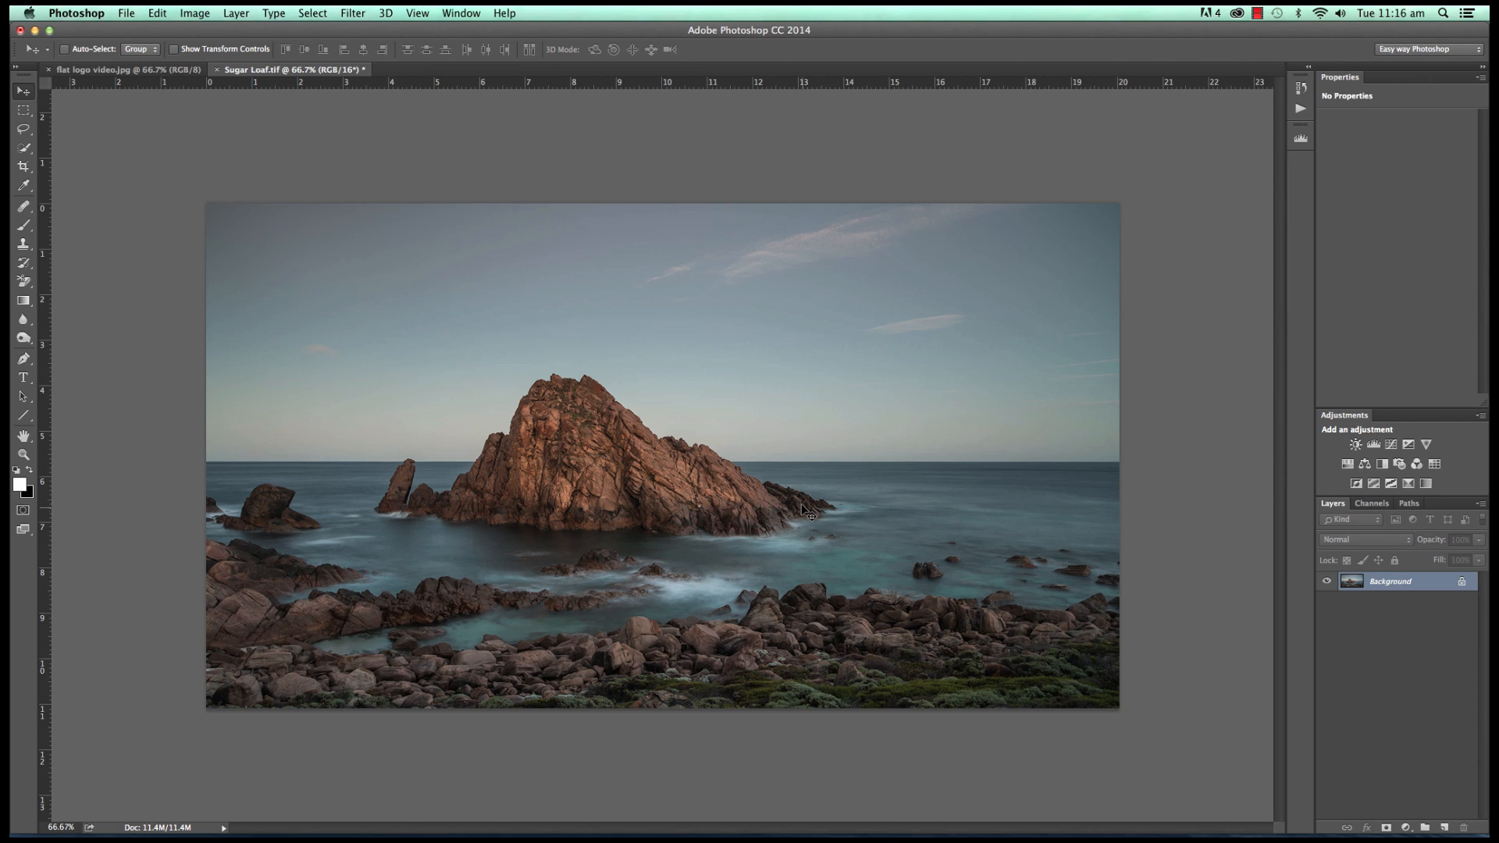
mouse_move(1110, 533)
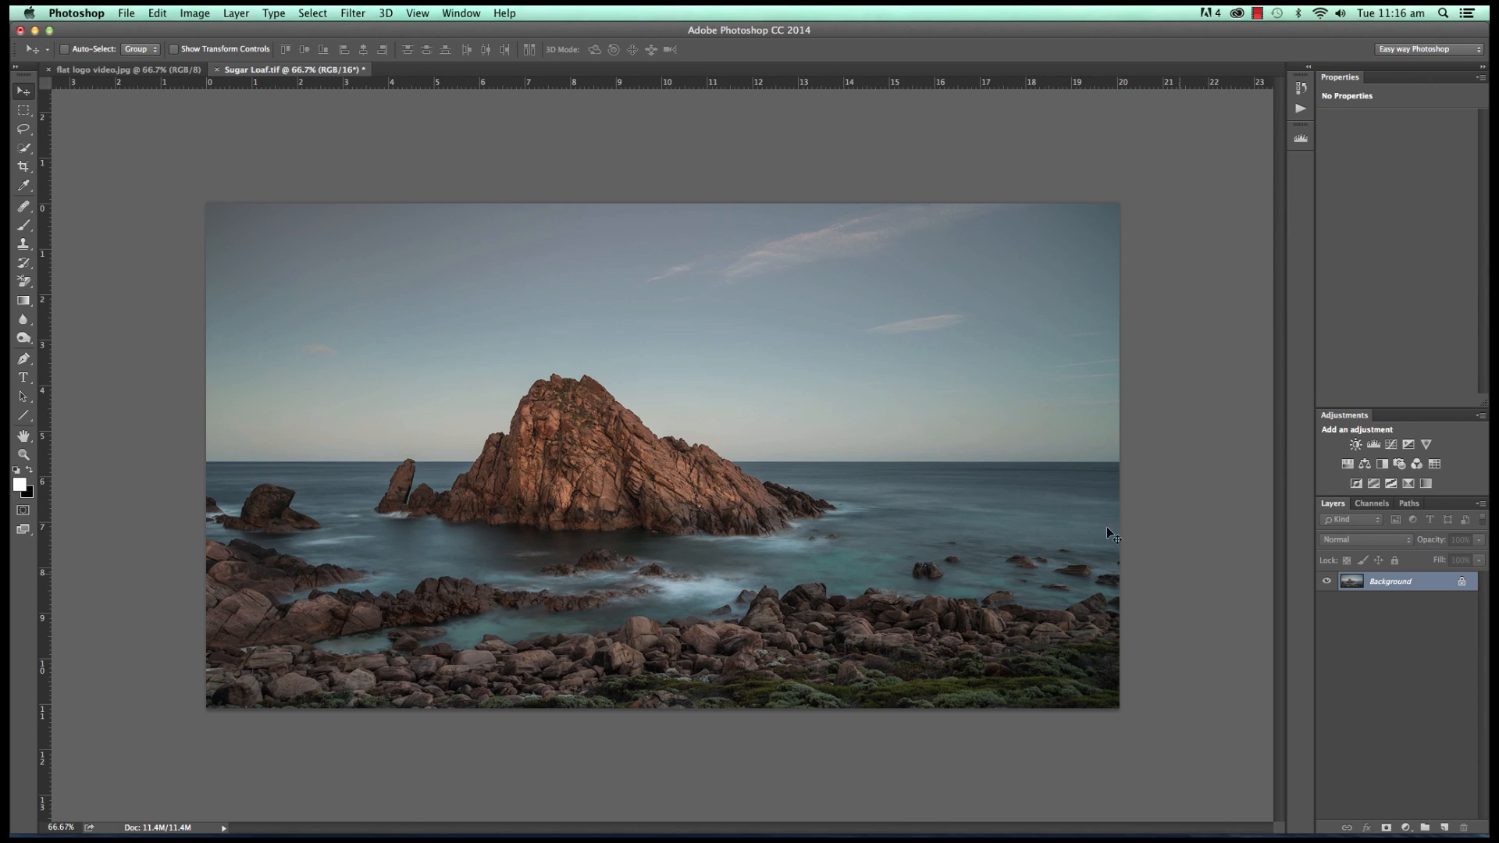
mouse_move(1341, 591)
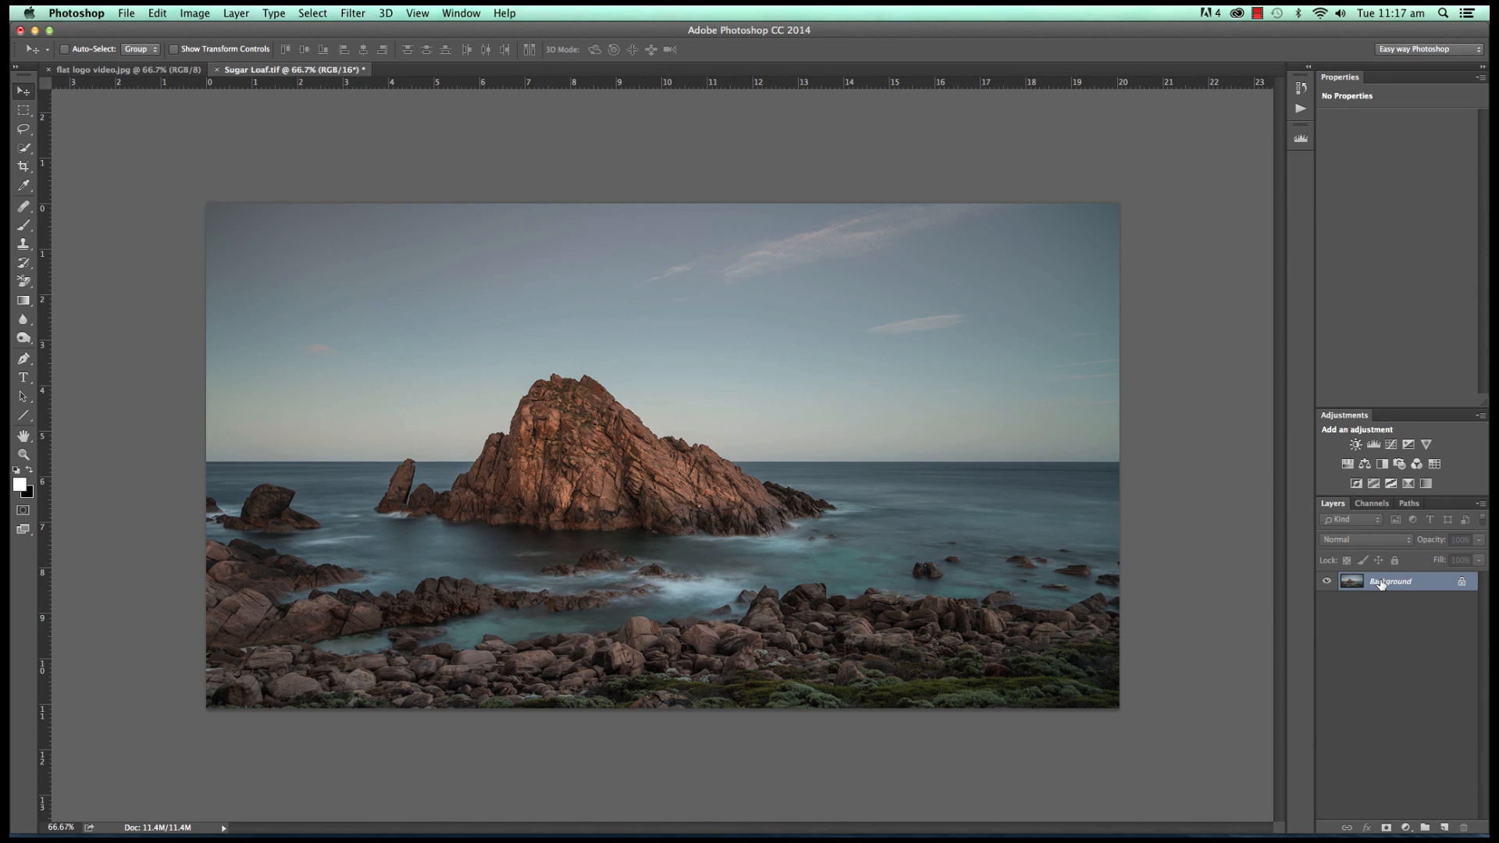
mouse_move(1383, 680)
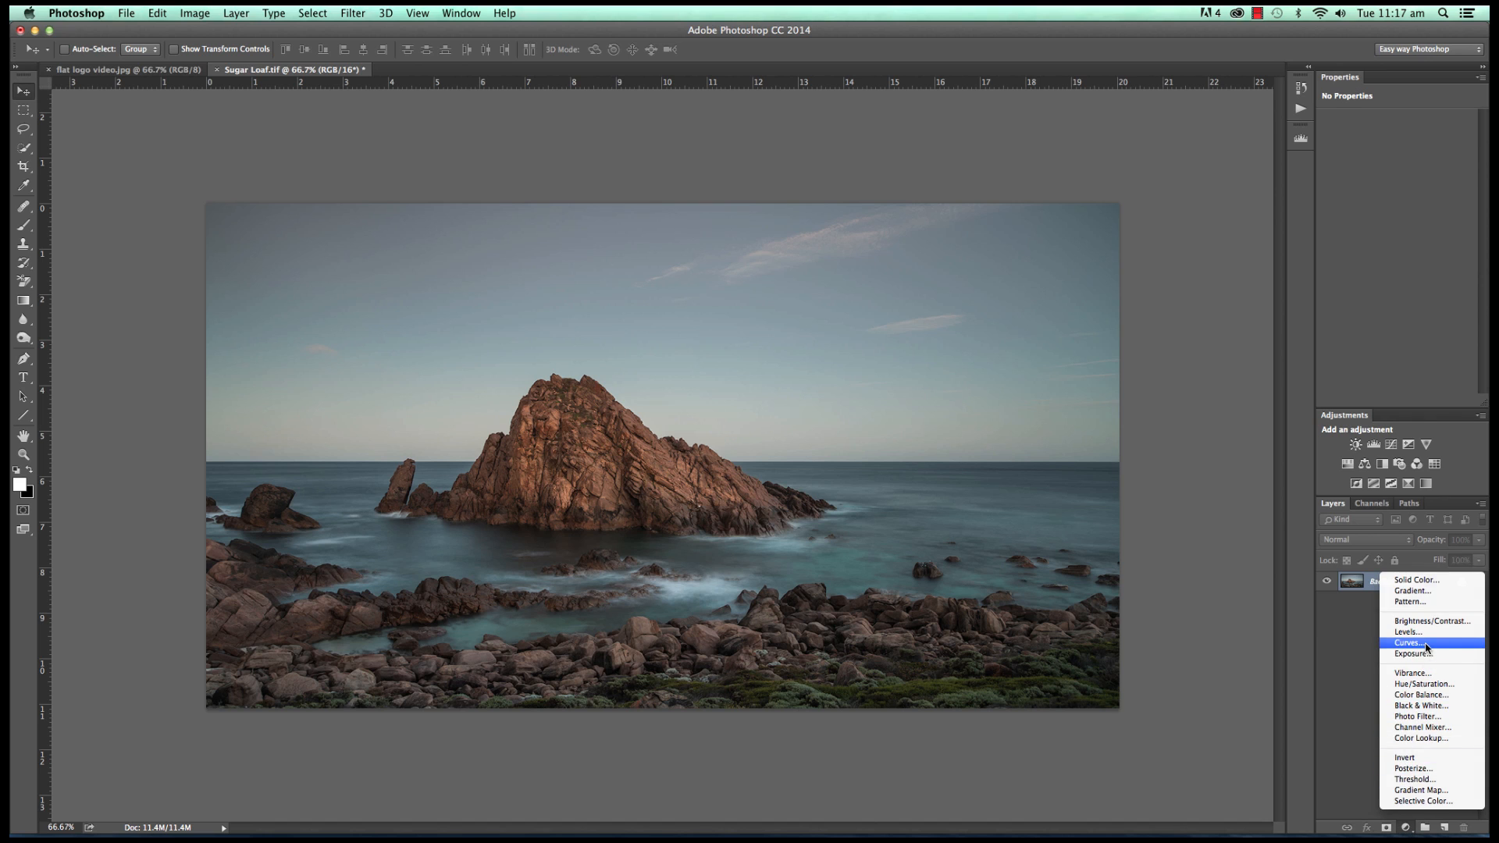
left_click(1407, 643)
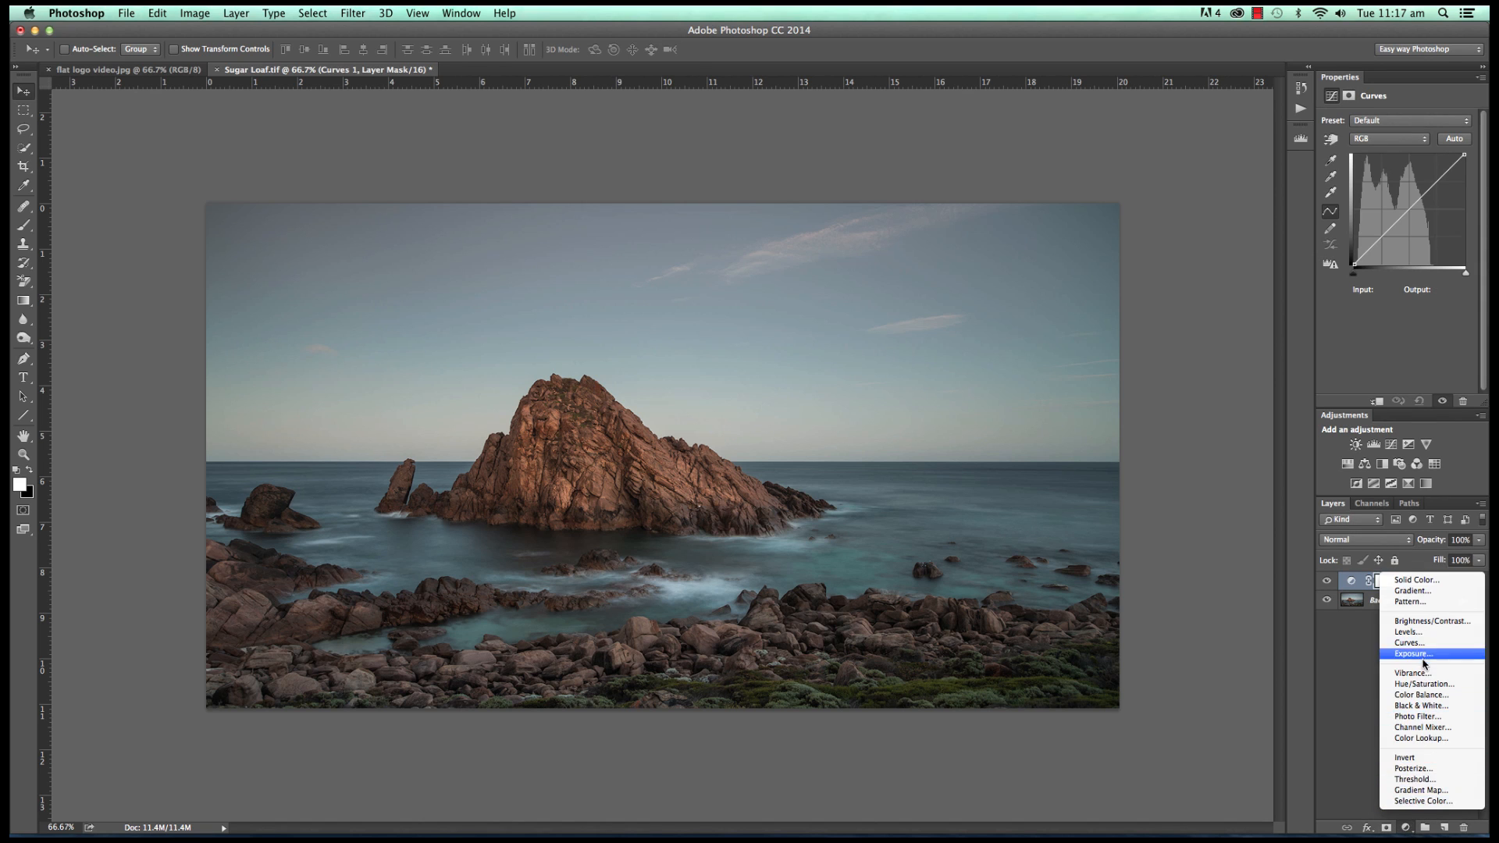
left_click(1405, 642)
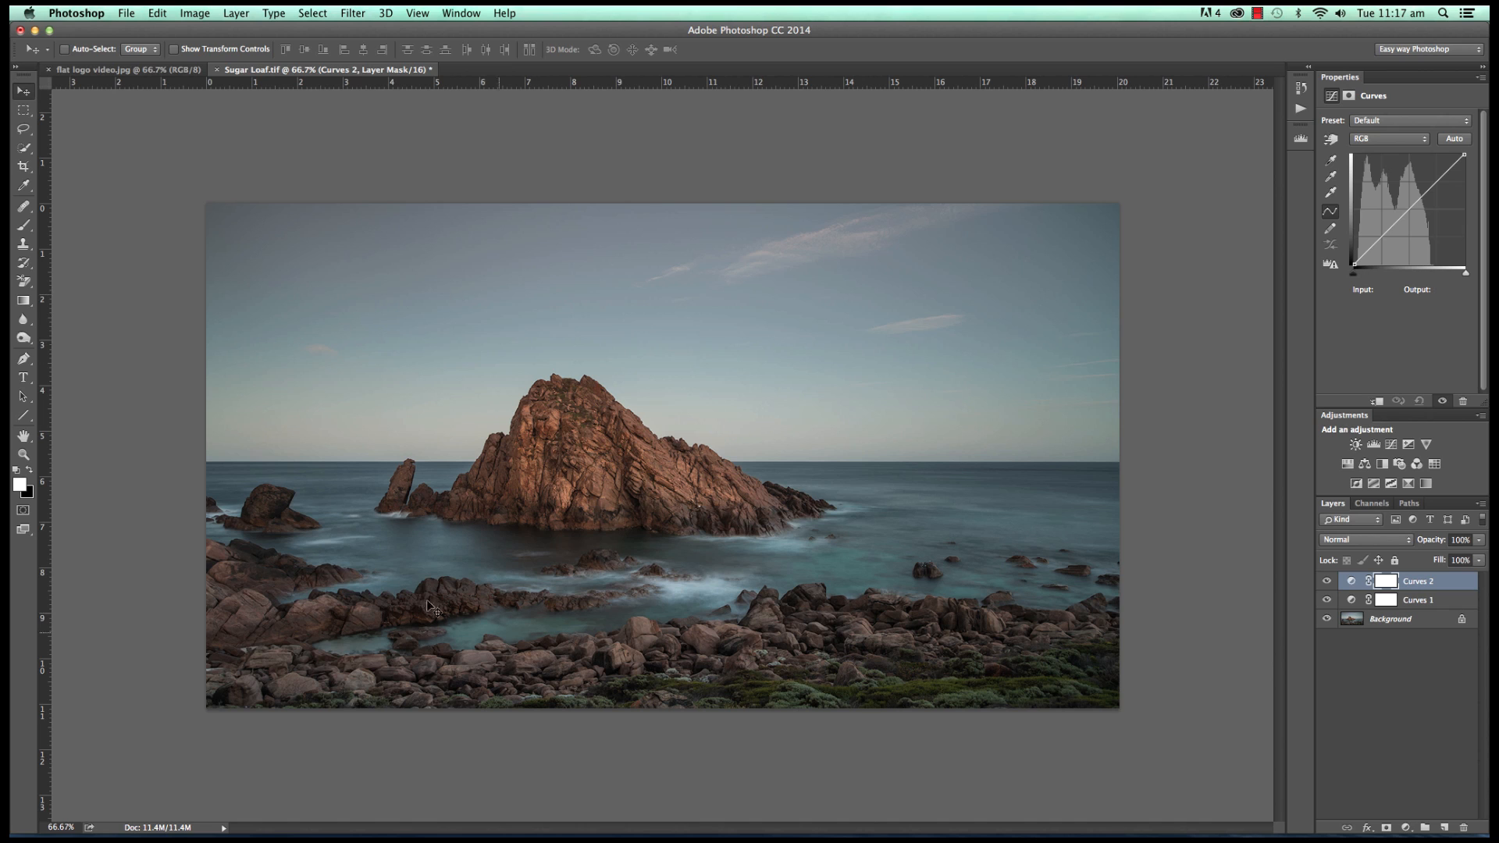
left_click(1391, 618)
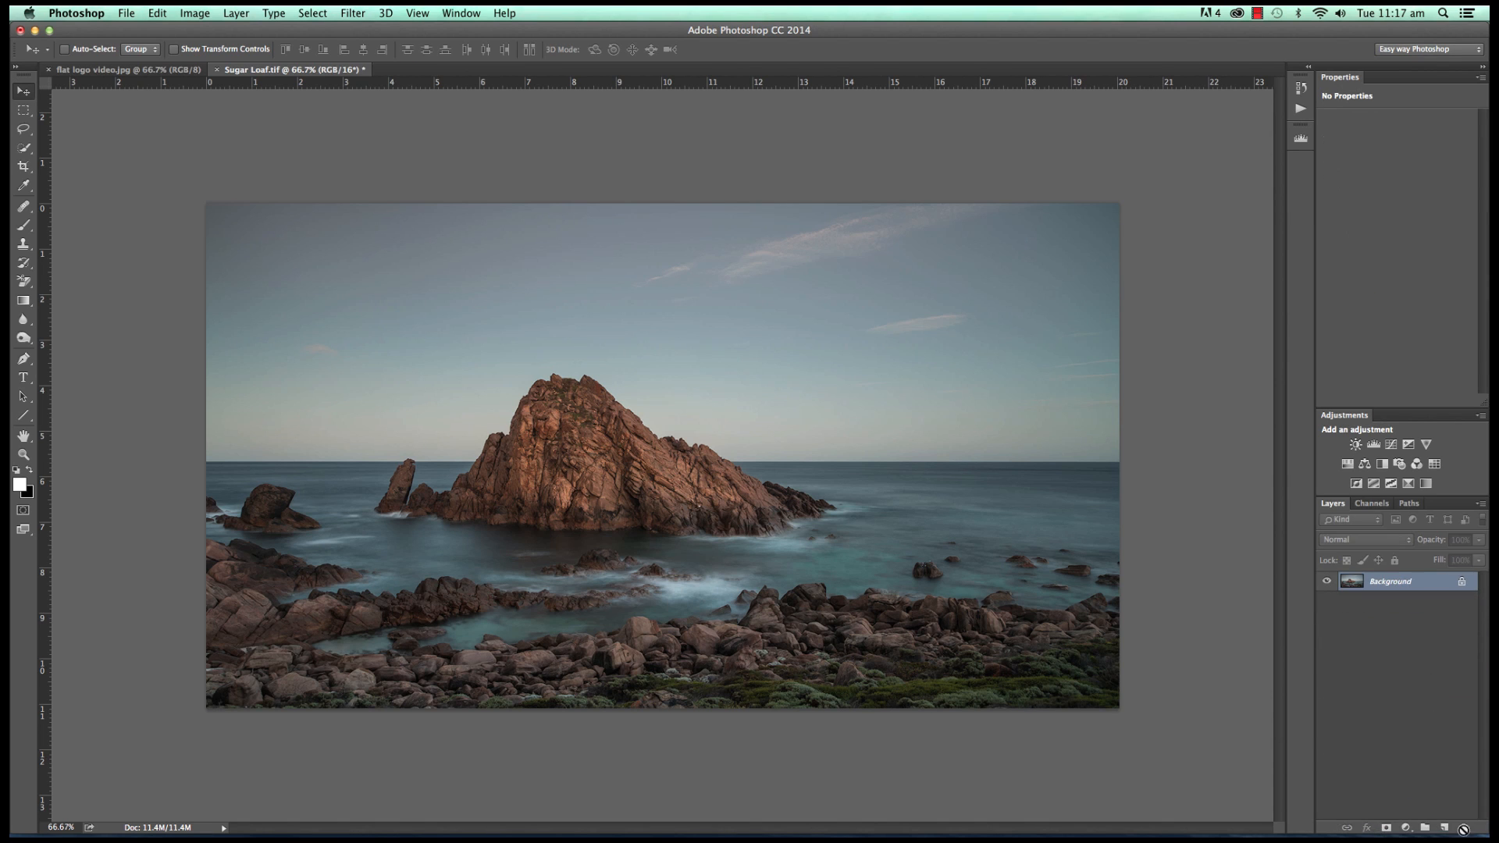
mouse_move(741, 345)
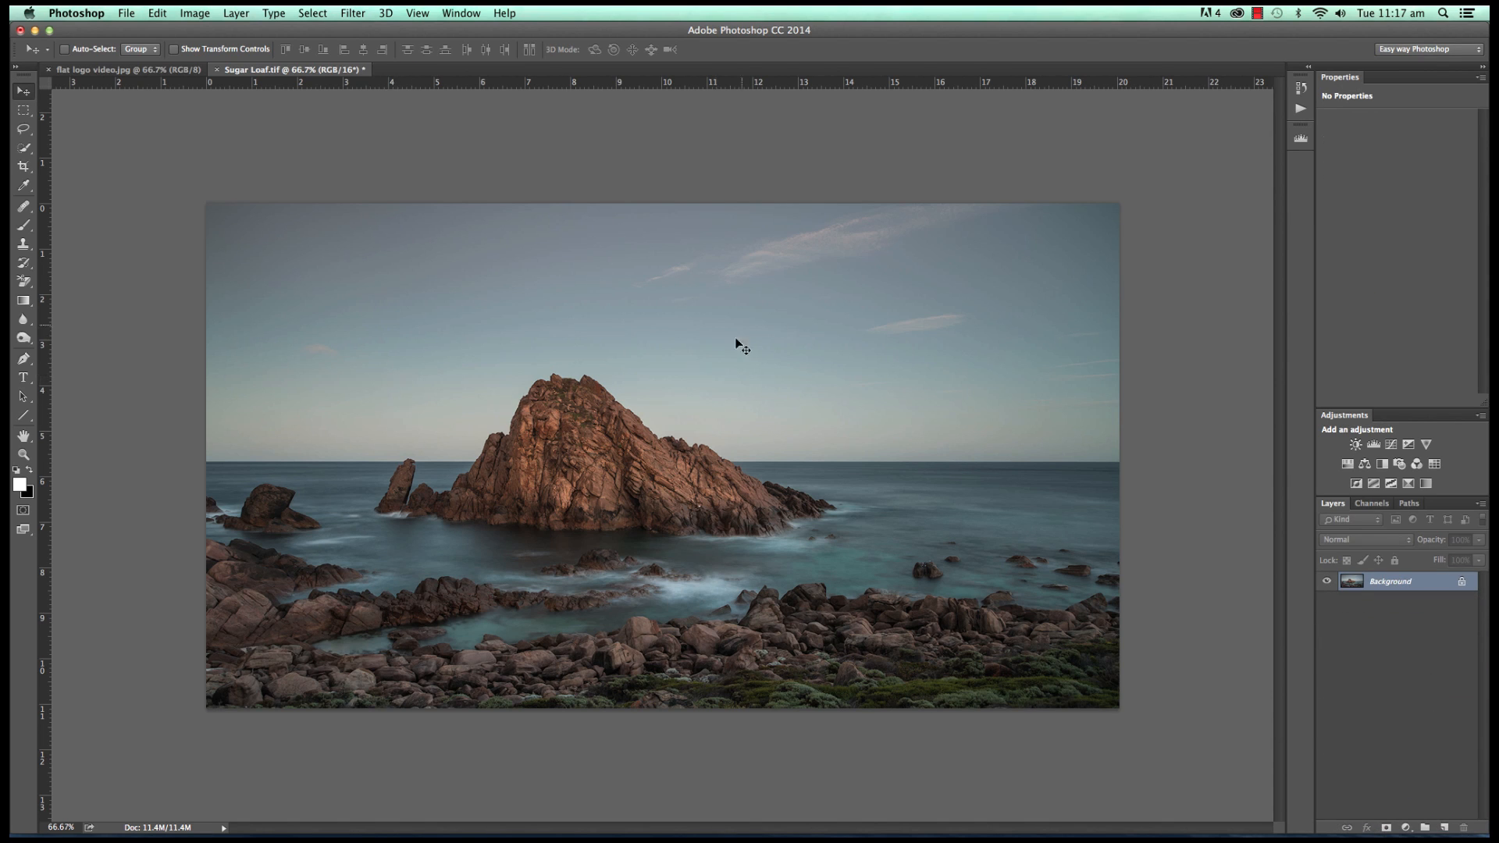
mouse_move(841, 680)
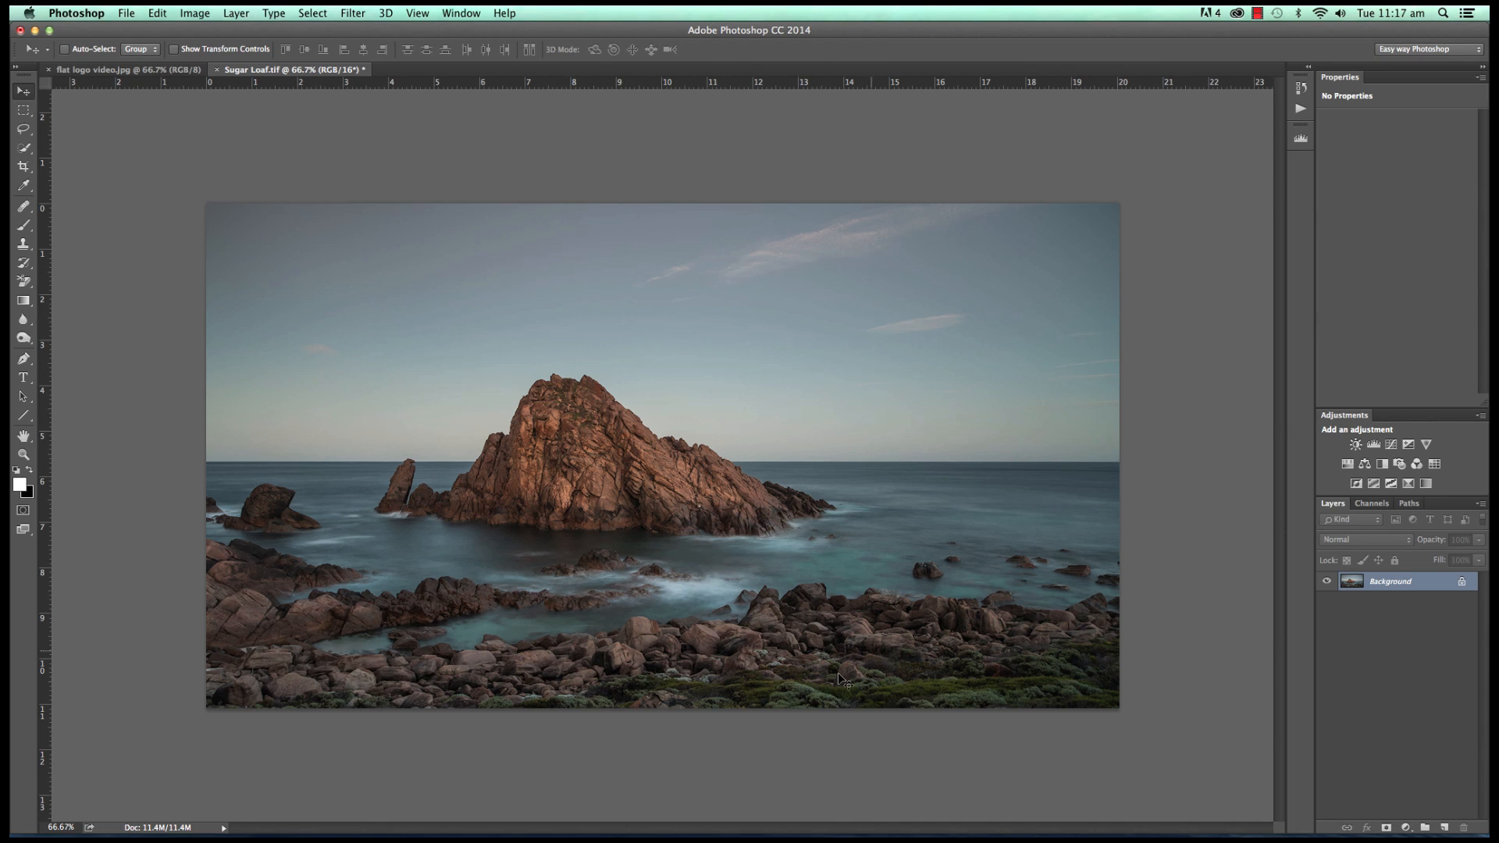
mouse_move(291, 591)
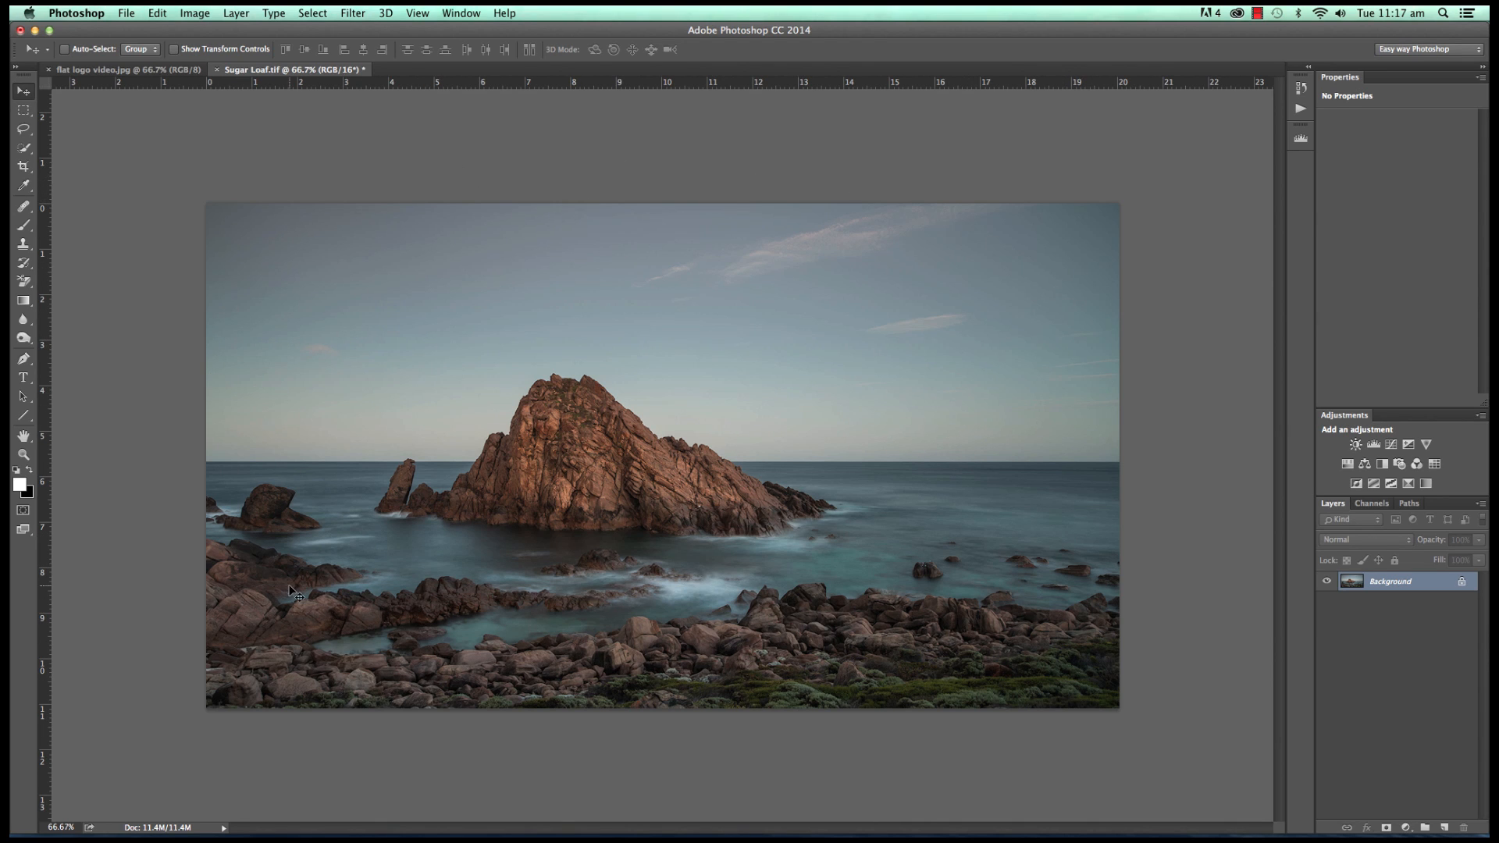
mouse_move(103, 201)
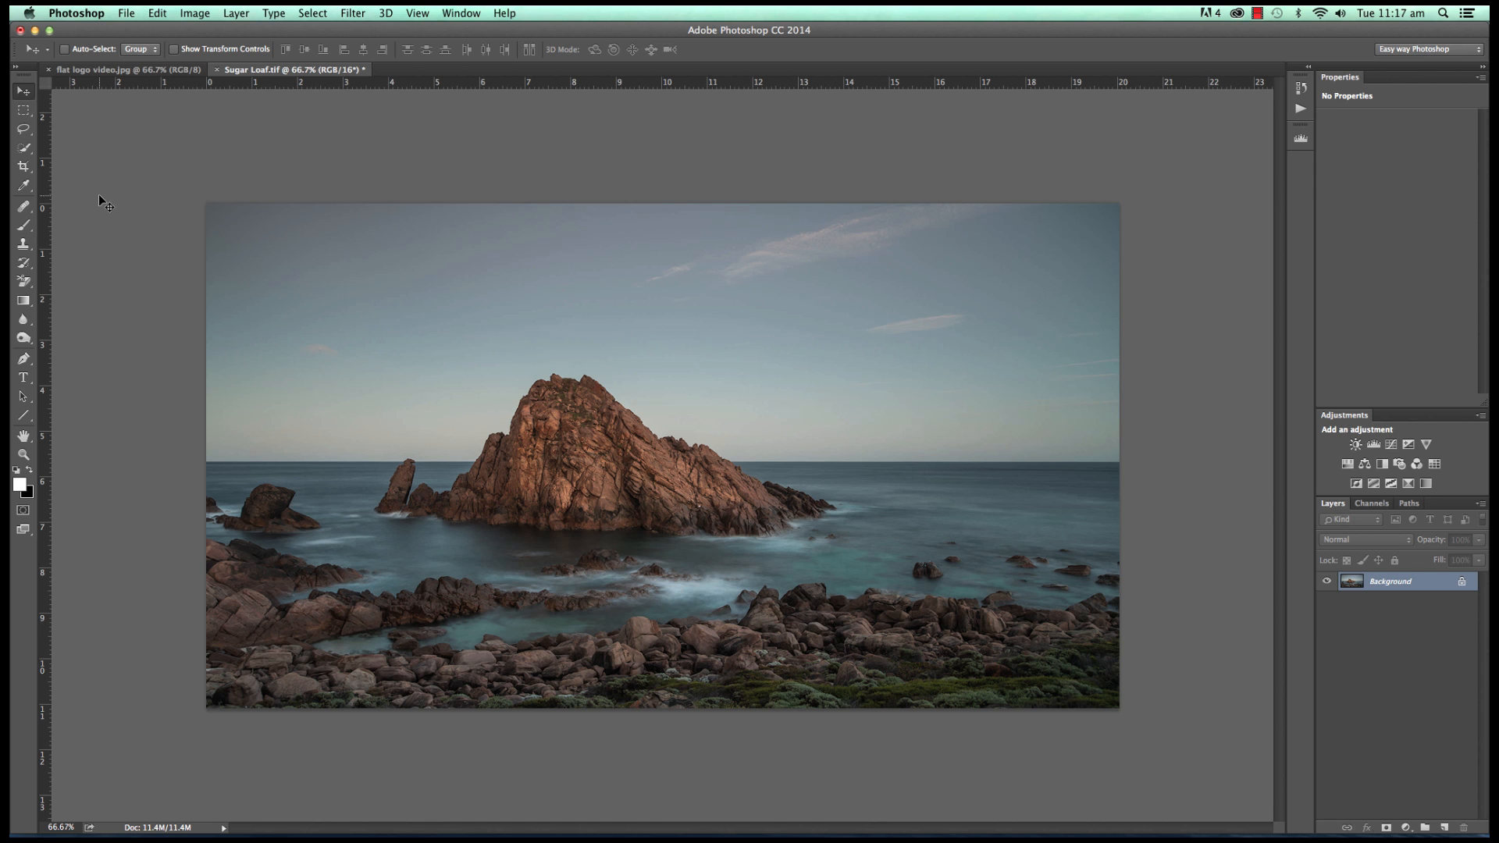
- Hide the panels and choose the freehand Lasso Tool from the lasso flyout
key("Tab")
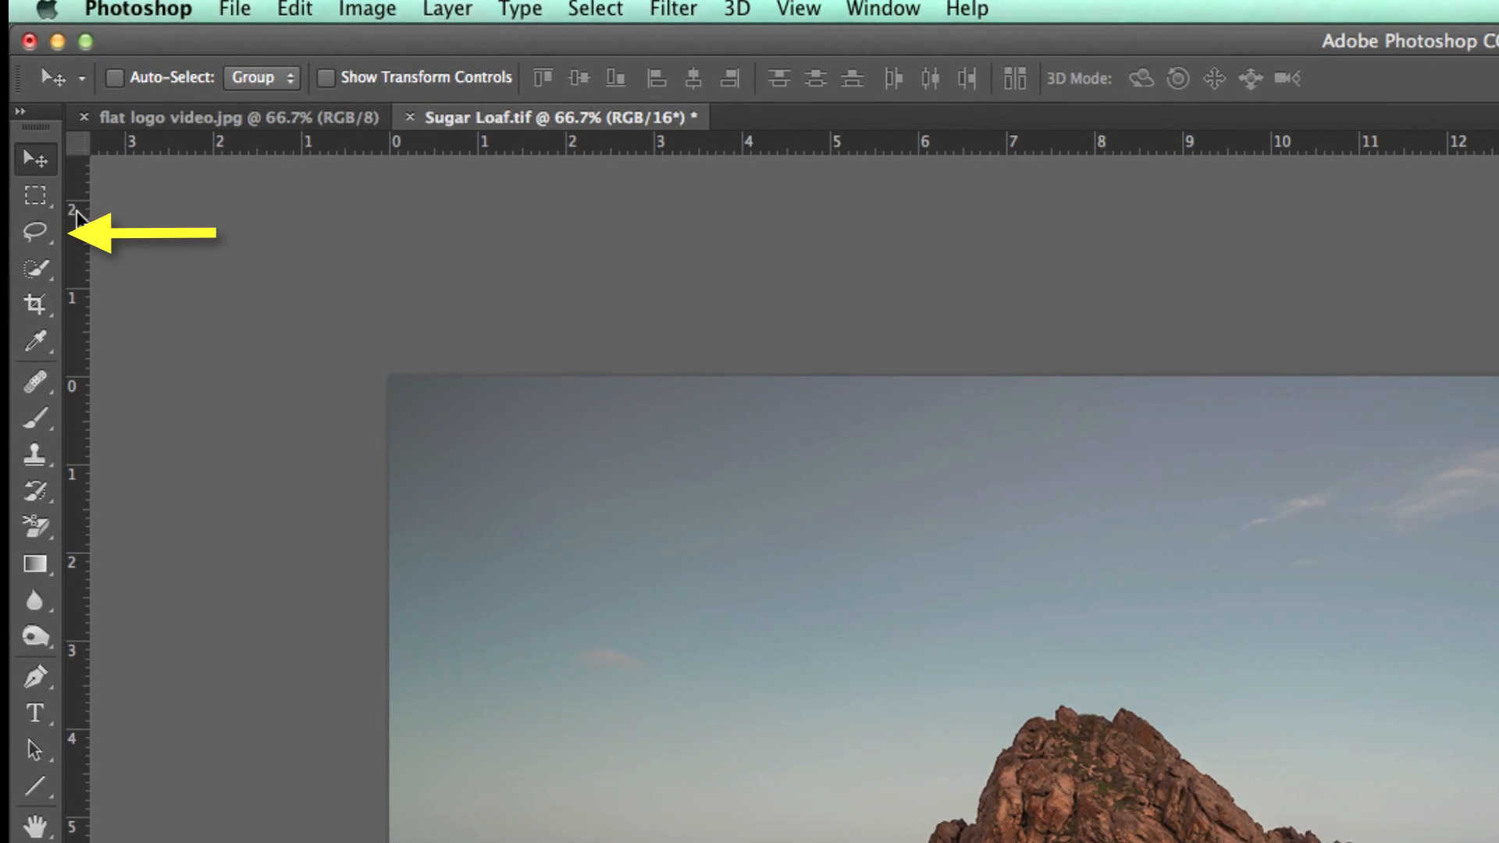
left_click(35, 231)
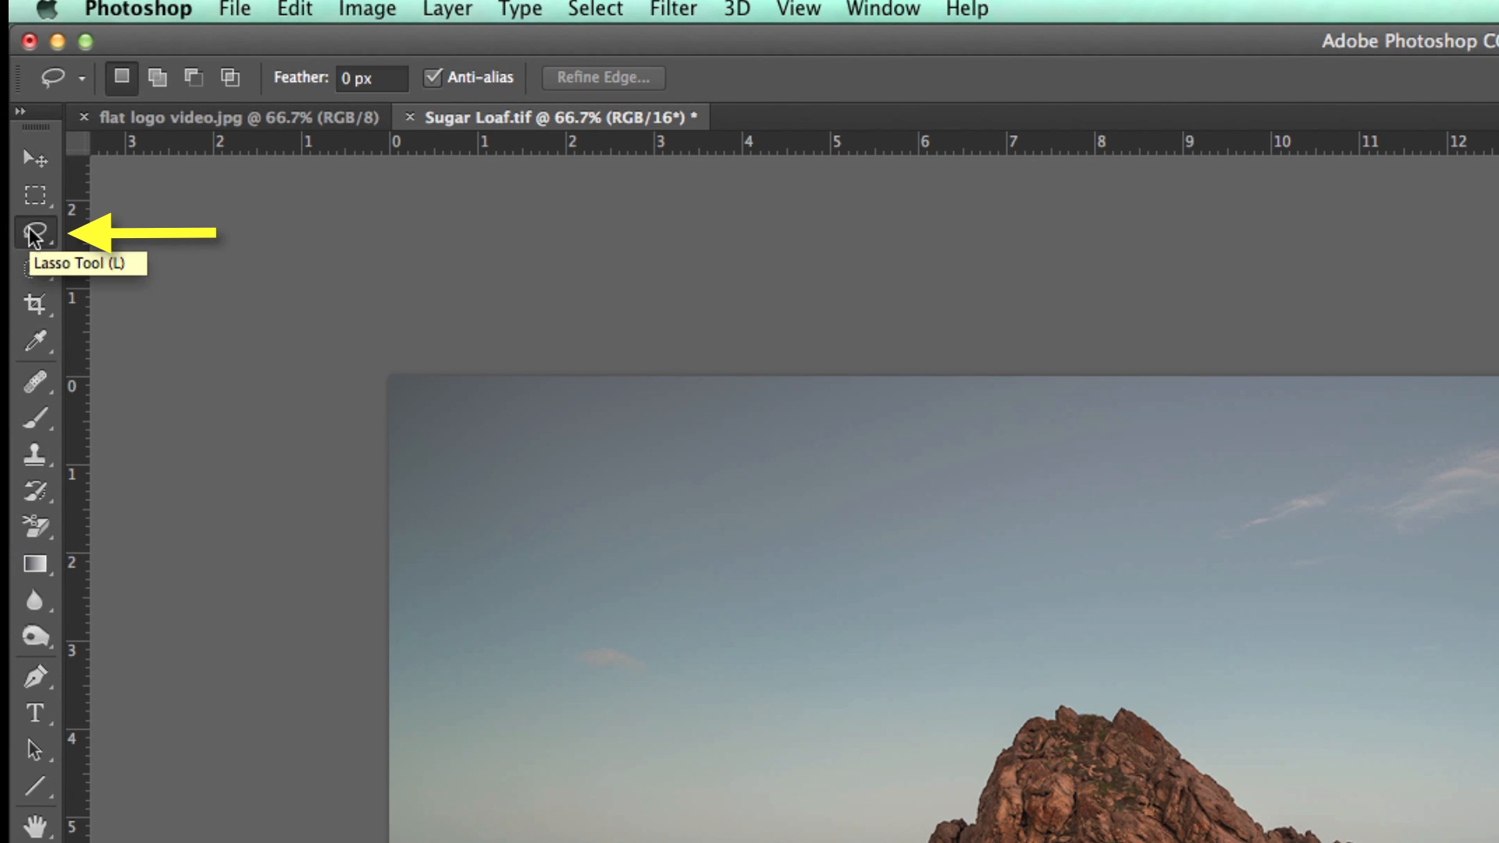
mouse_move(184, 316)
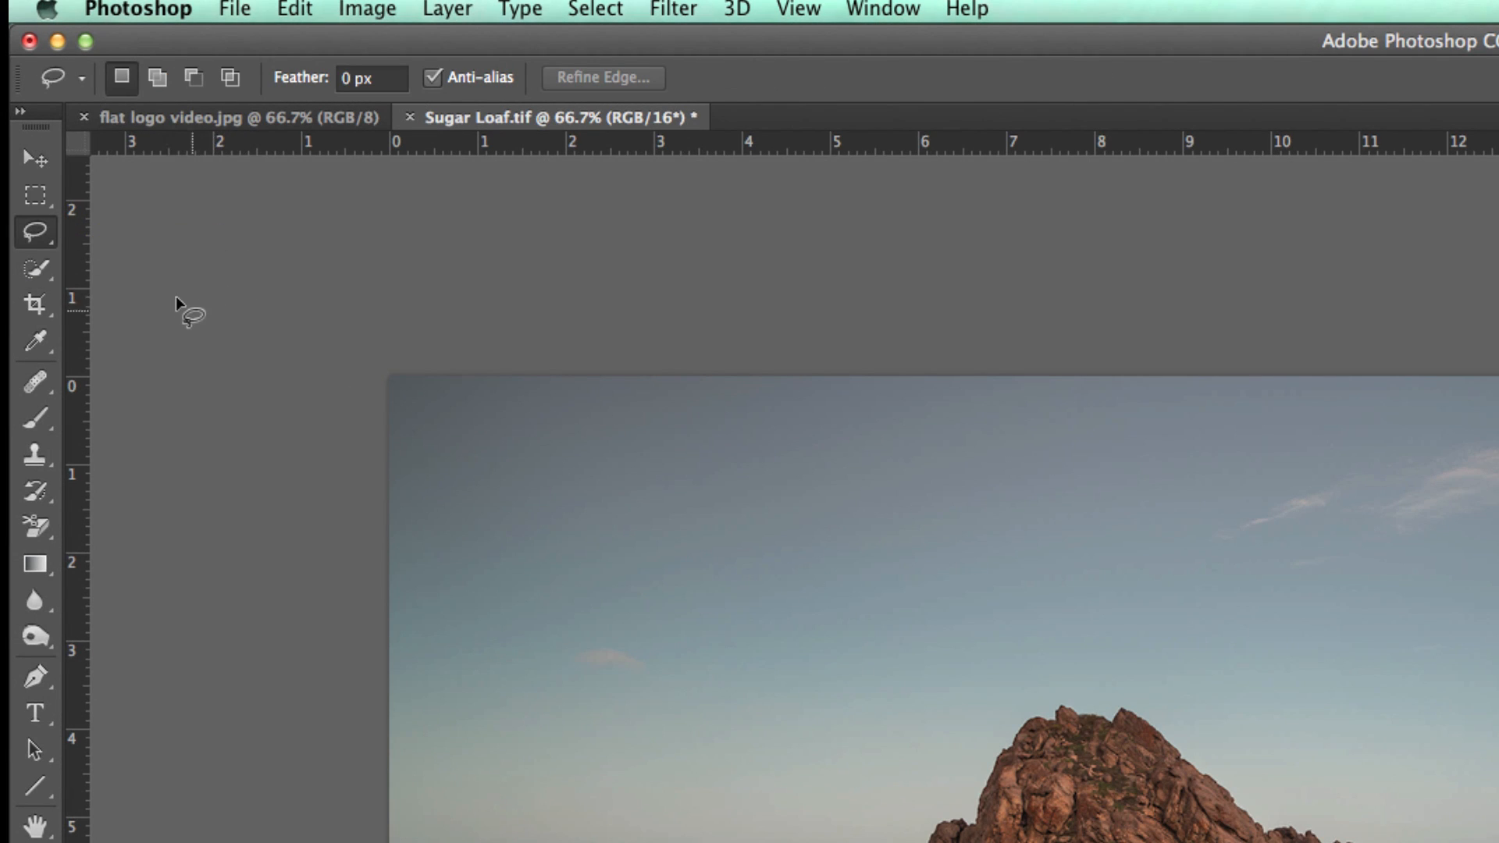
mouse_move(38, 235)
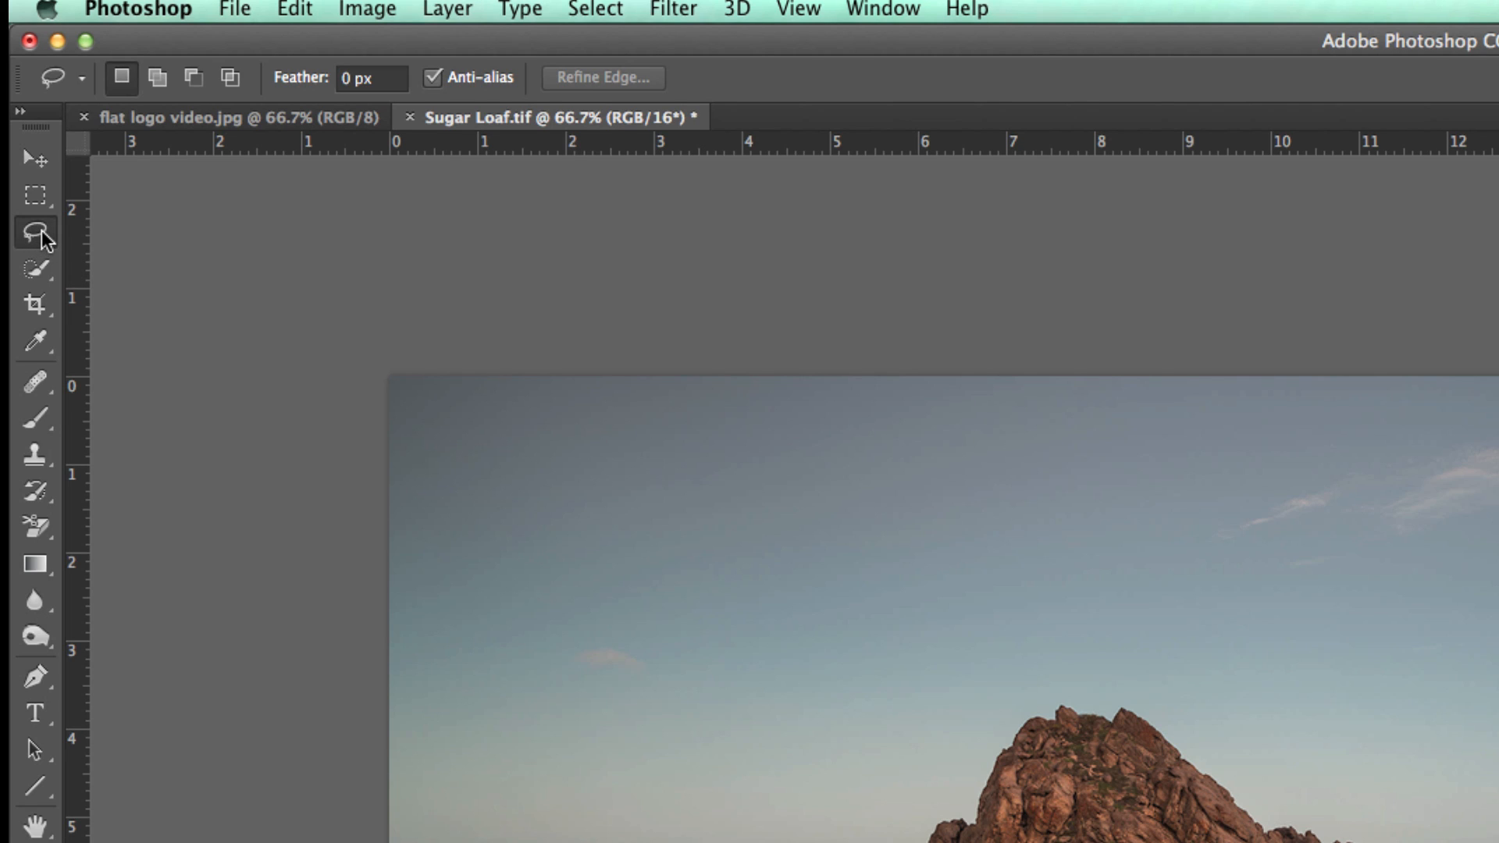
left_click(35, 233)
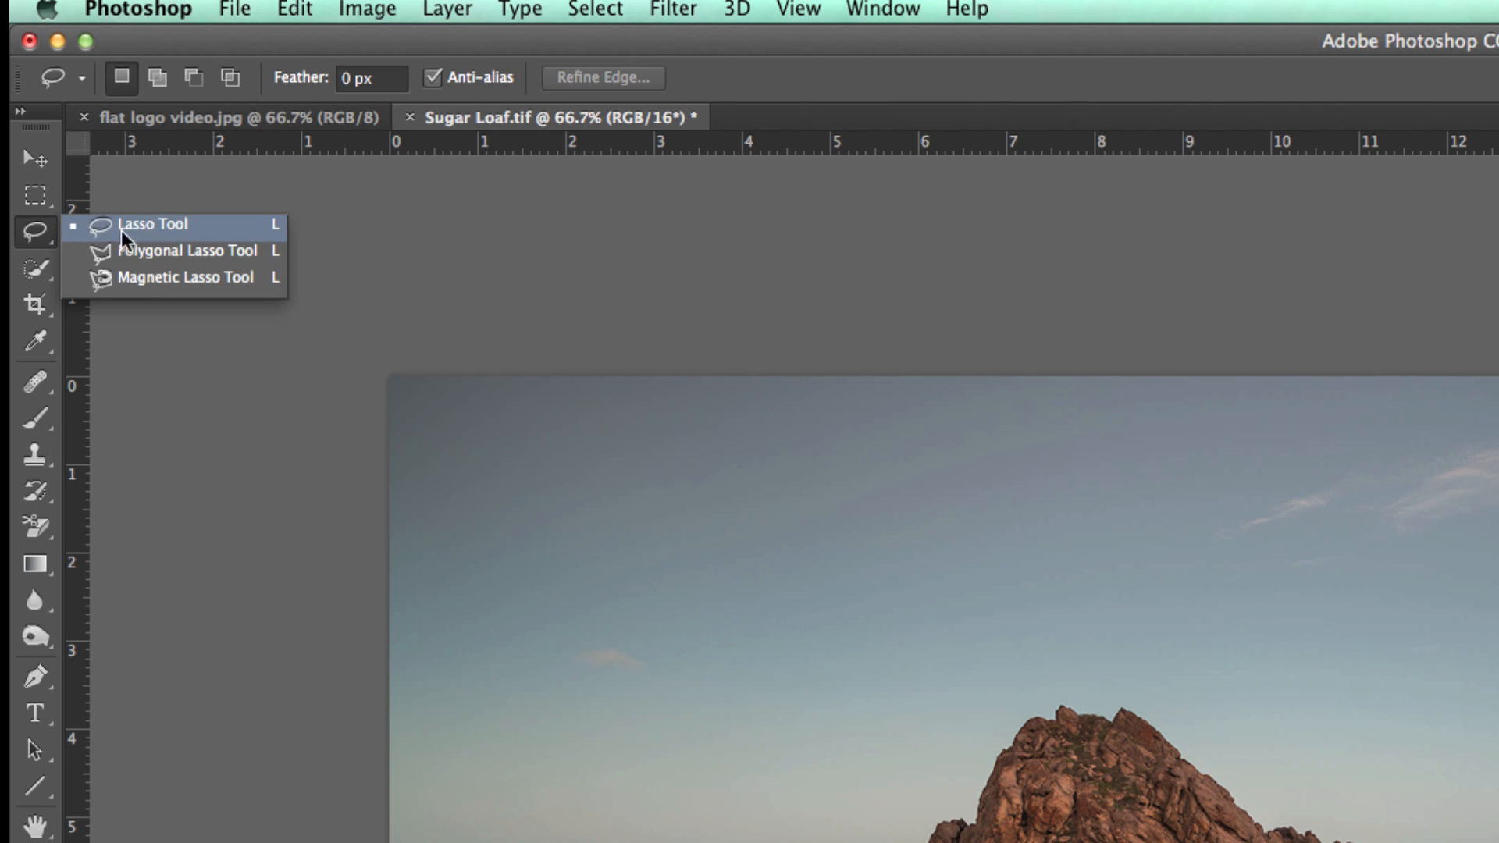
mouse_move(179, 250)
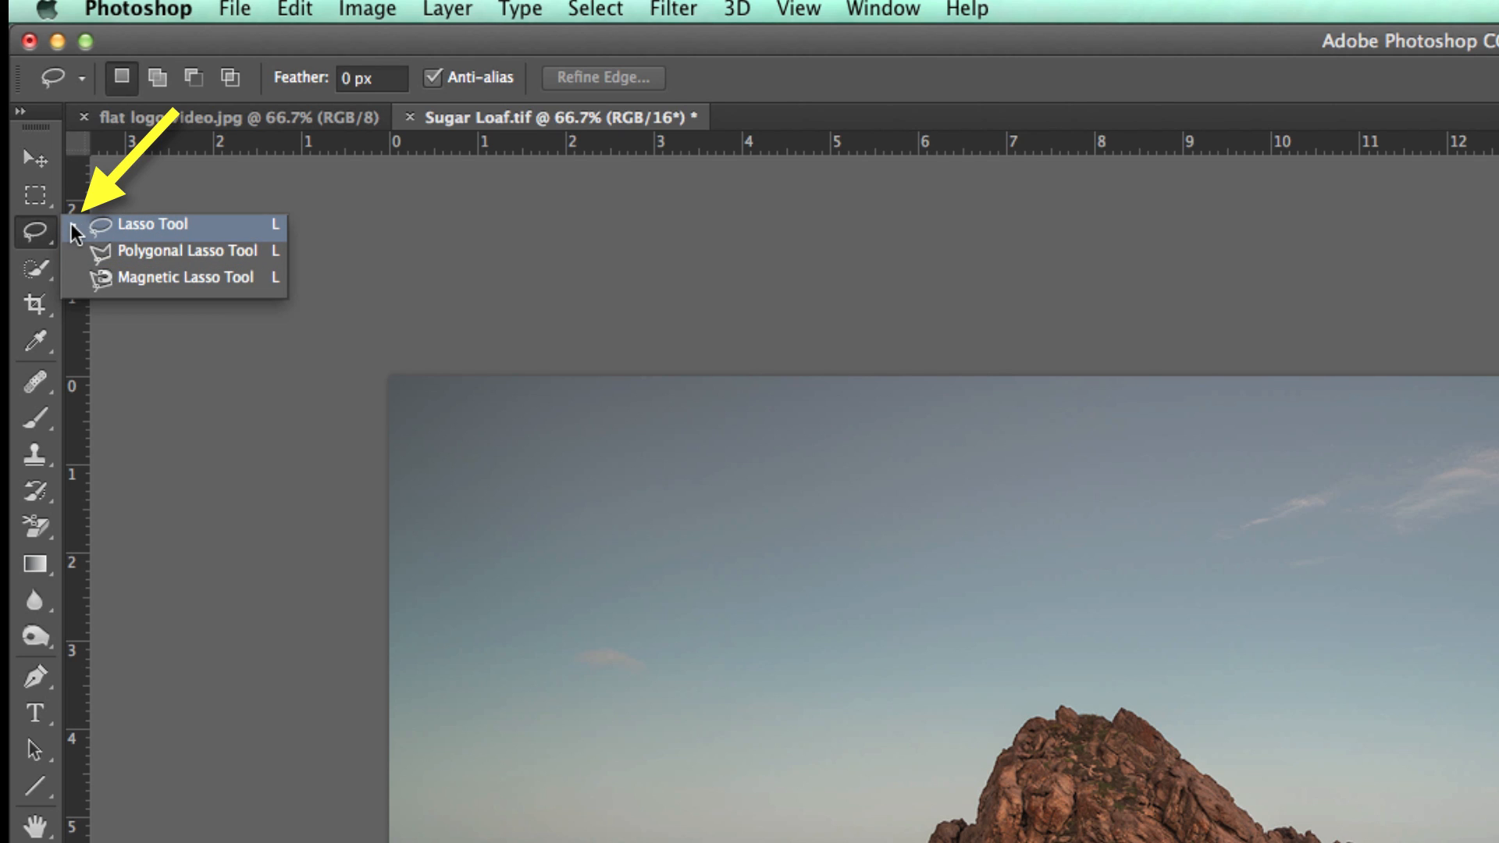
mouse_move(89, 260)
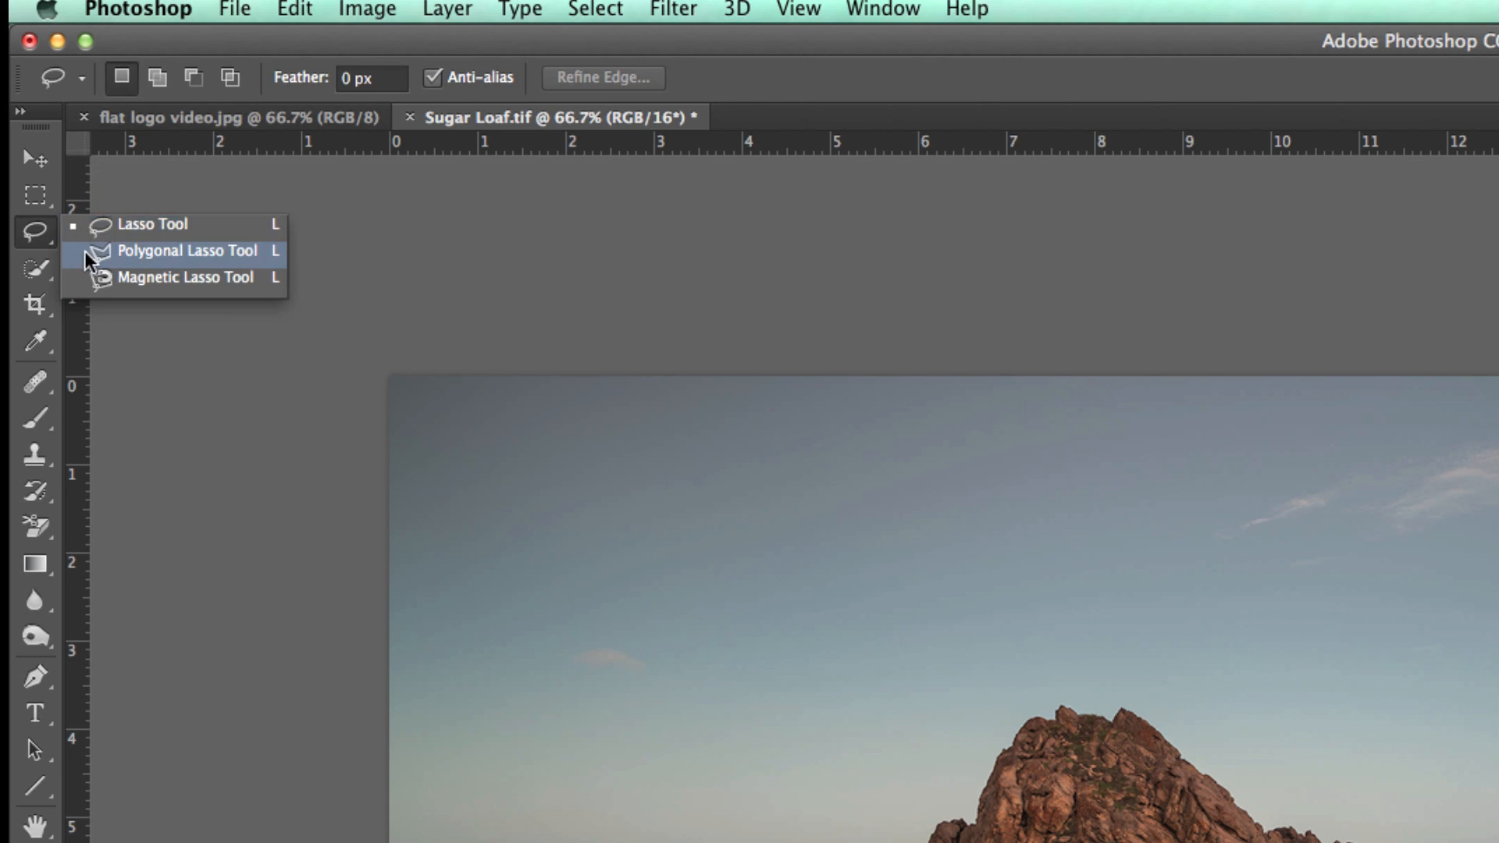
mouse_move(151, 224)
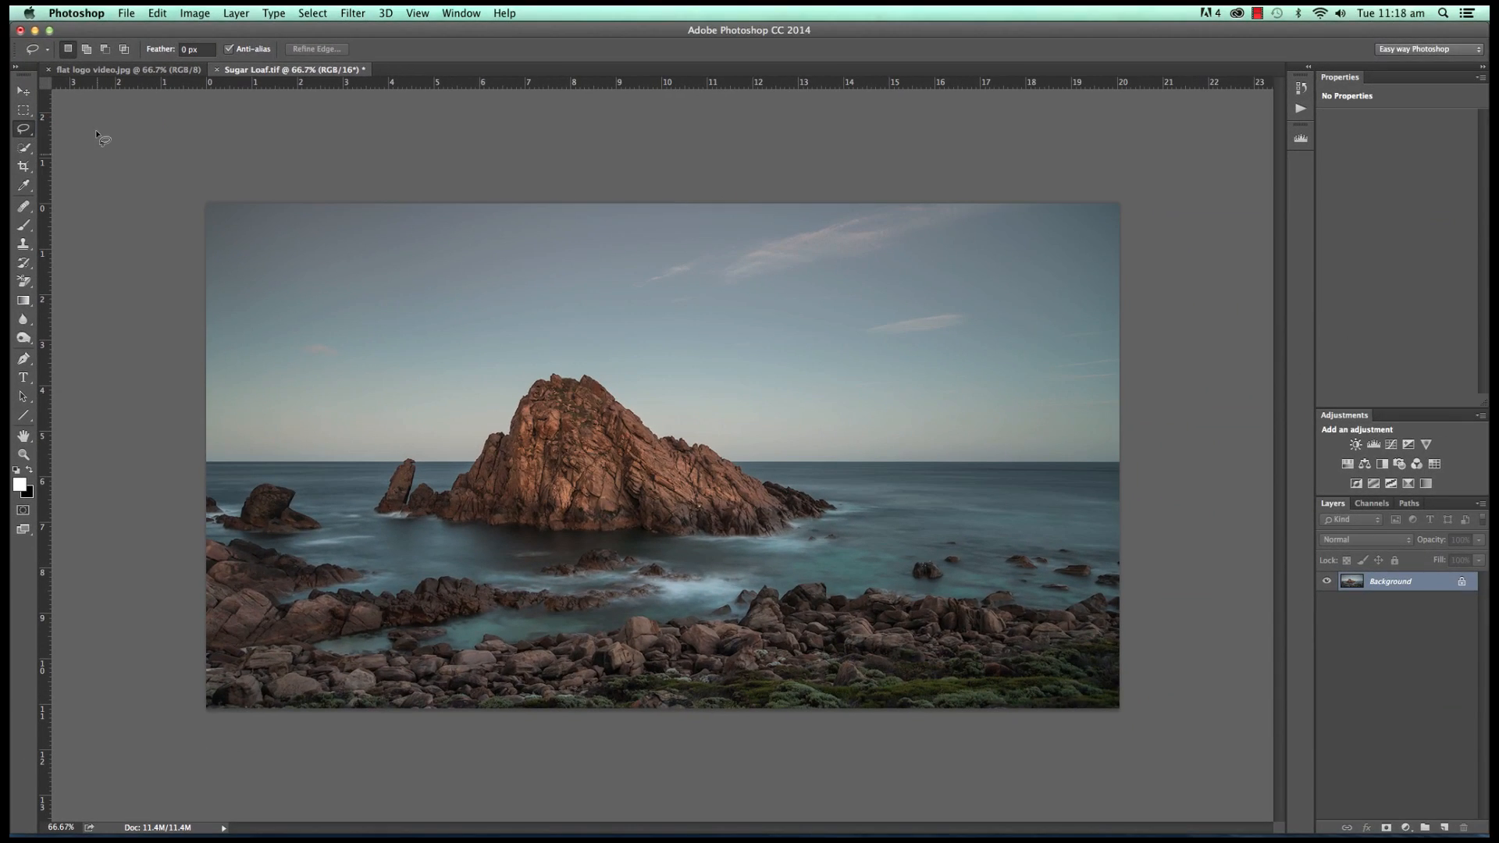
mouse_move(263, 375)
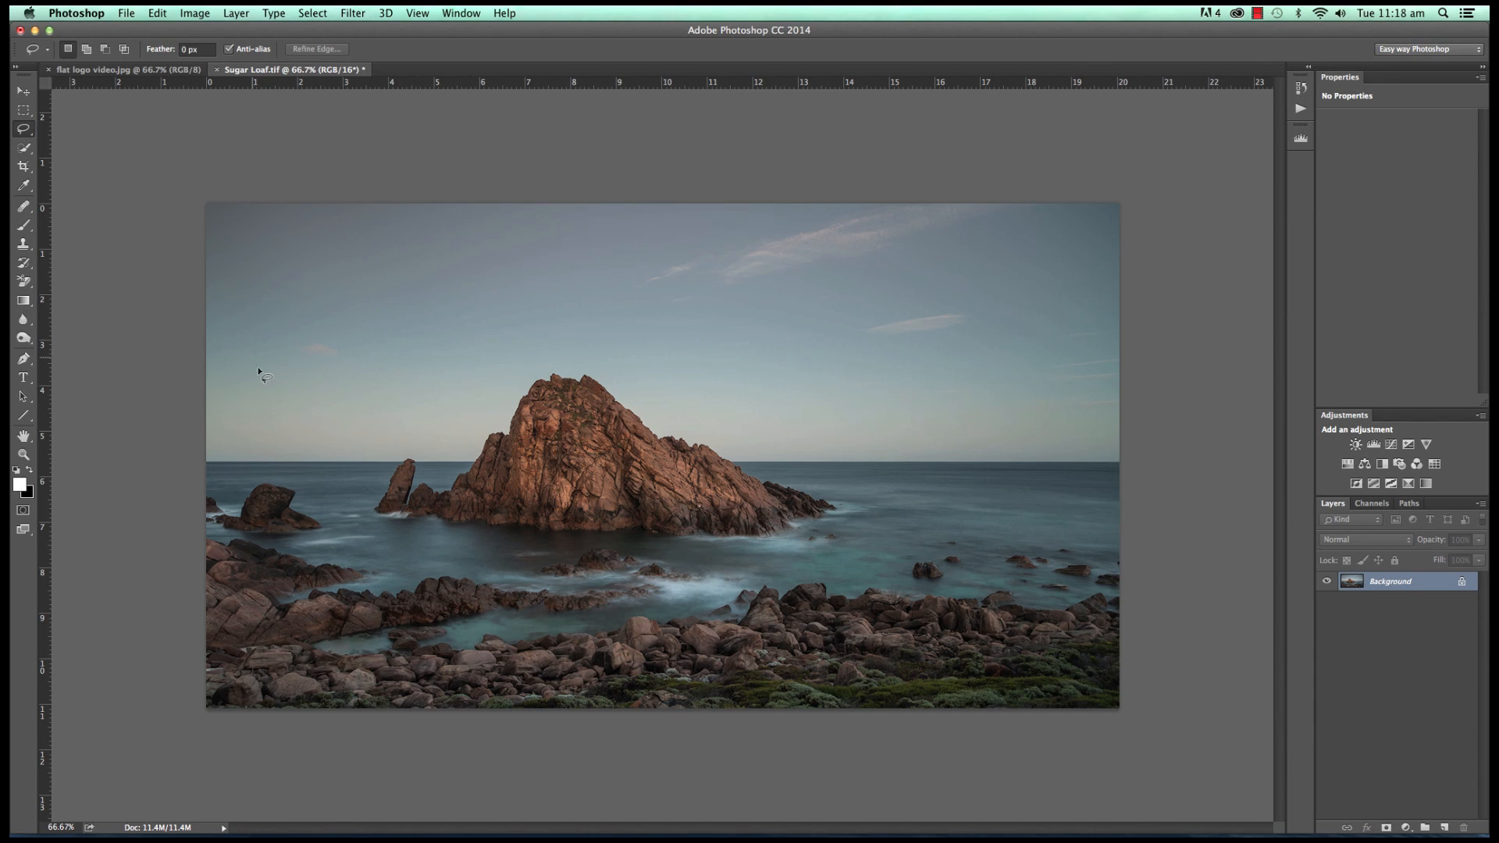
mouse_move(229, 350)
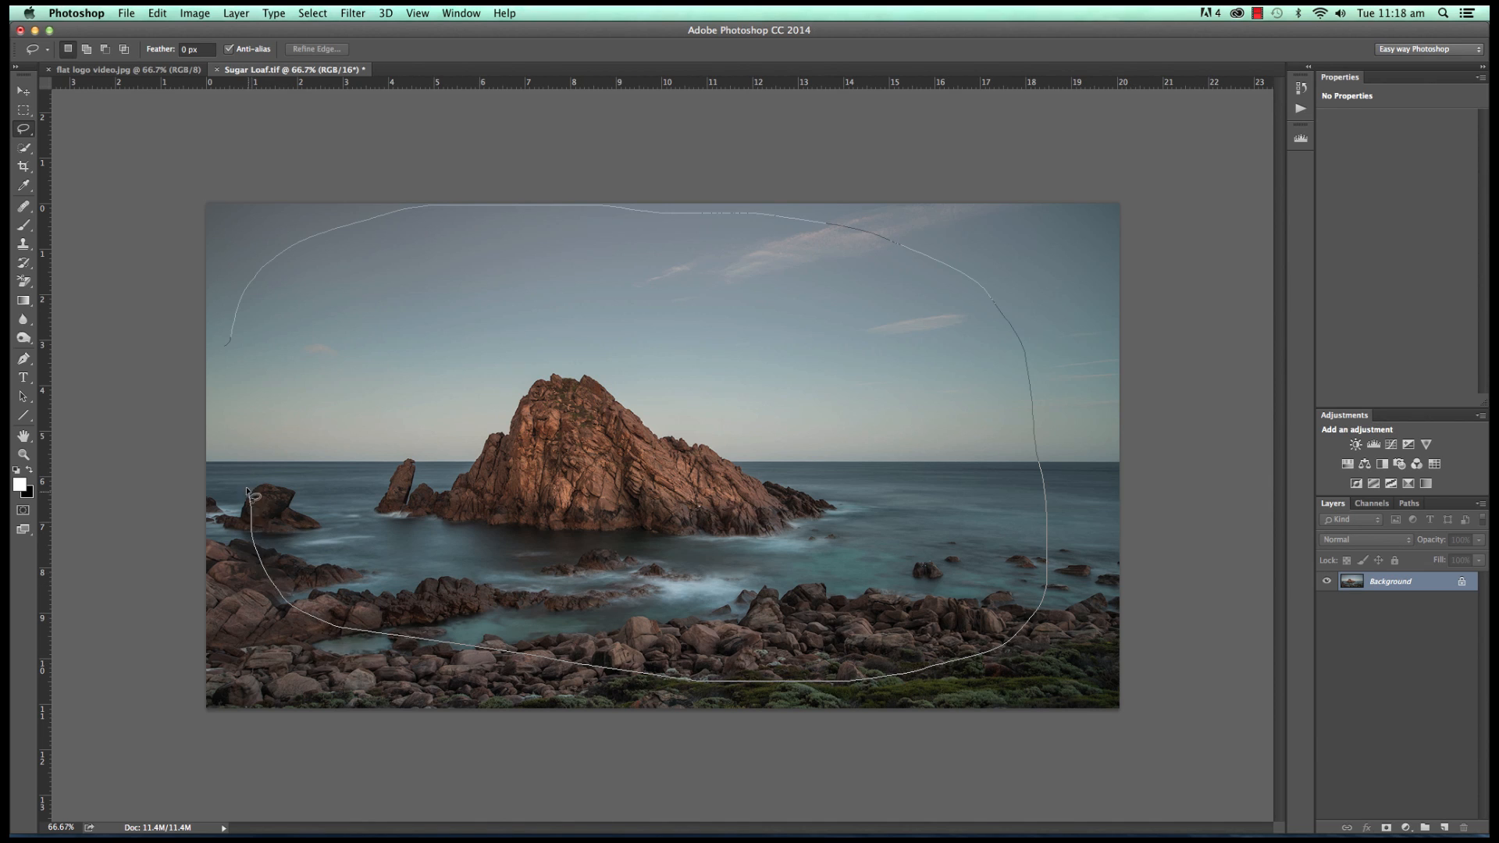
- Close a loose lasso loop around Sugarloaf Rock, the nearby sea and foreground rocks
left_click(246, 490)
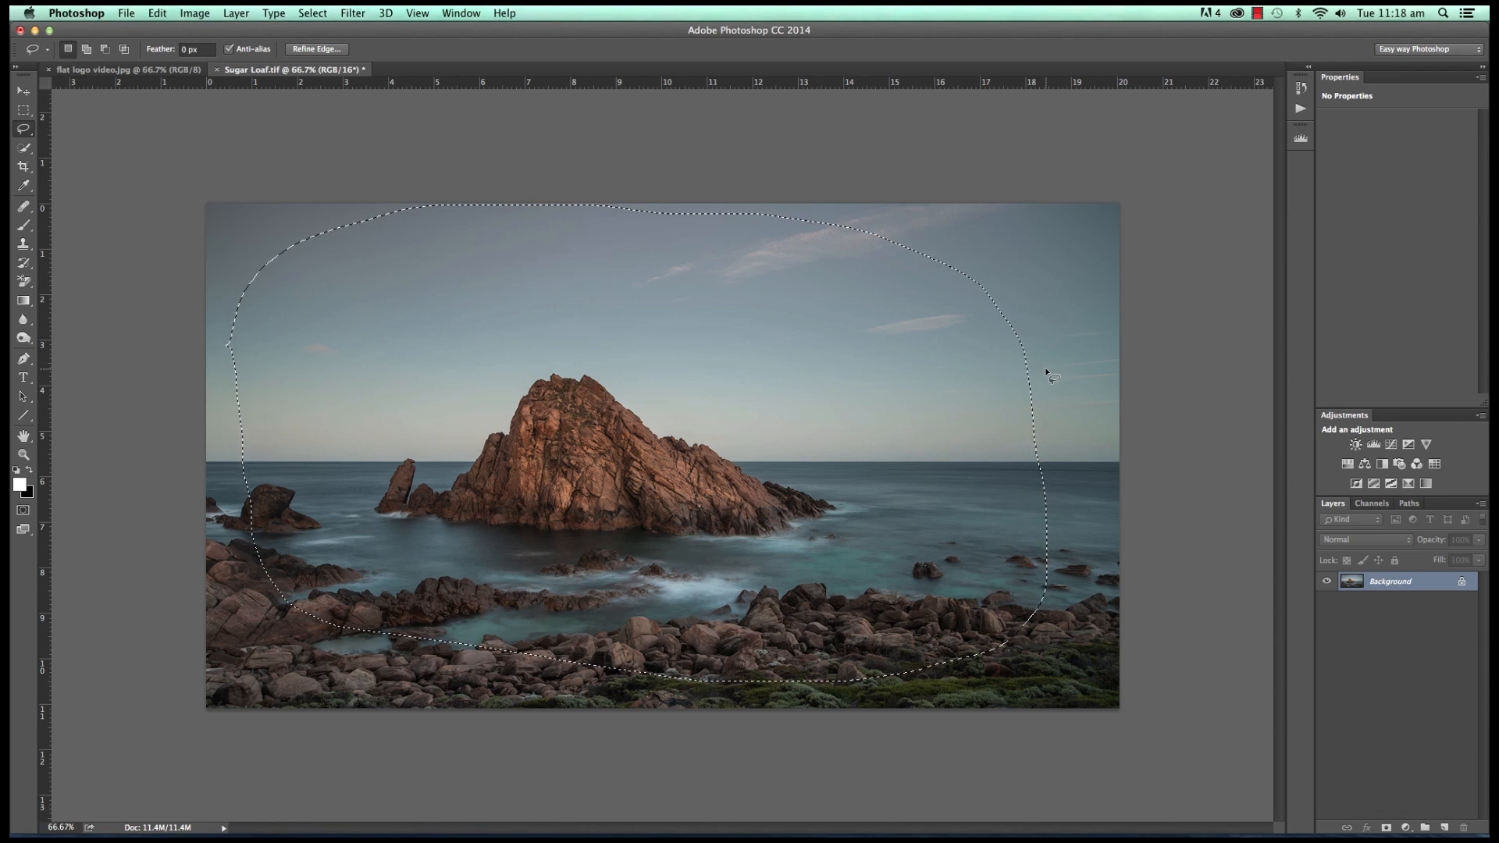
mouse_move(578, 236)
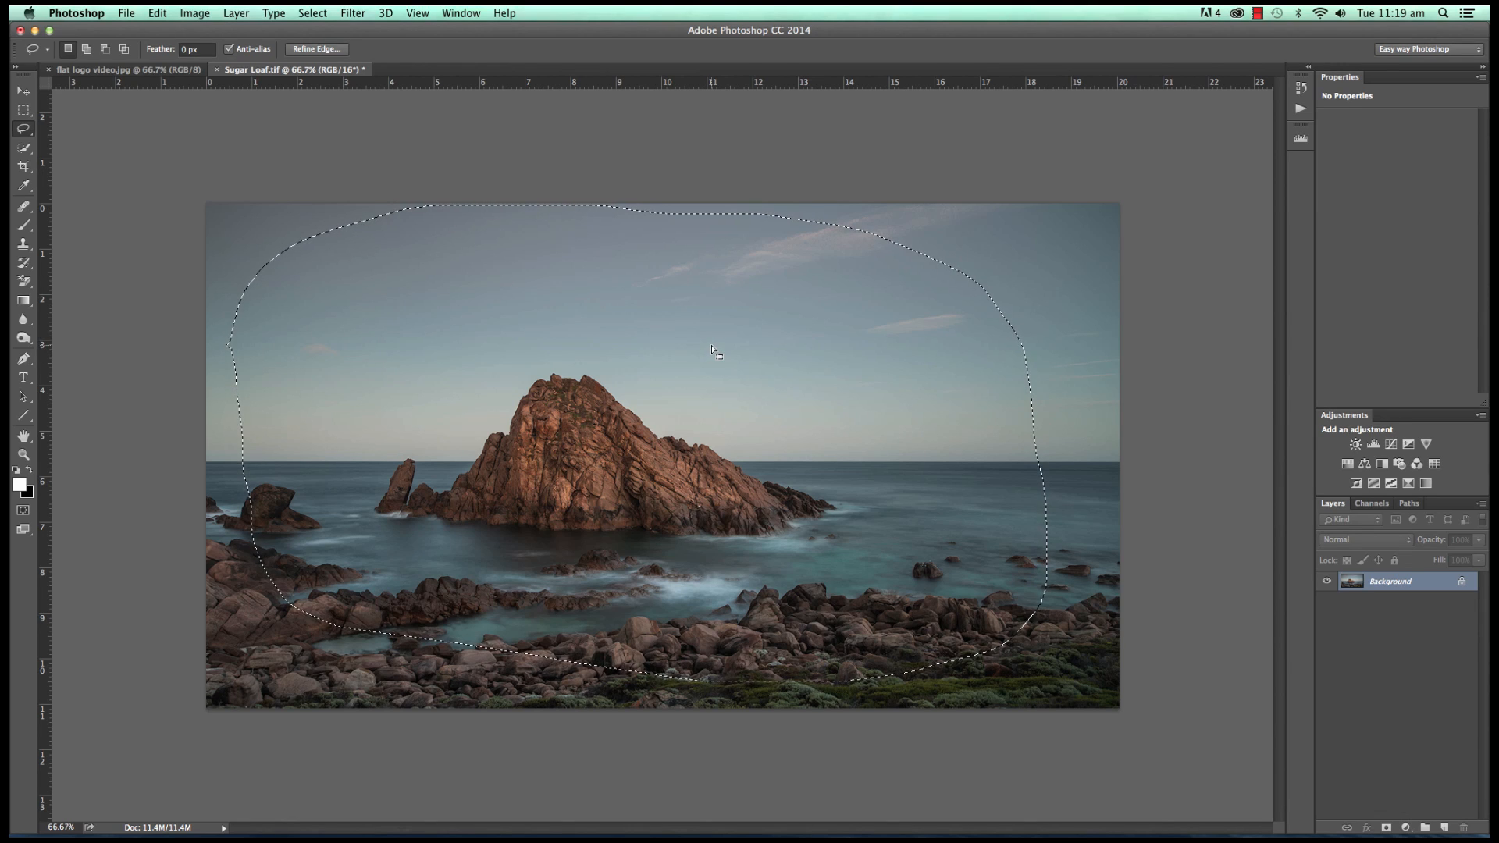
- Copy the selection to a new Layer 1 (Cmd+J) and briefly hide Background to check its shape
right_click(711, 352)
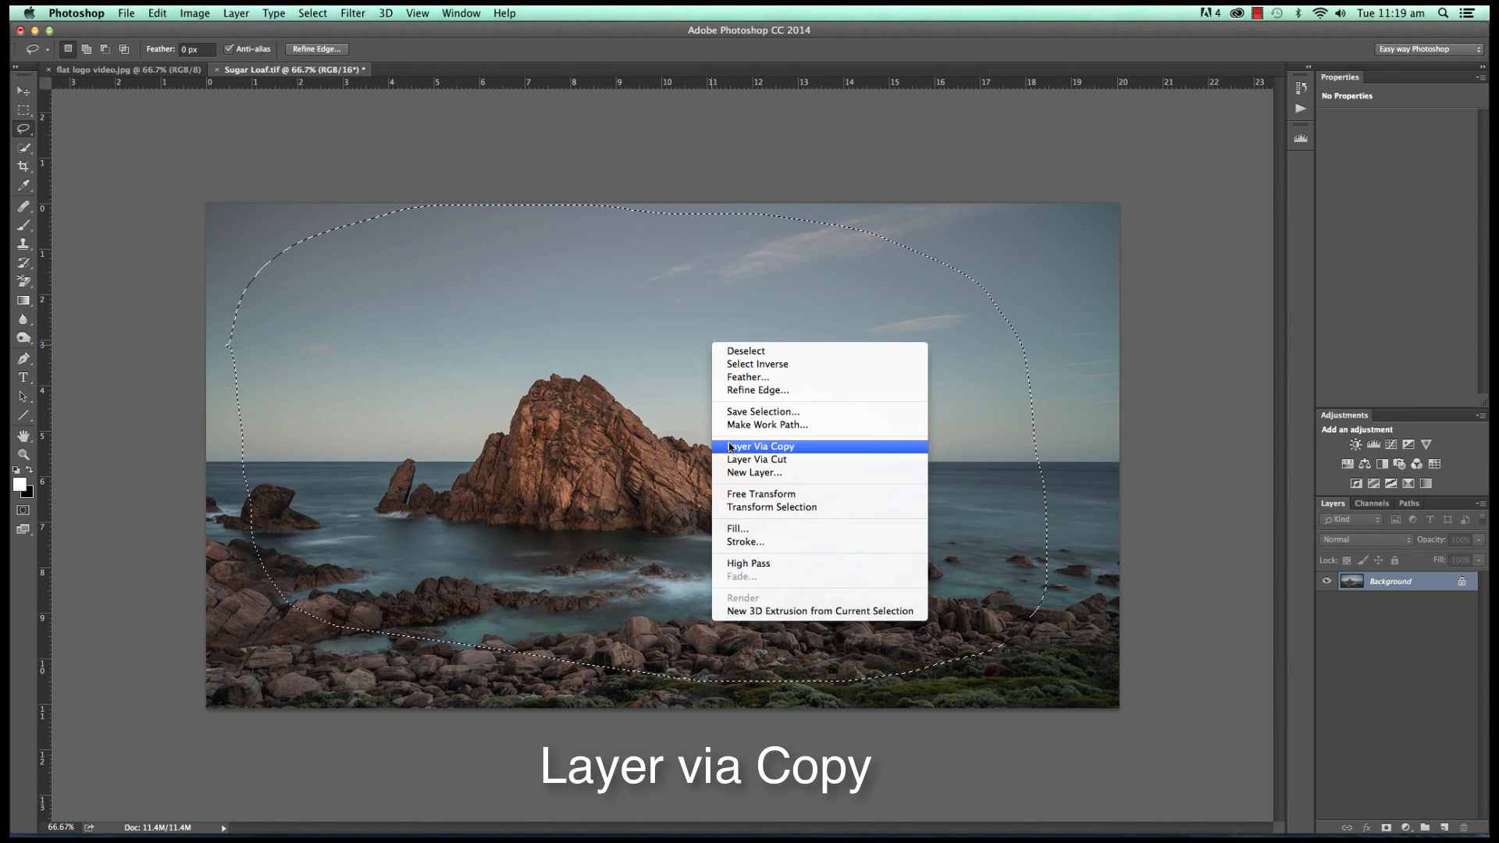
mouse_move(814, 449)
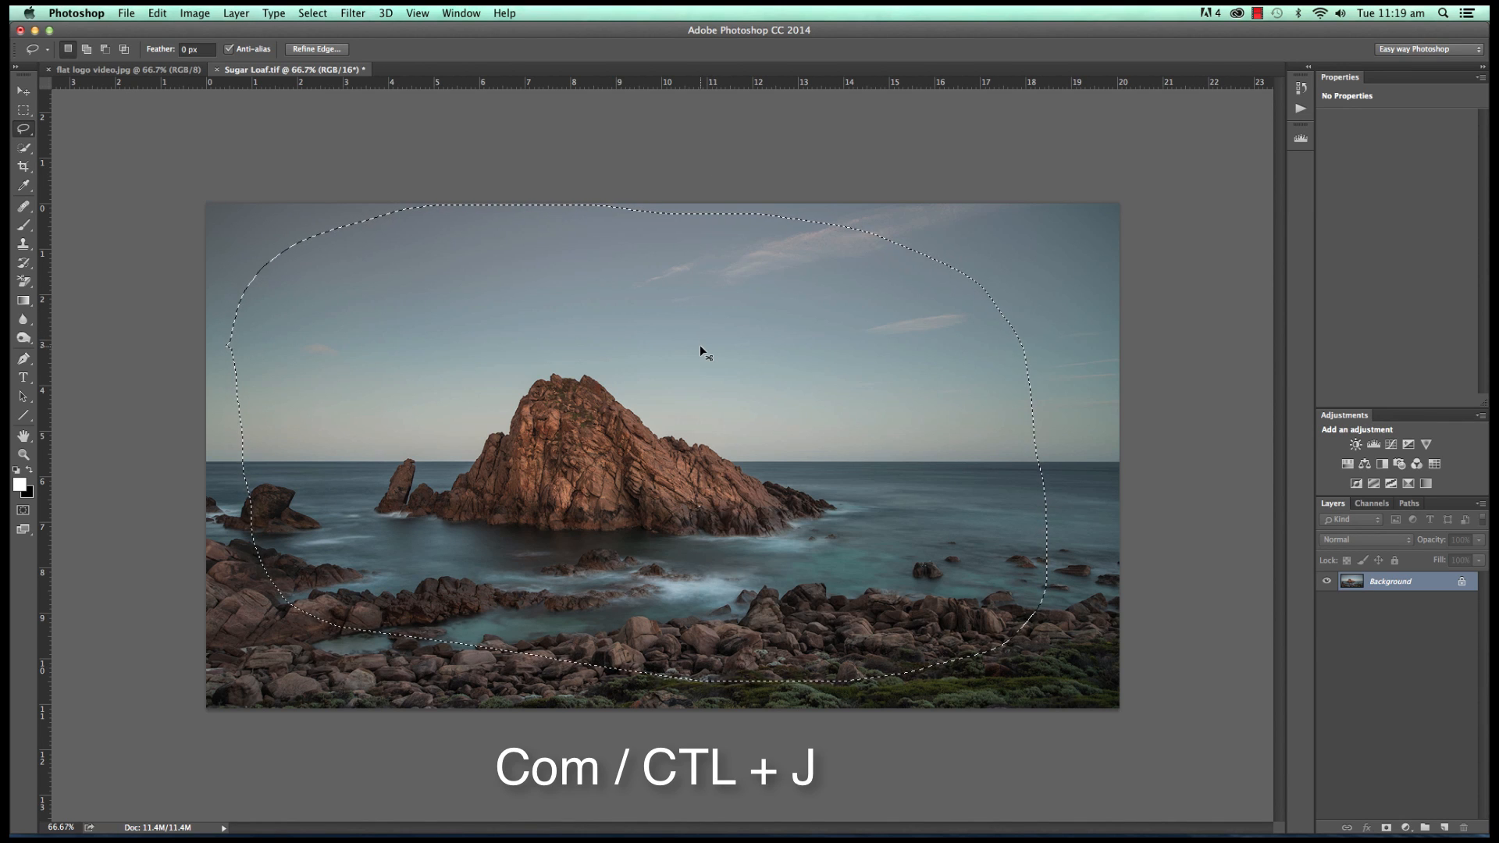
key("cmd+j")
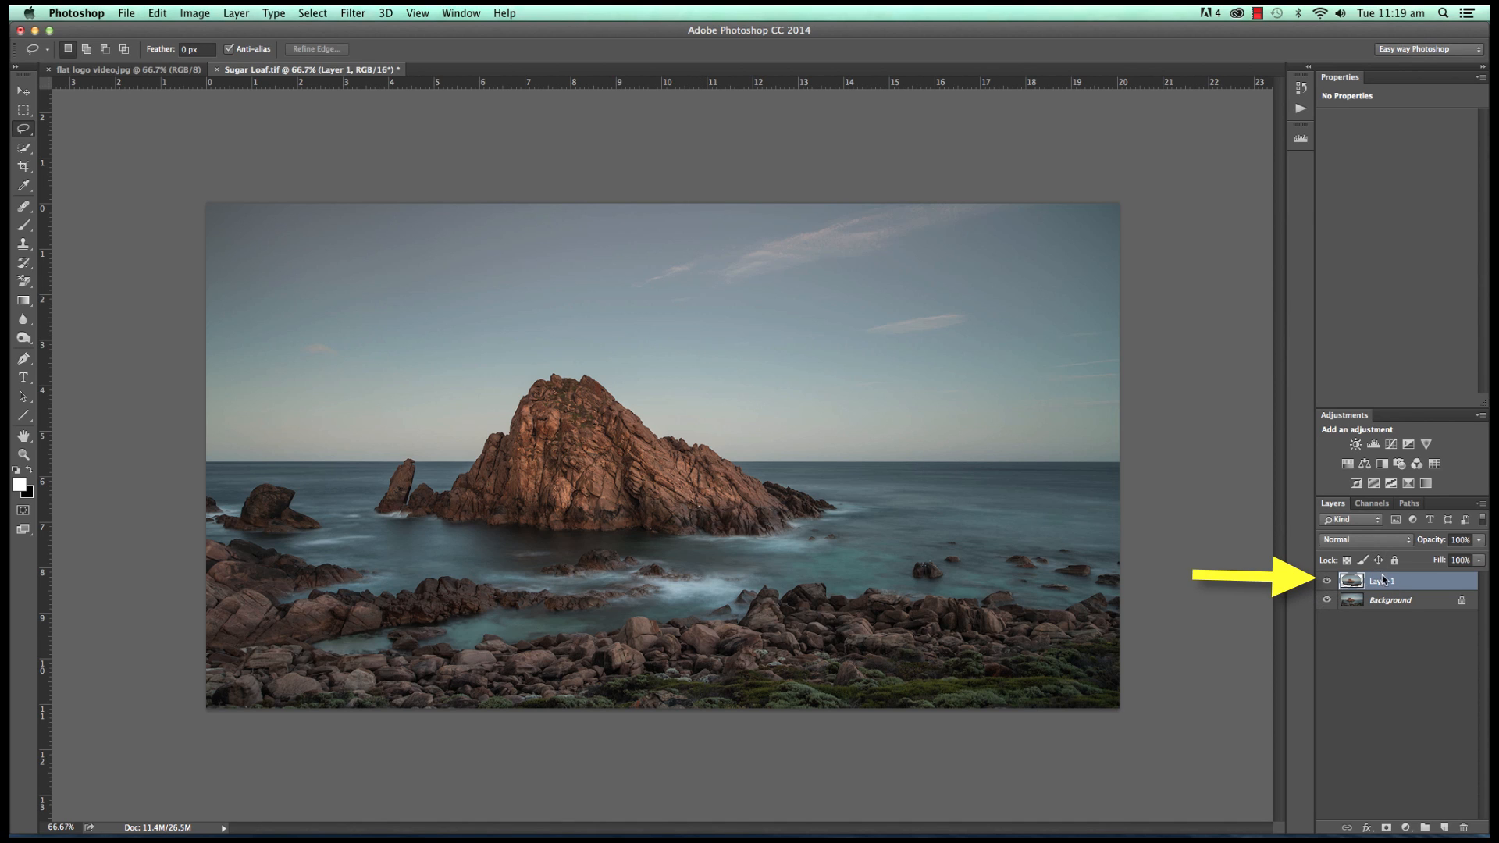
left_click(1327, 600)
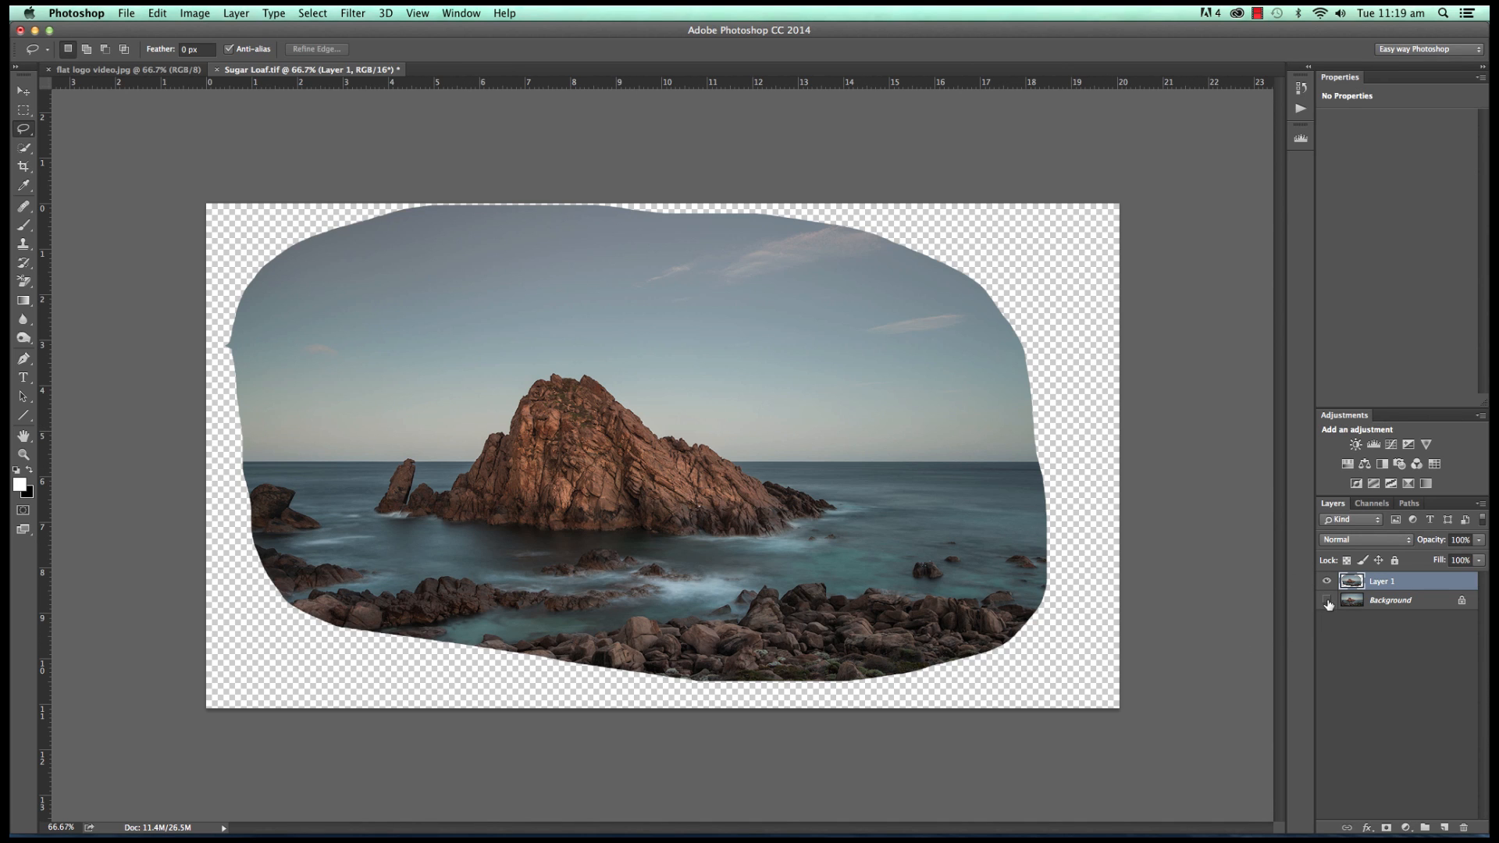
left_click(1326, 600)
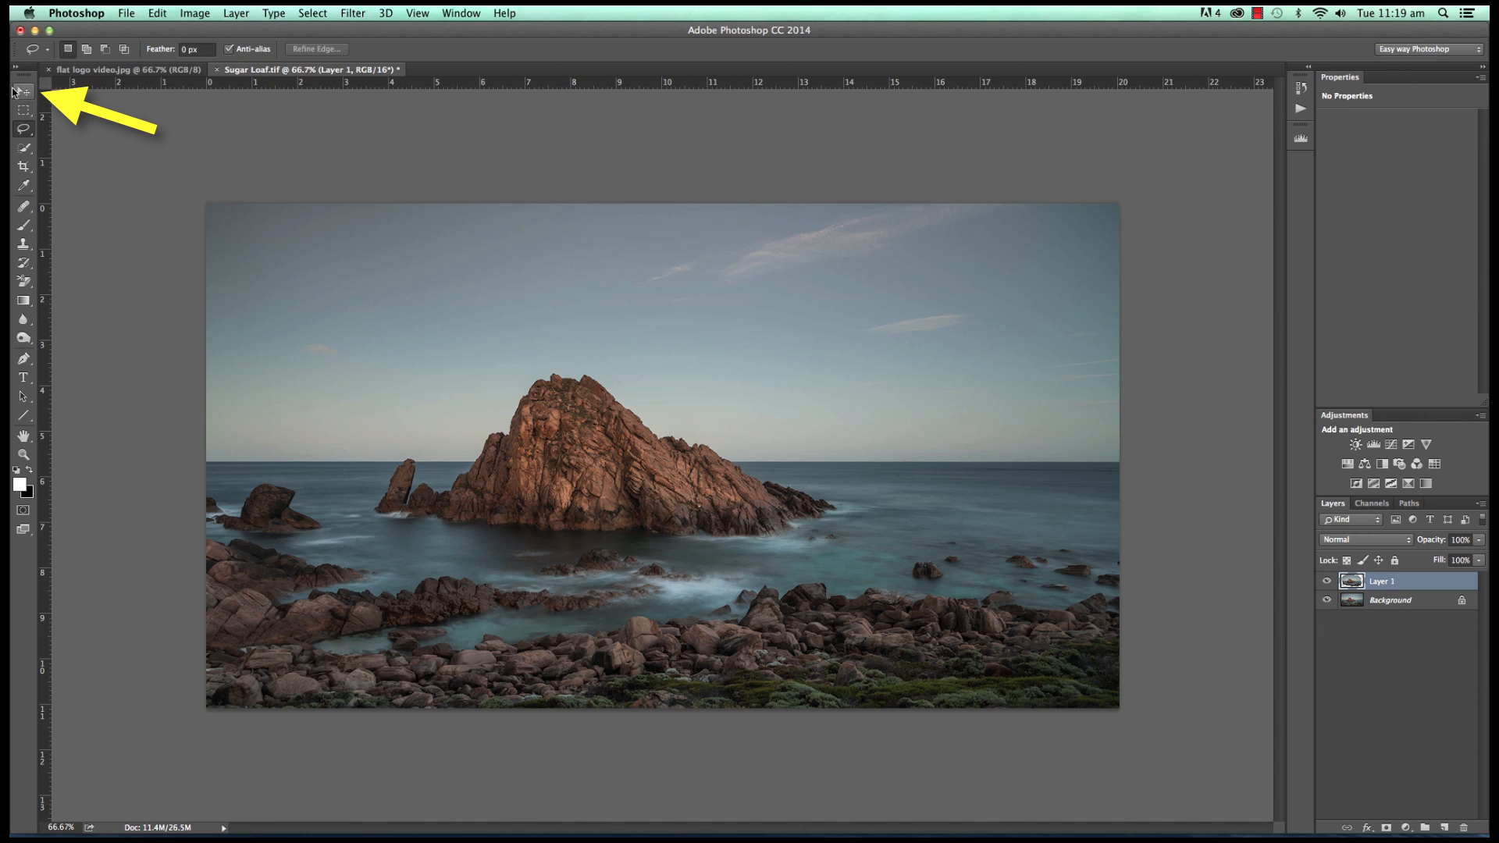
- Activate the Move tool so Layer 1's island can be dragged to the right
left_click(23, 91)
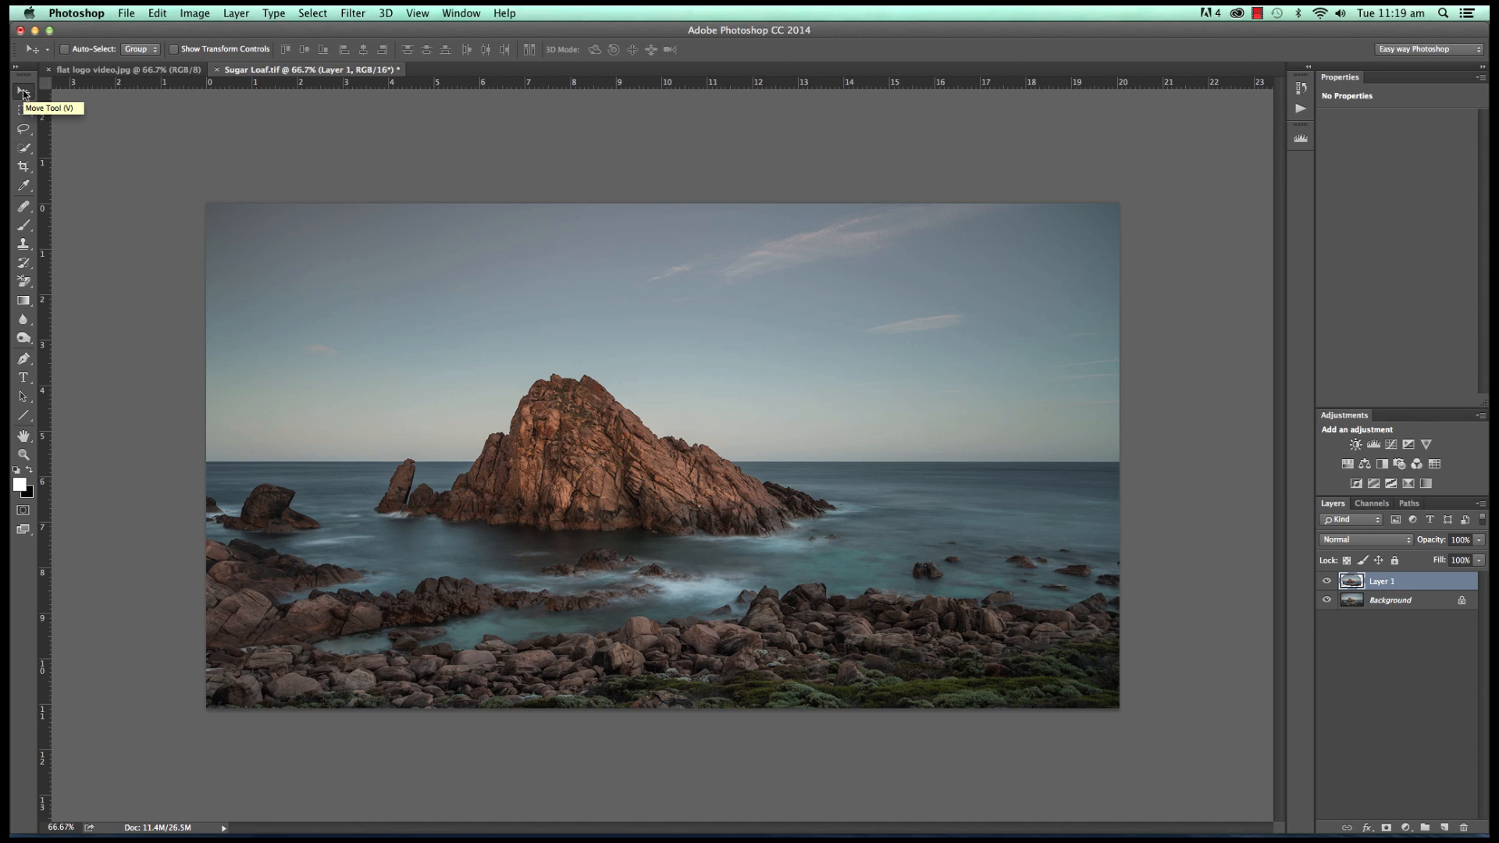
mouse_move(572, 467)
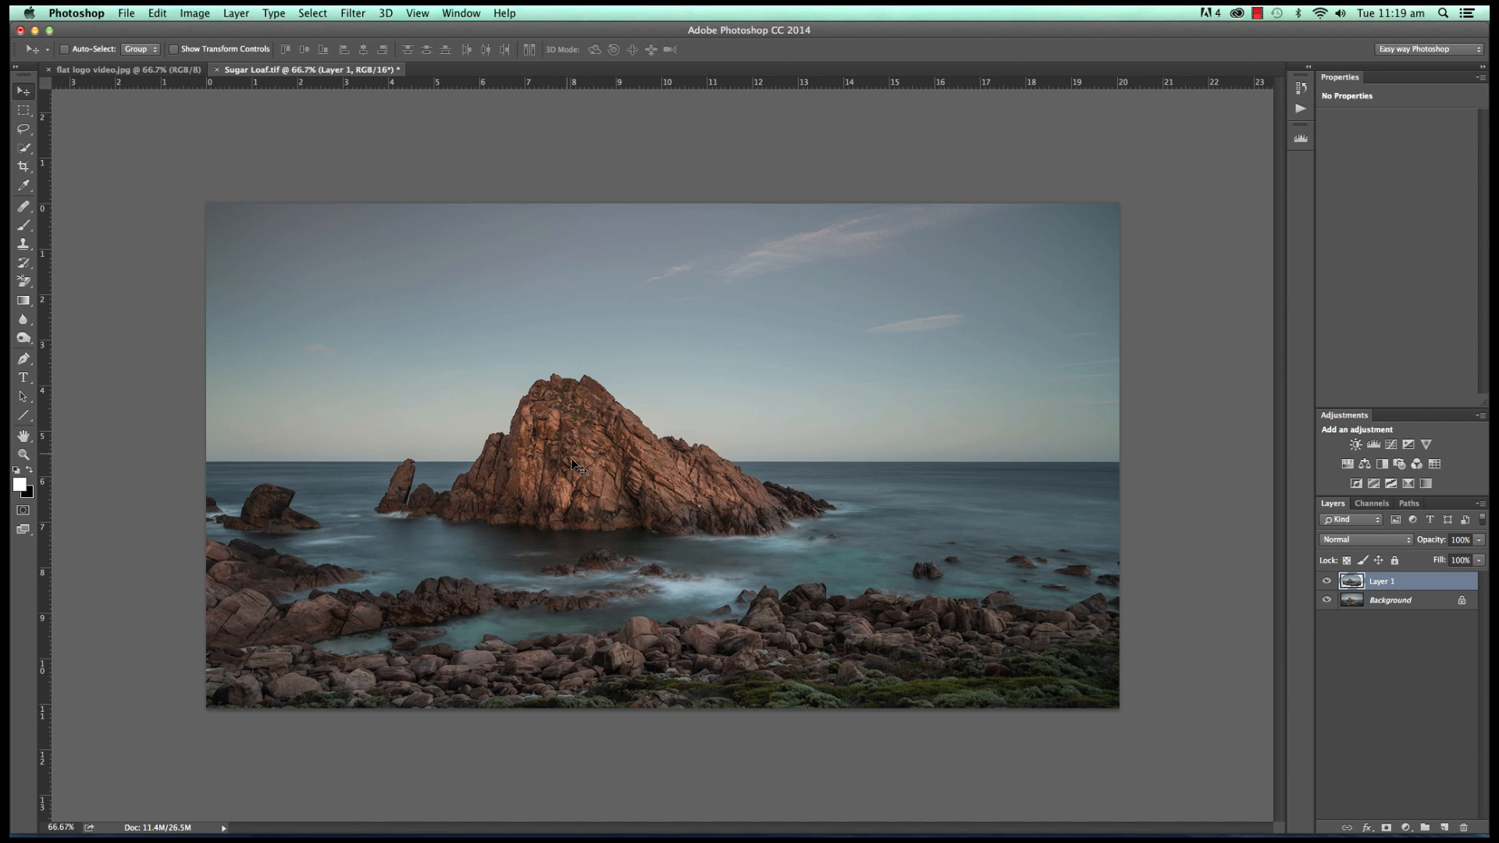
mouse_move(571, 460)
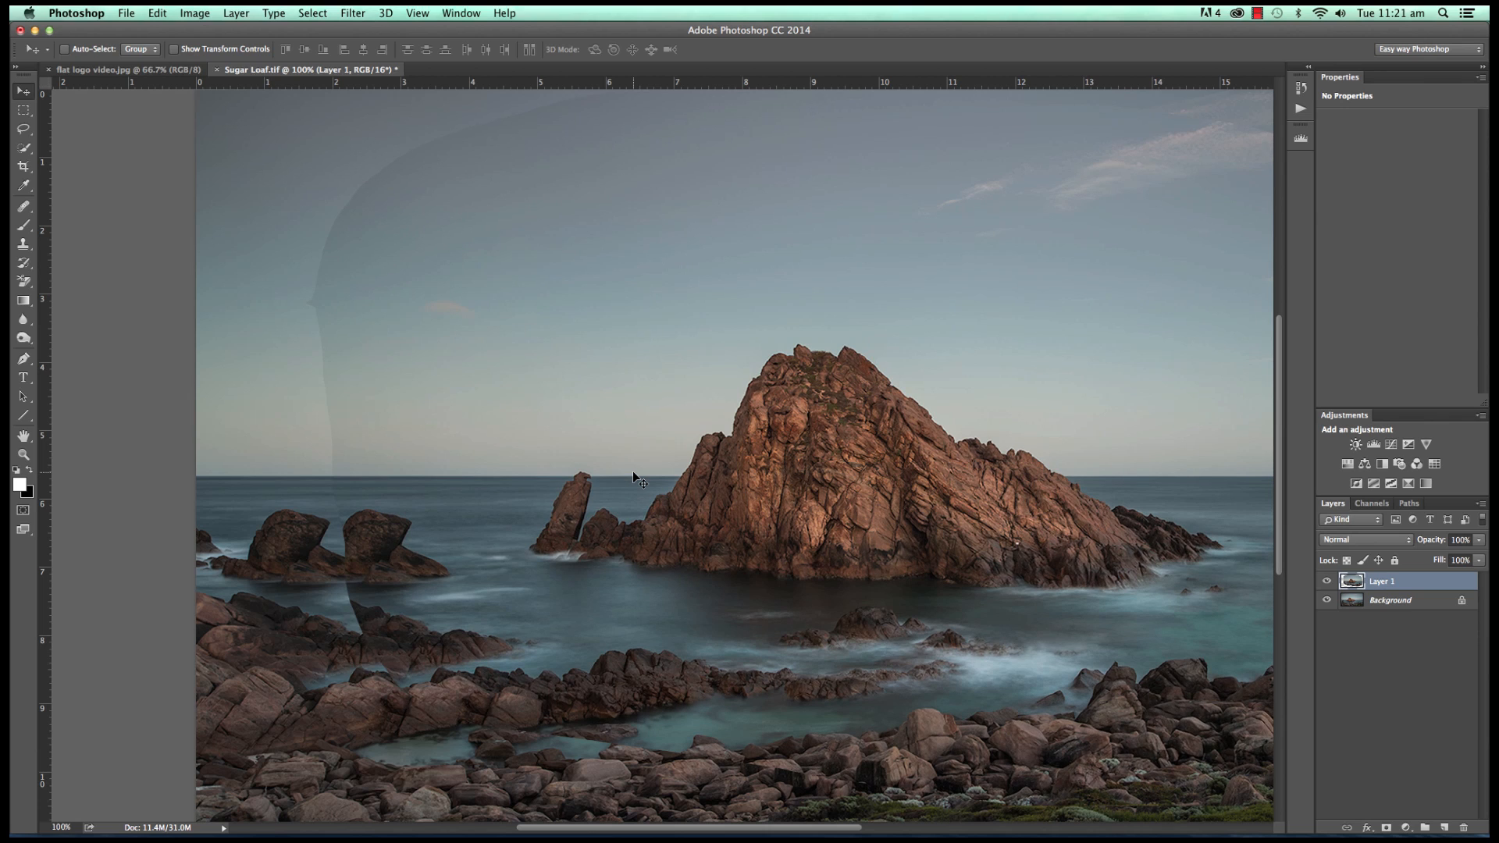
mouse_move(689, 523)
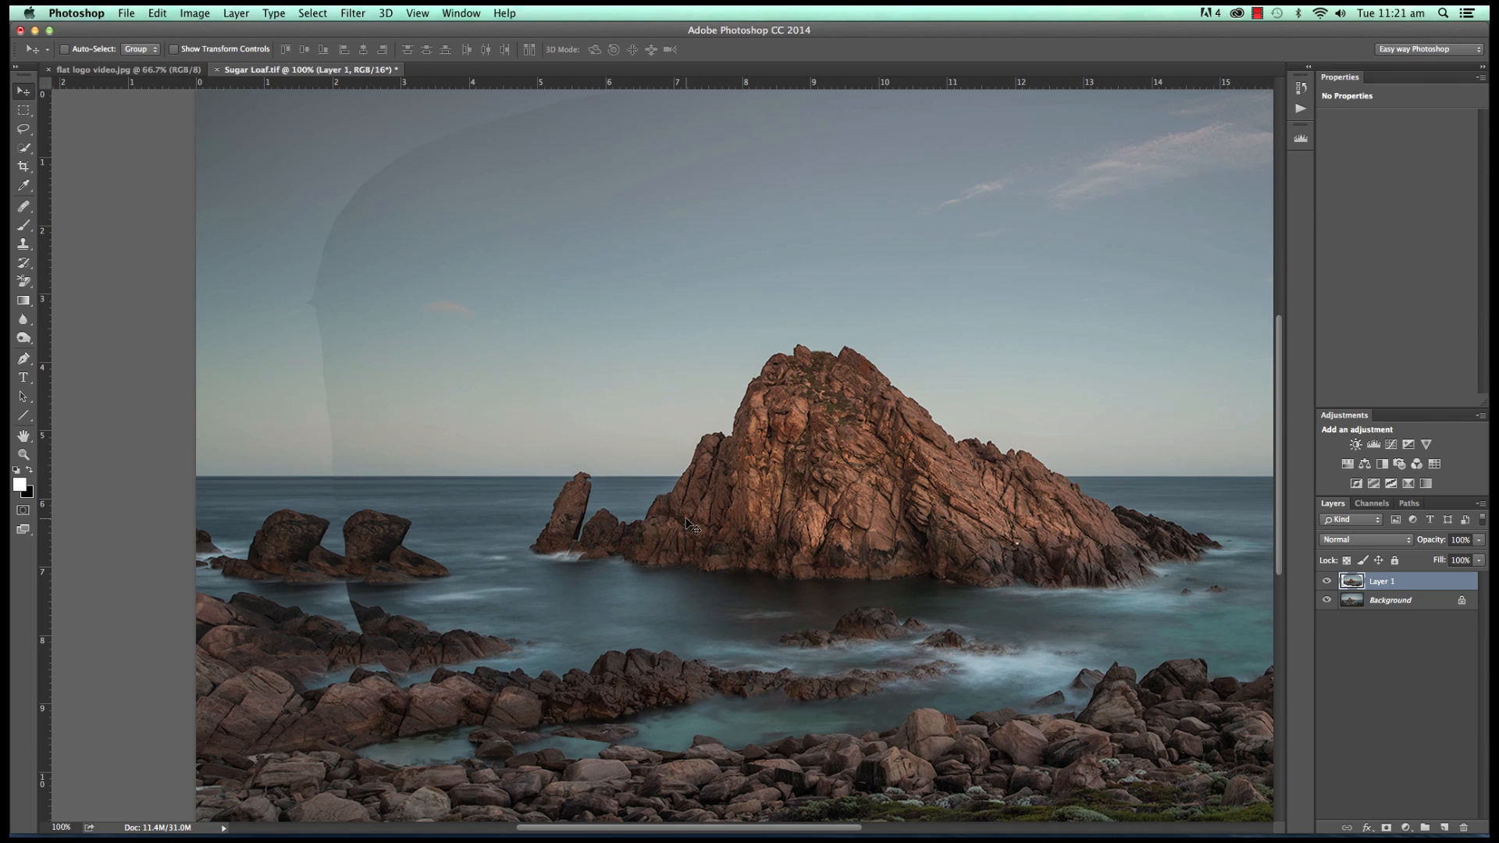
mouse_move(681, 519)
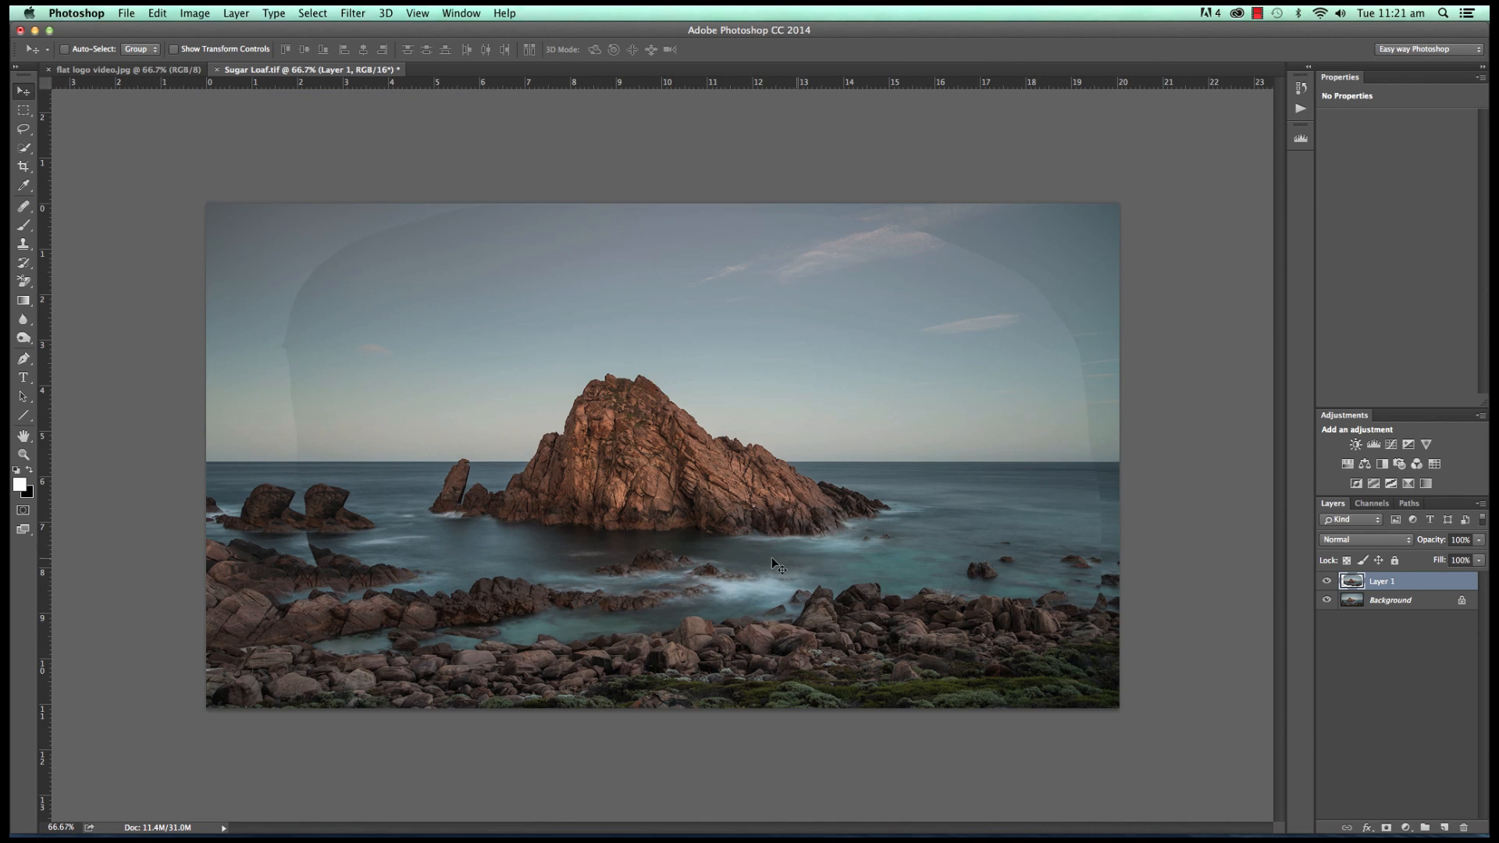
mouse_move(414, 228)
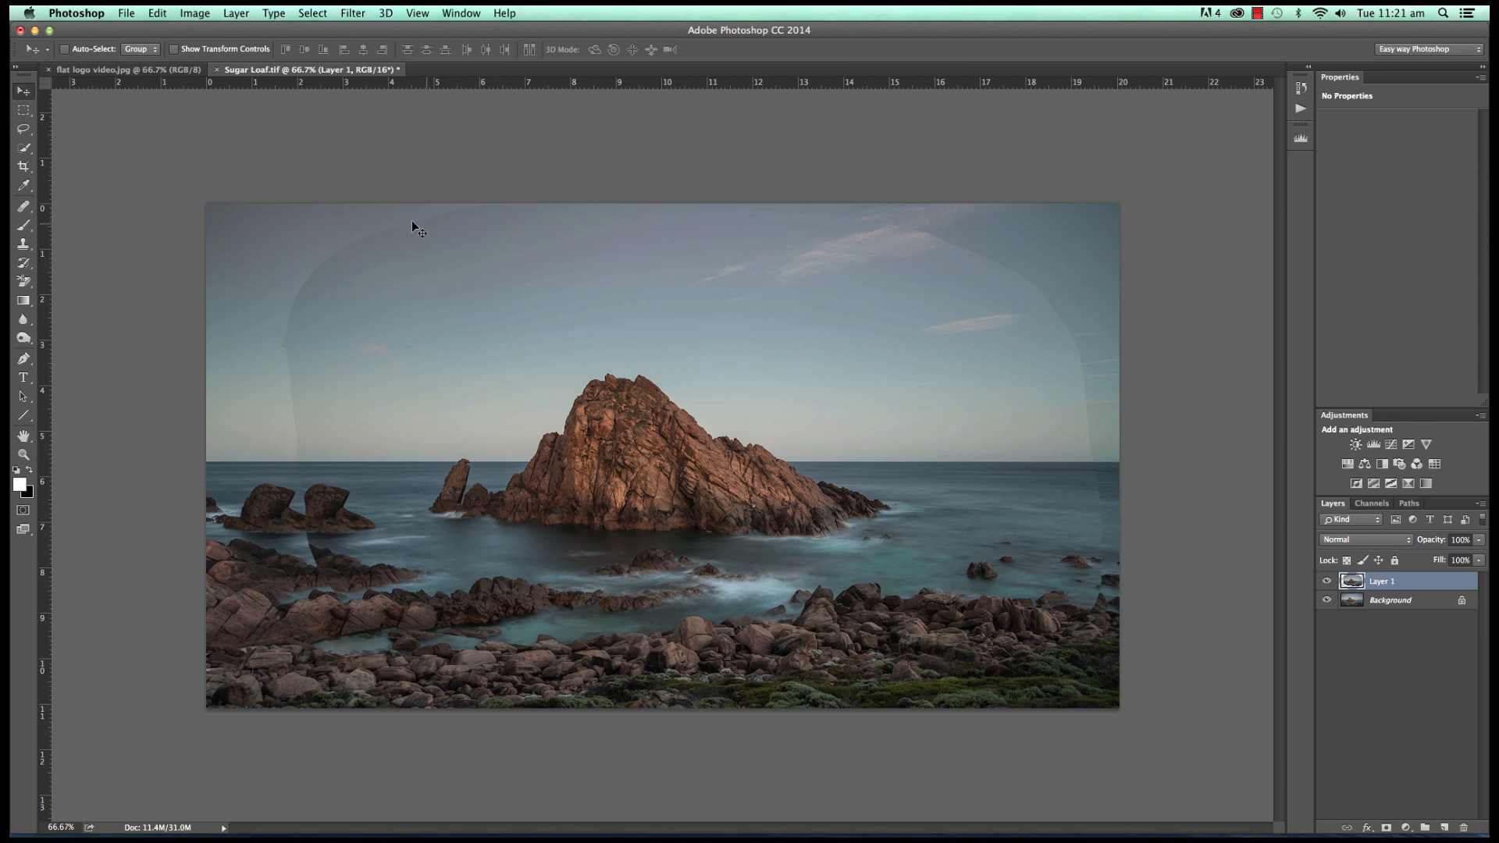
mouse_move(314, 434)
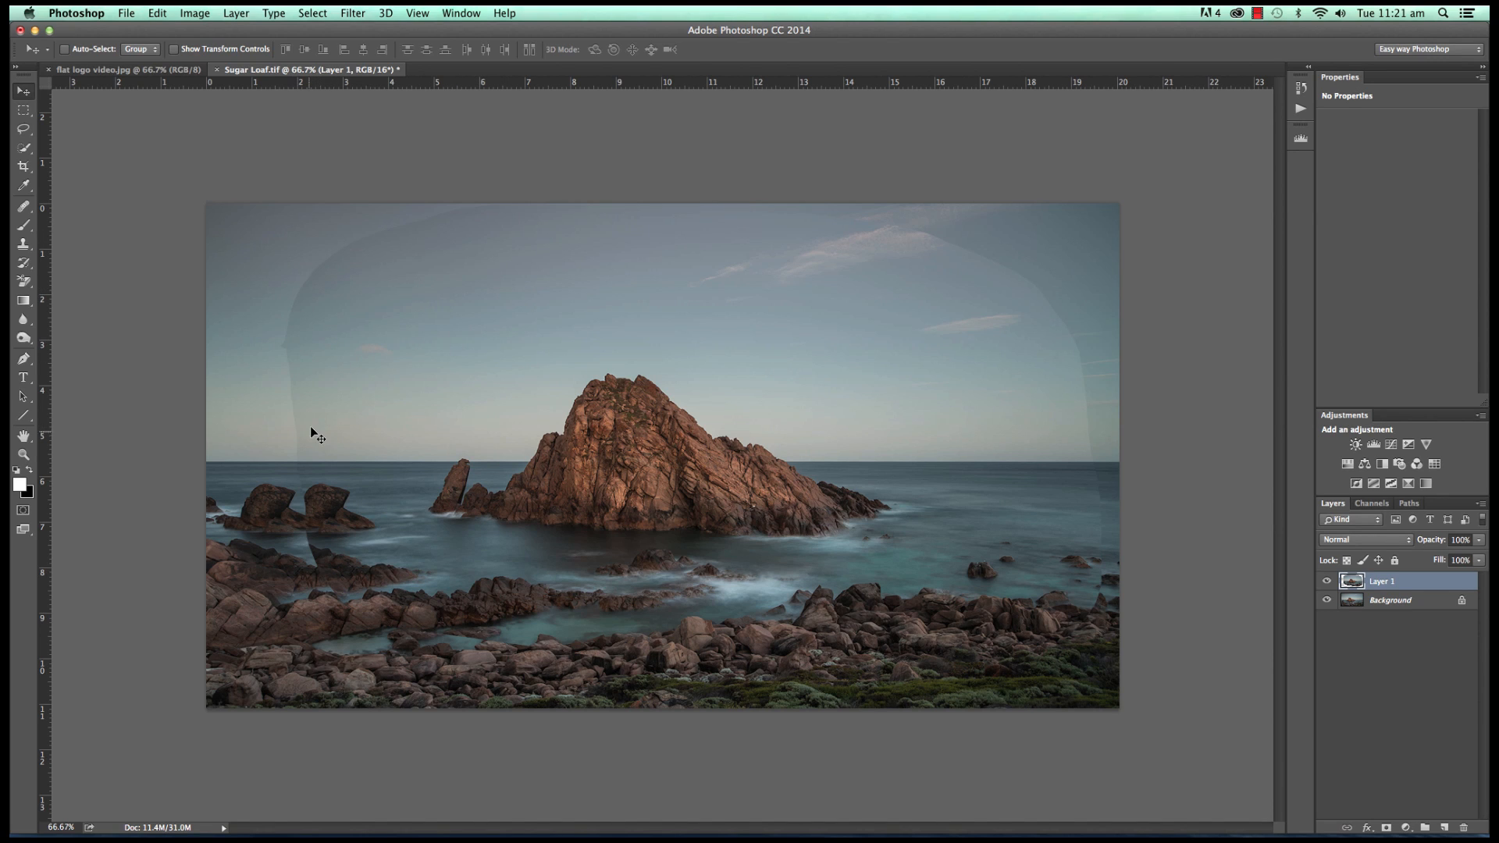
mouse_move(1099, 525)
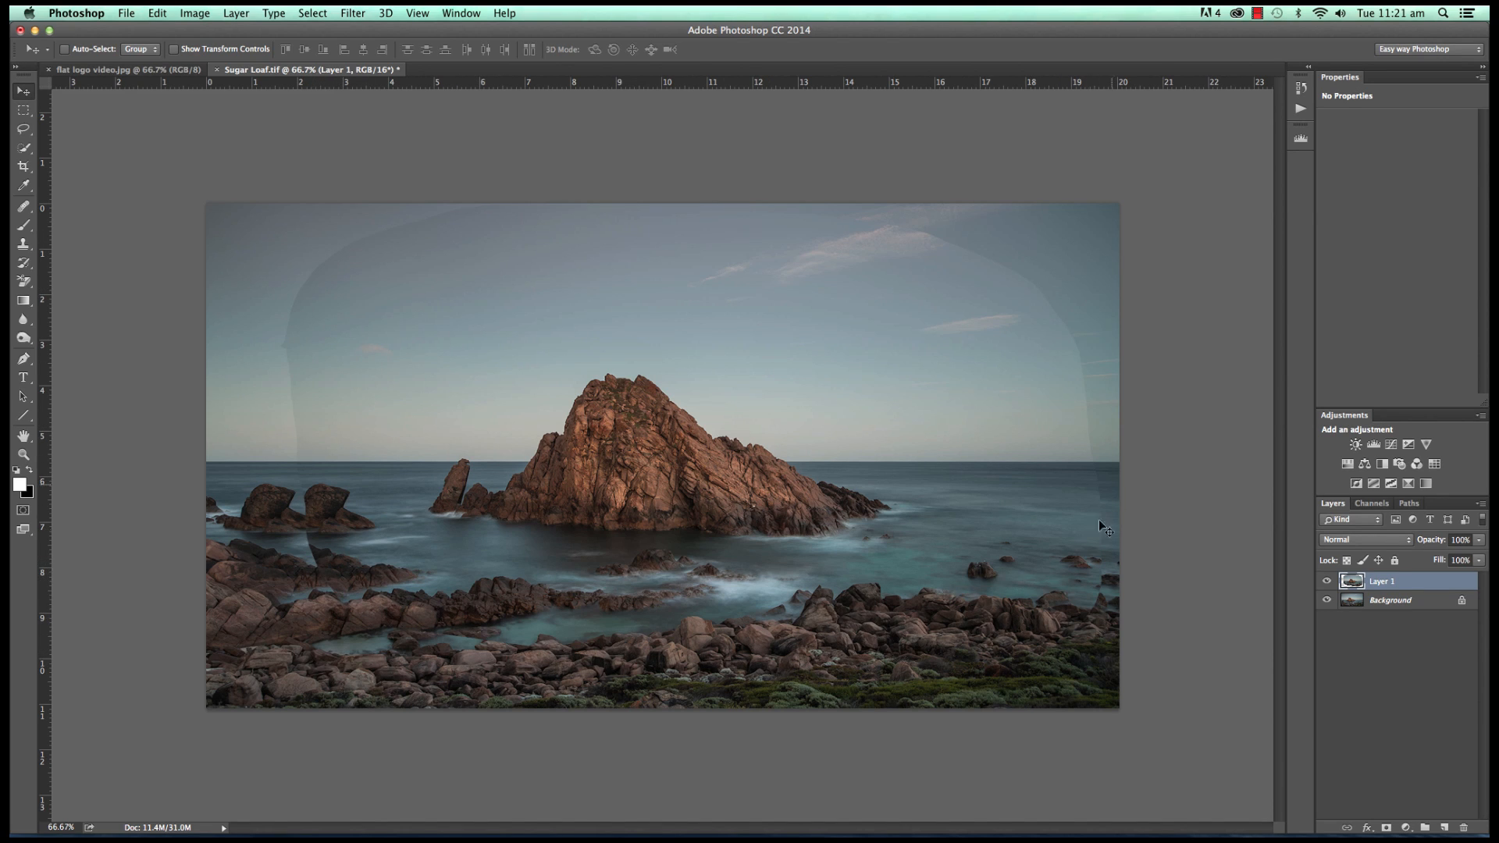
mouse_move(362, 216)
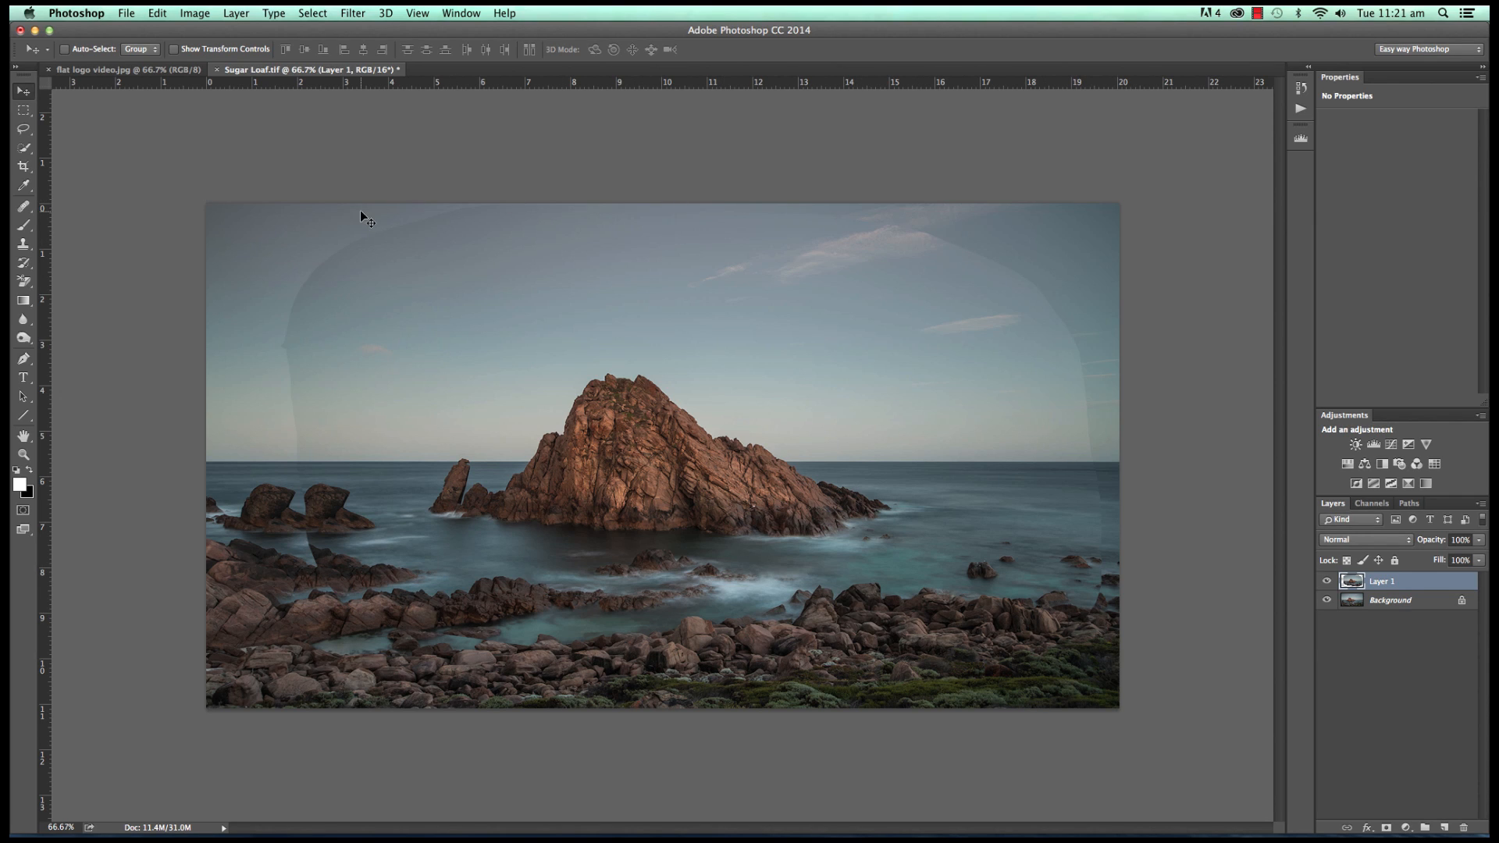
mouse_move(359, 244)
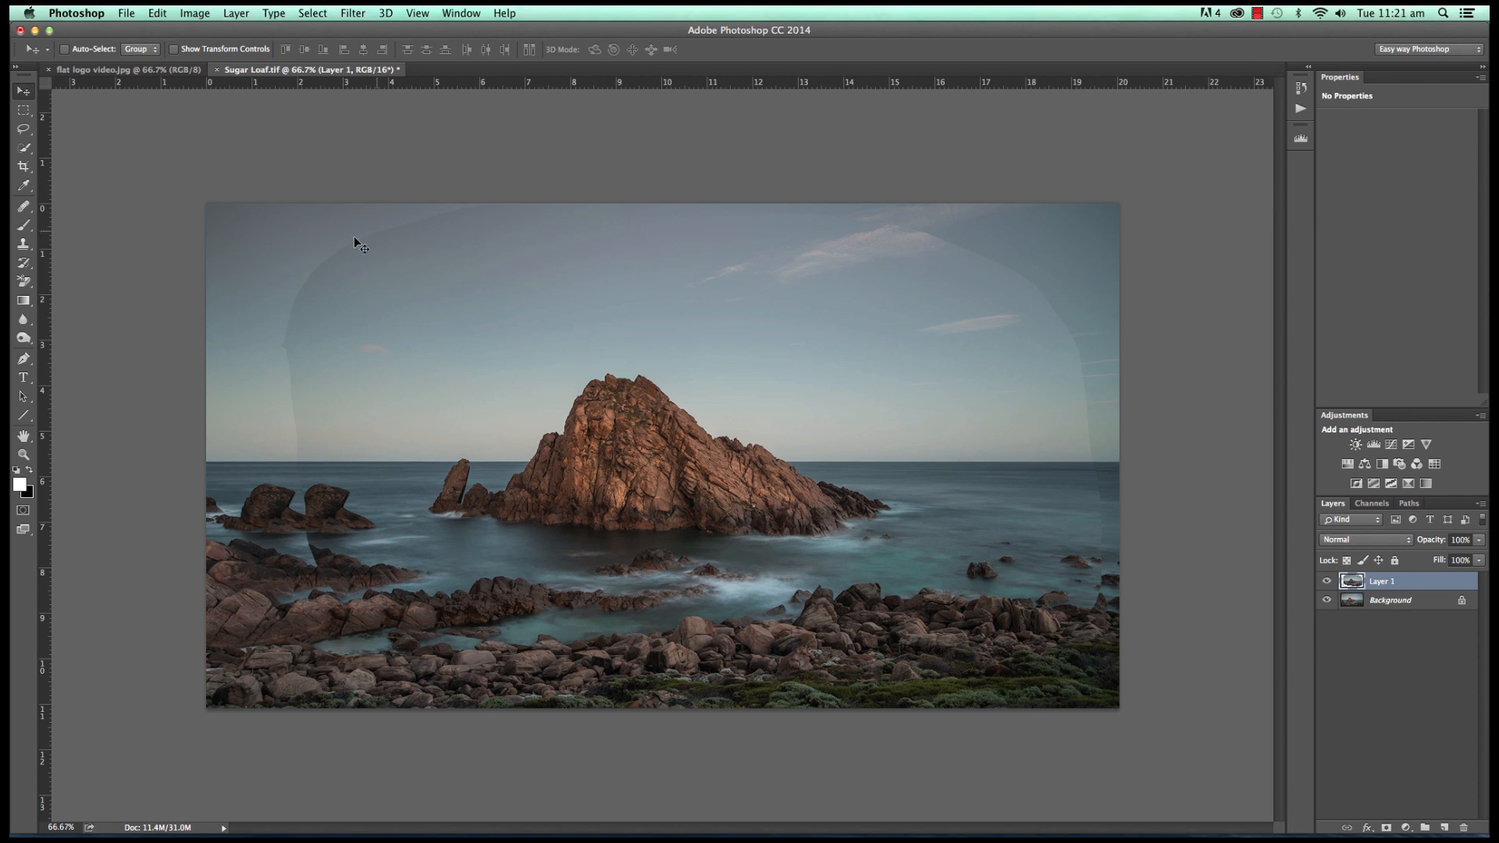
mouse_move(299, 392)
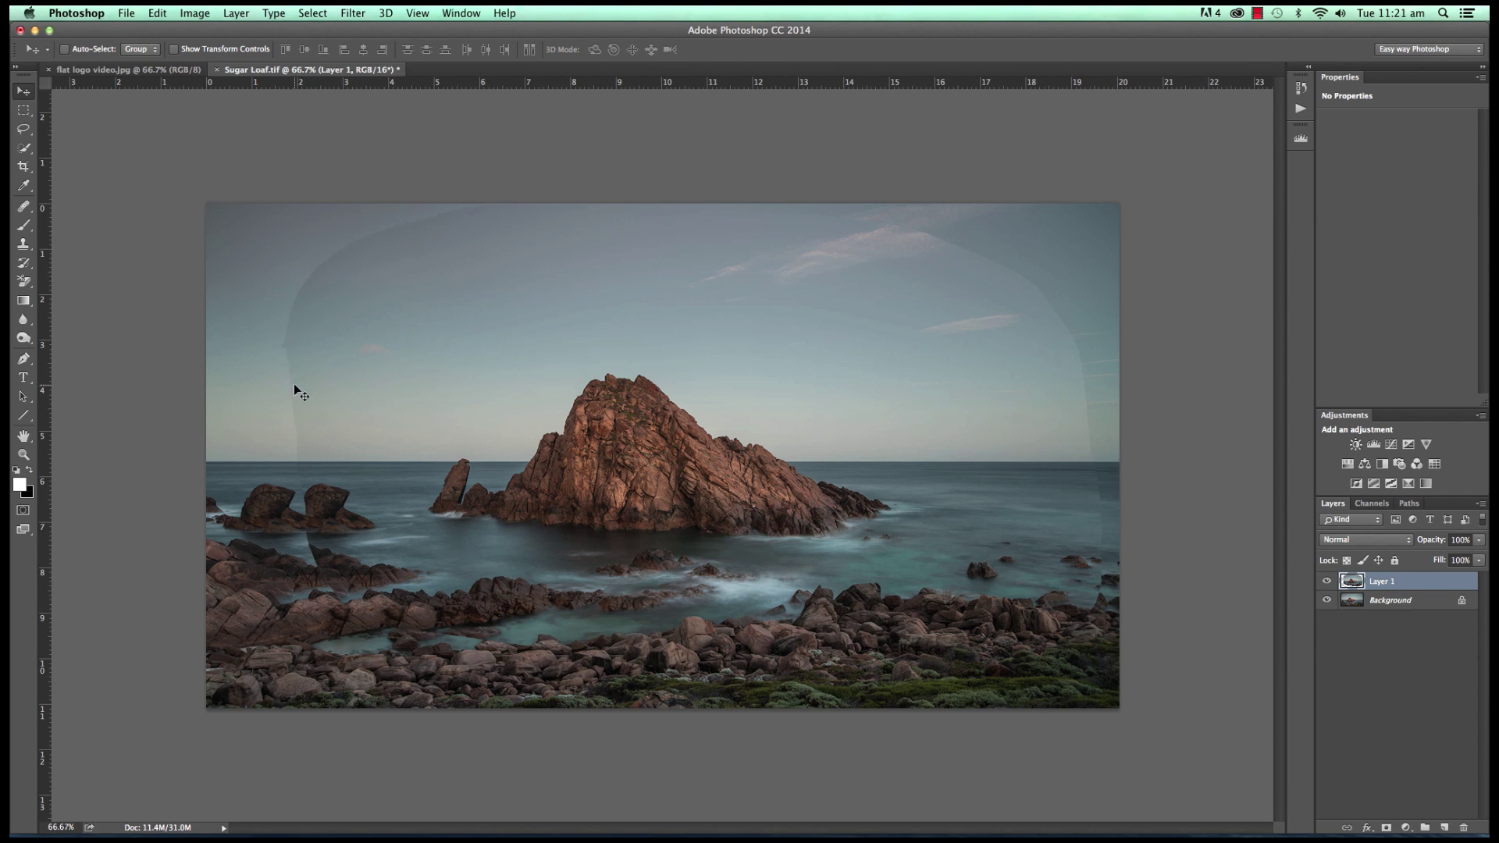
mouse_move(563, 663)
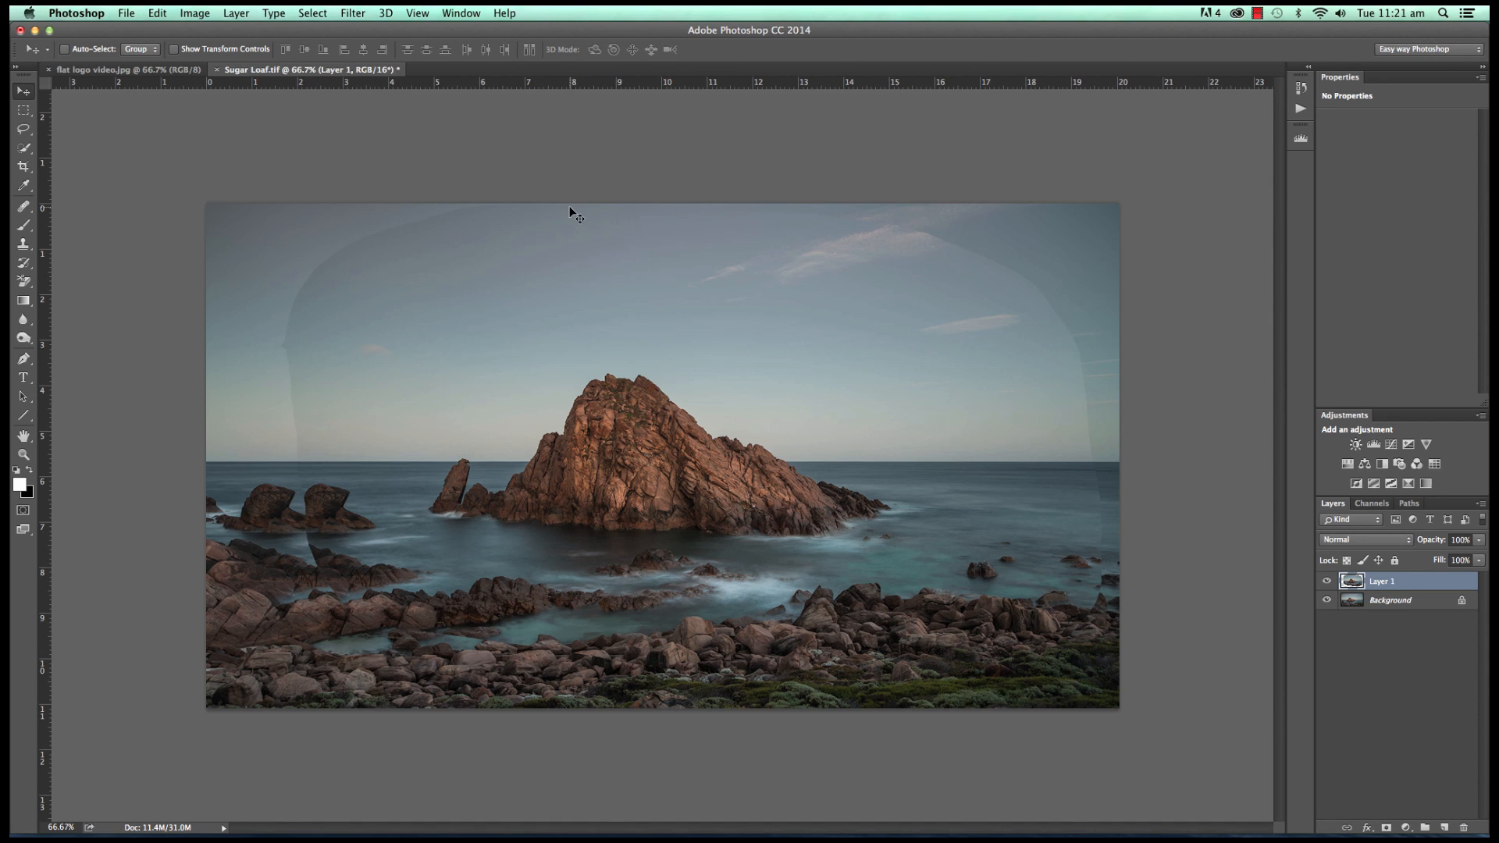
mouse_move(843, 220)
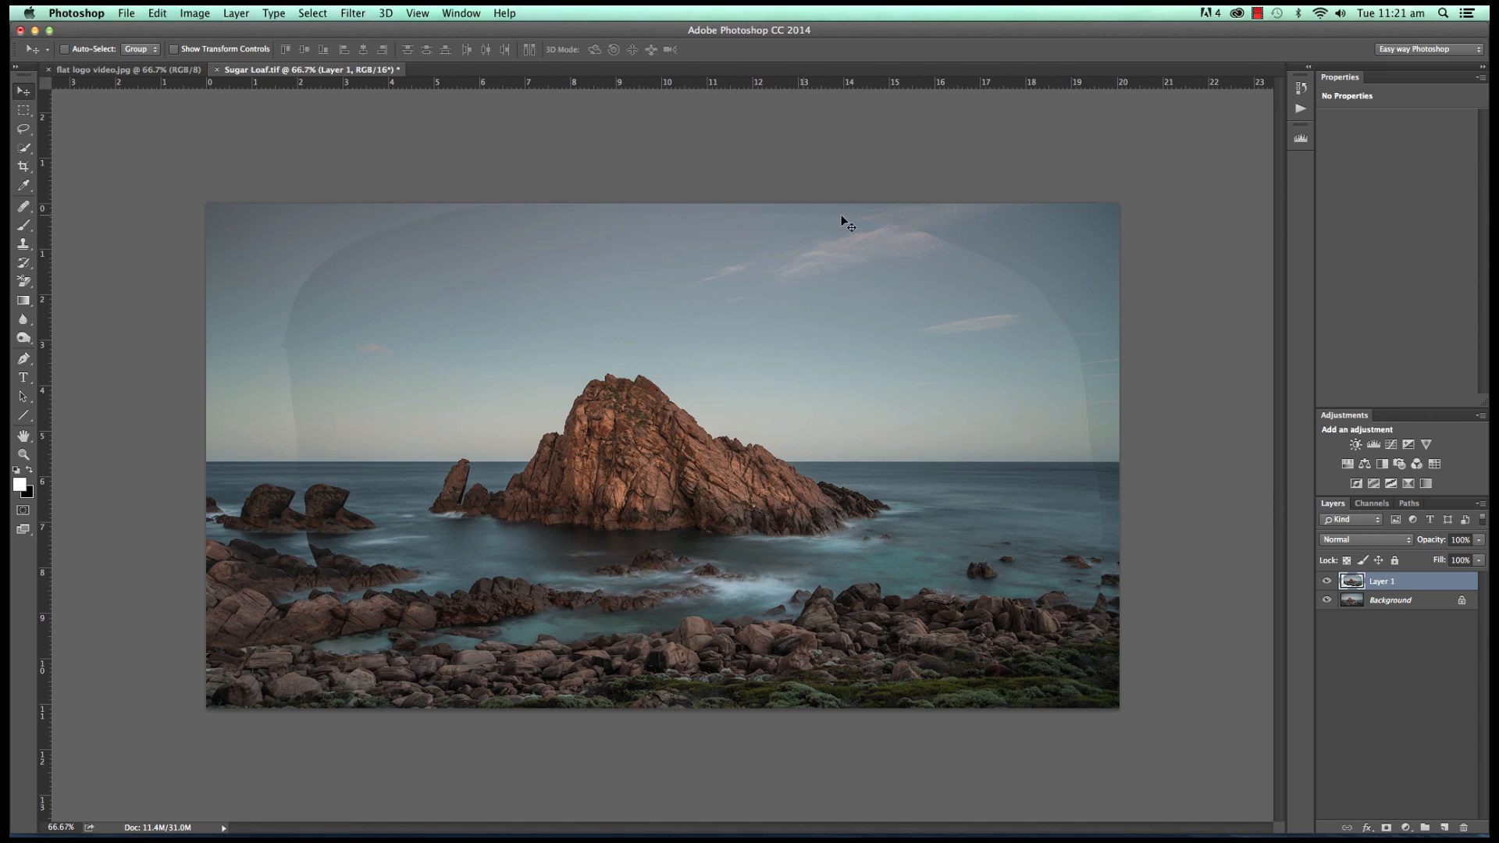
mouse_move(1365, 629)
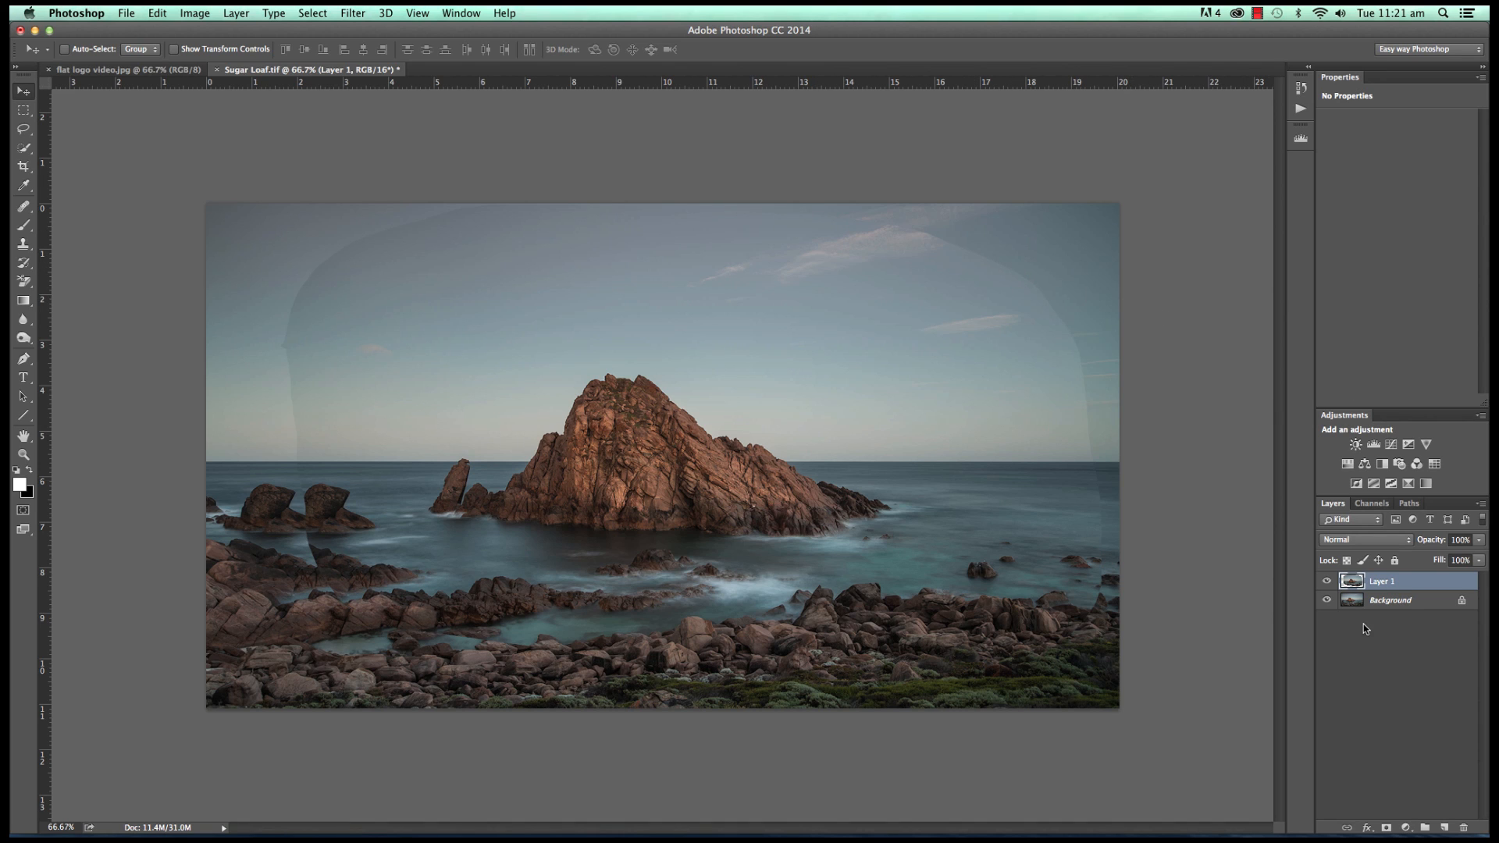
mouse_move(1415, 587)
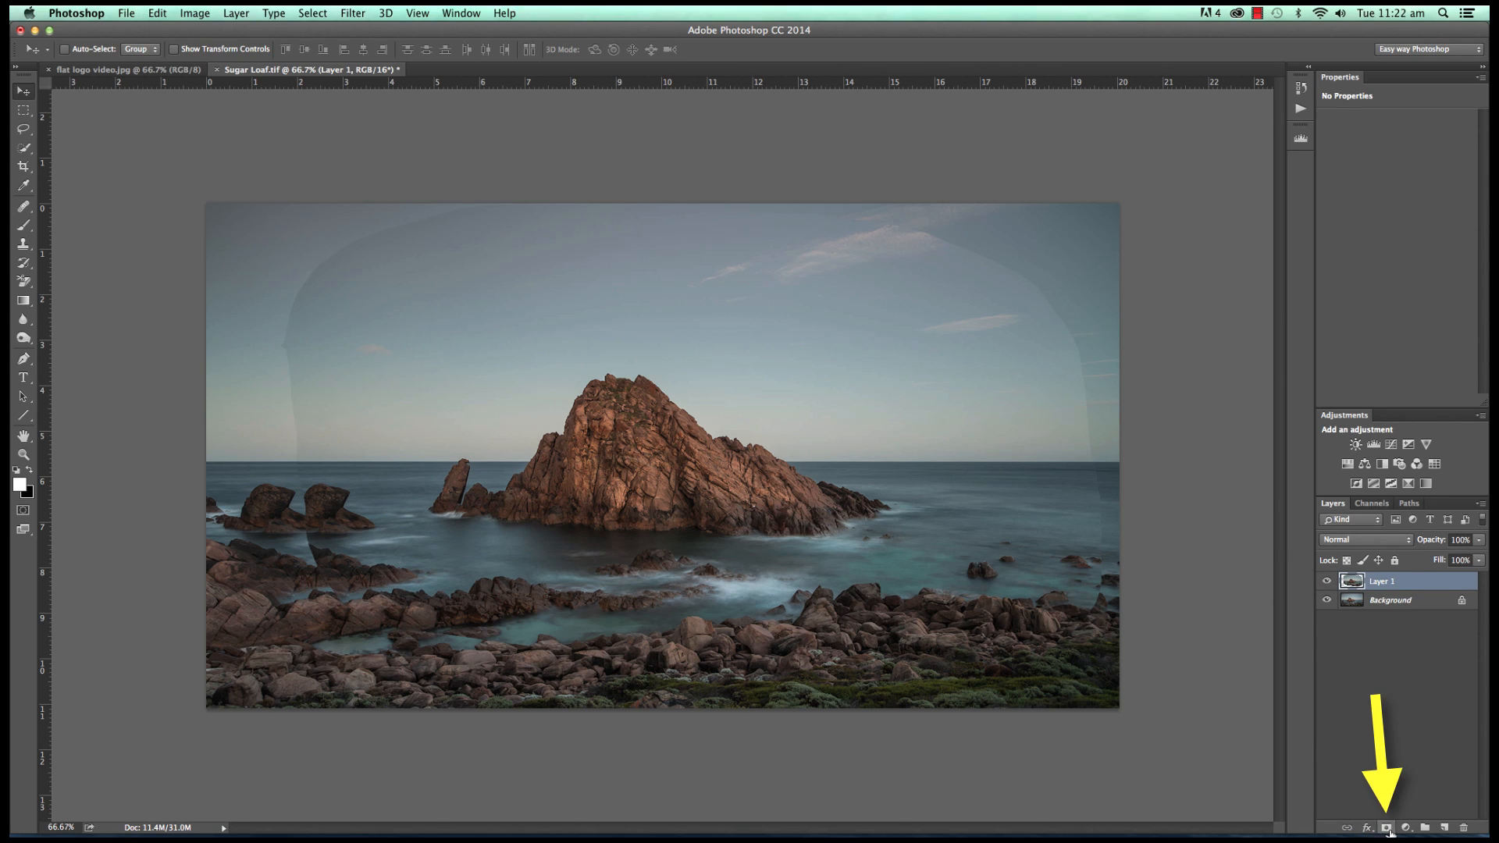
mouse_move(1383, 828)
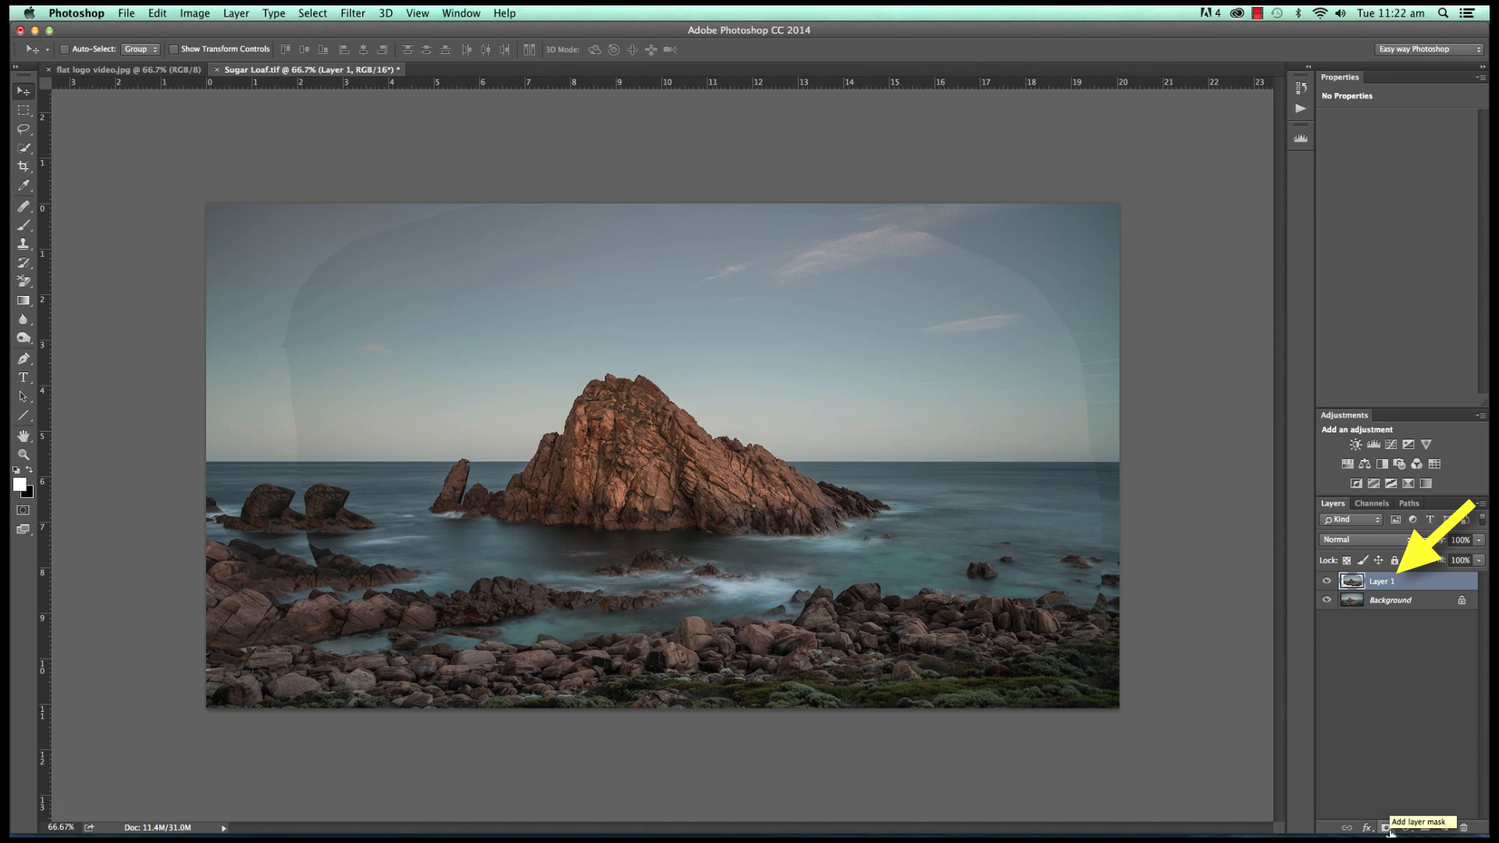
- Add a white layer mask to Layer 1 and set a black brush at 100% flow
left_click(1385, 827)
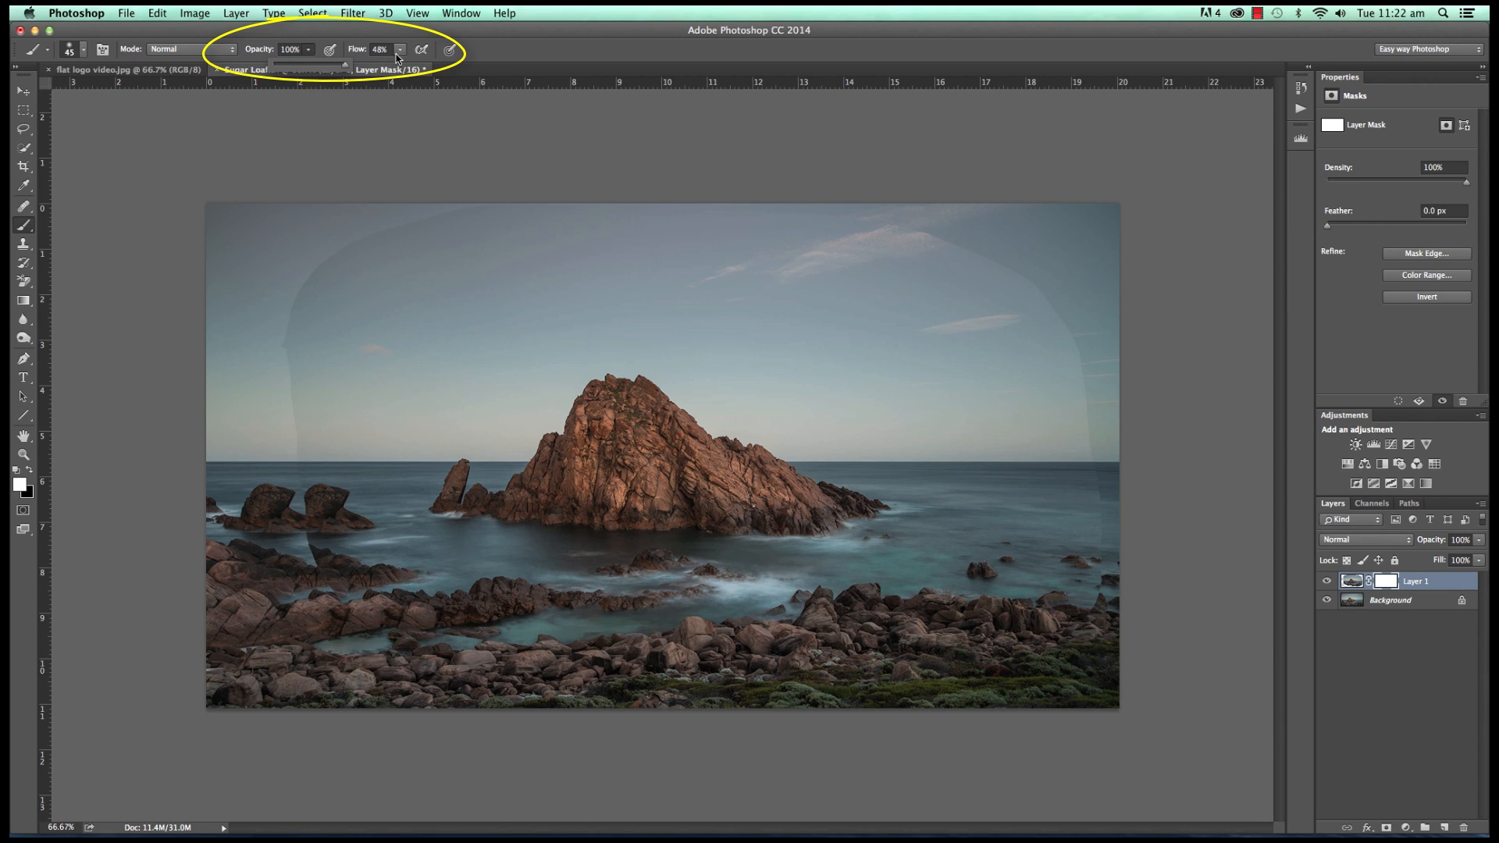
left_click(382, 48)
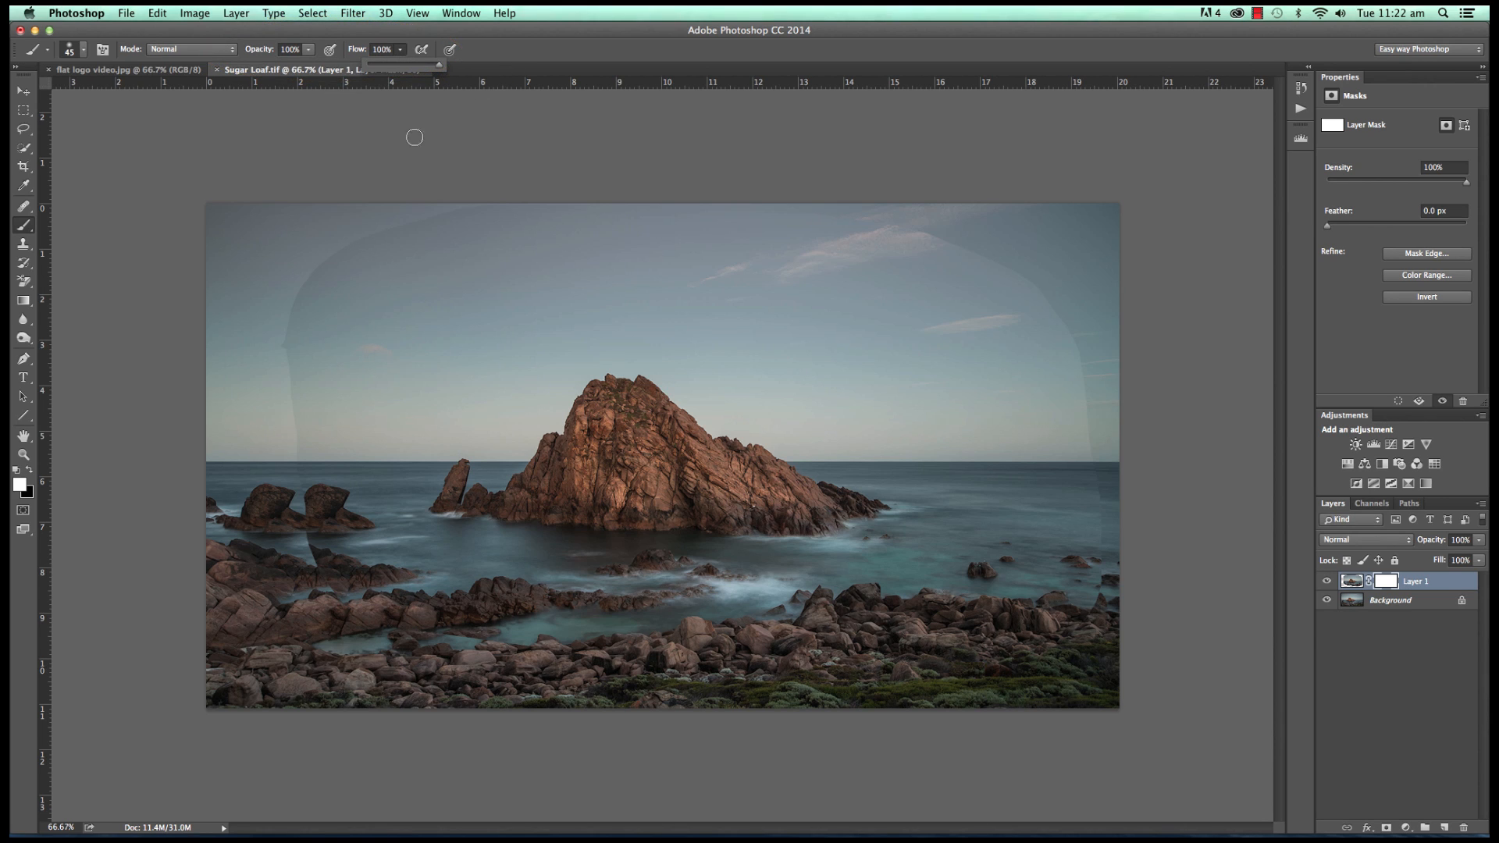
left_click(84, 48)
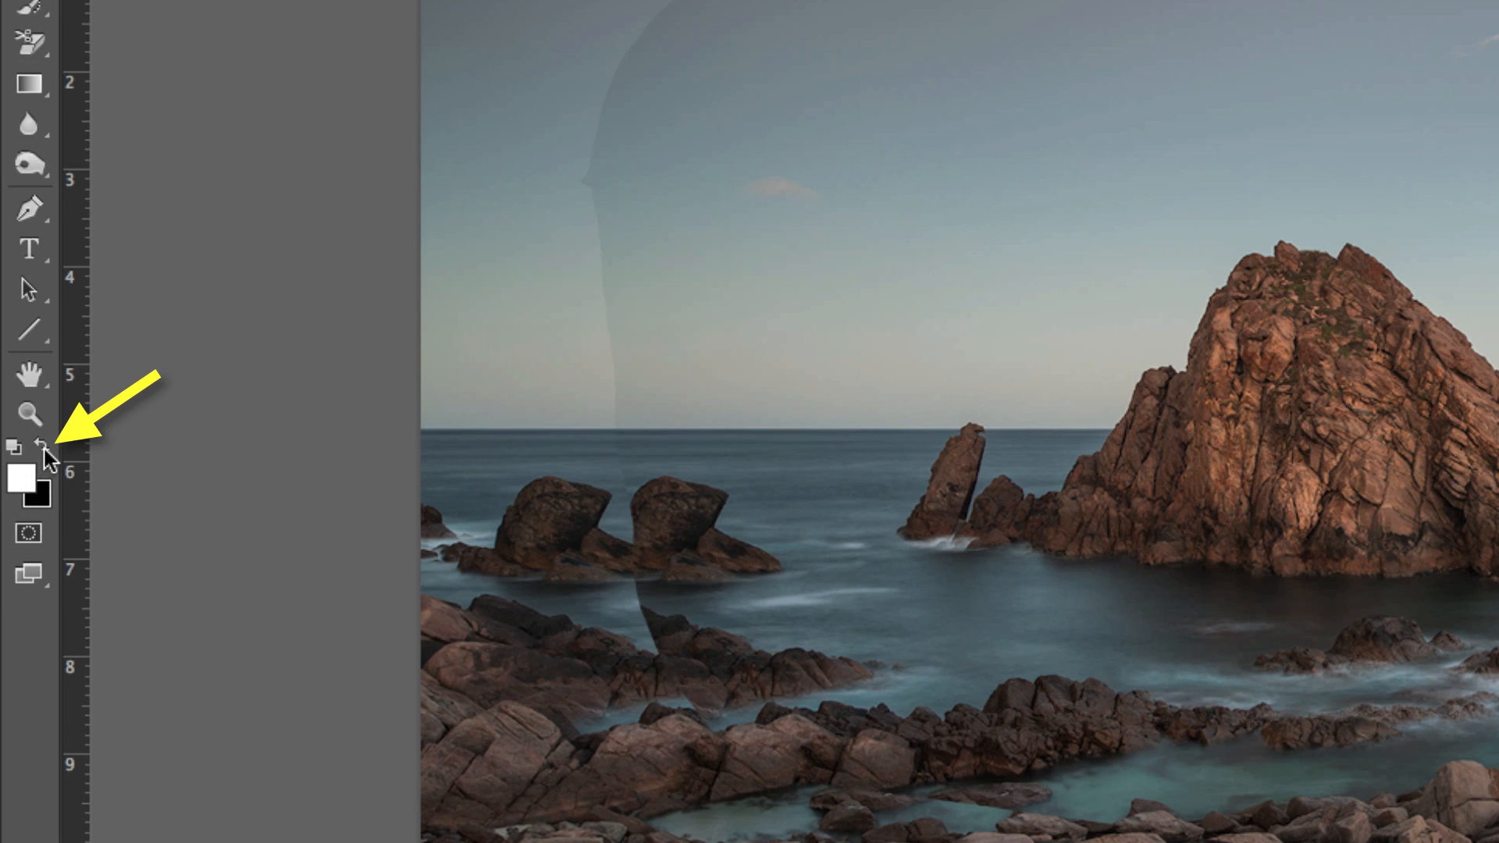
left_click(43, 447)
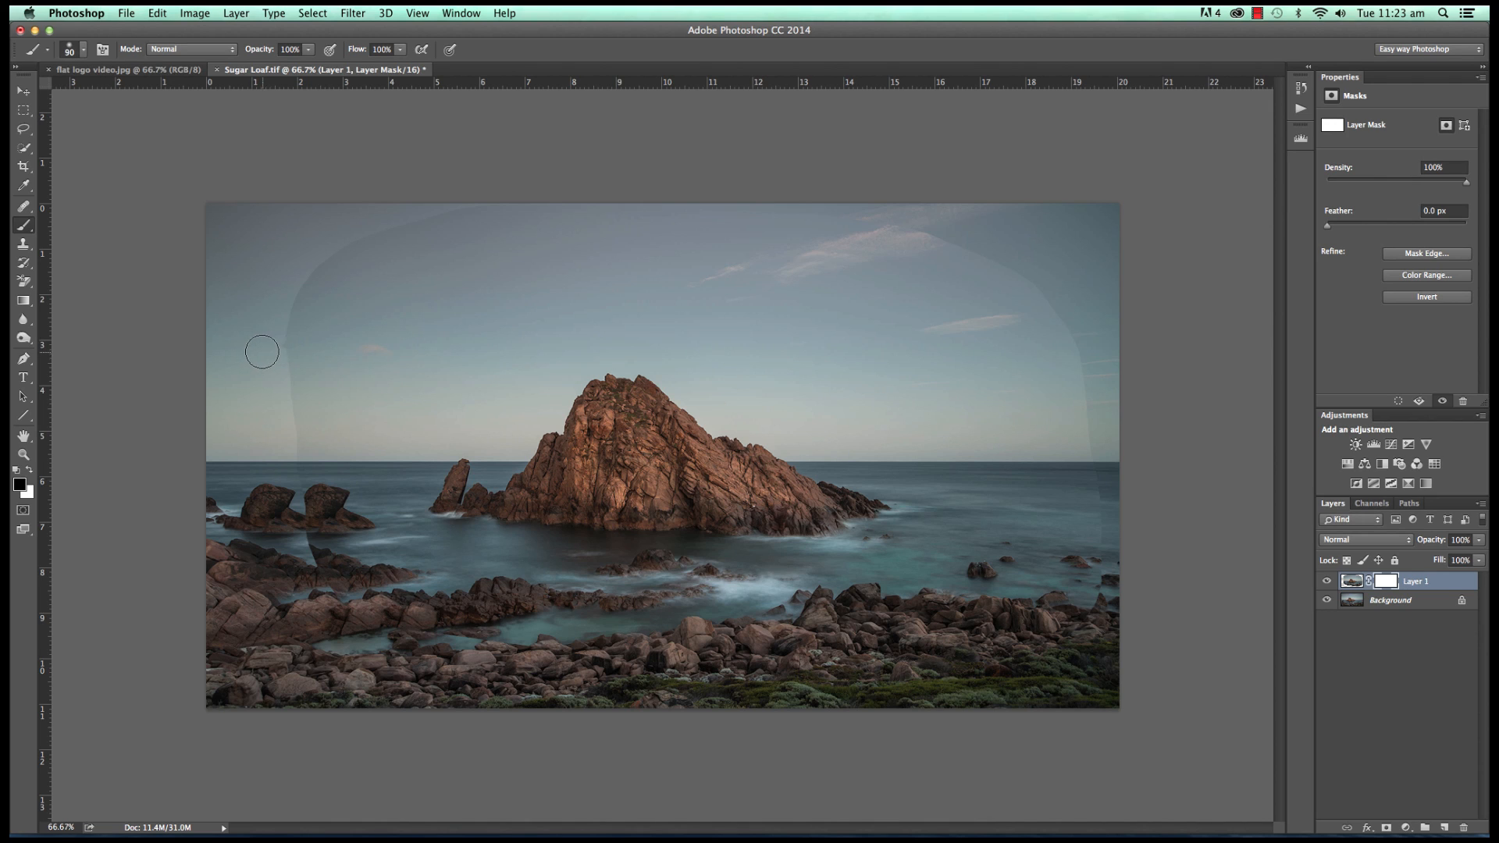
mouse_move(286, 389)
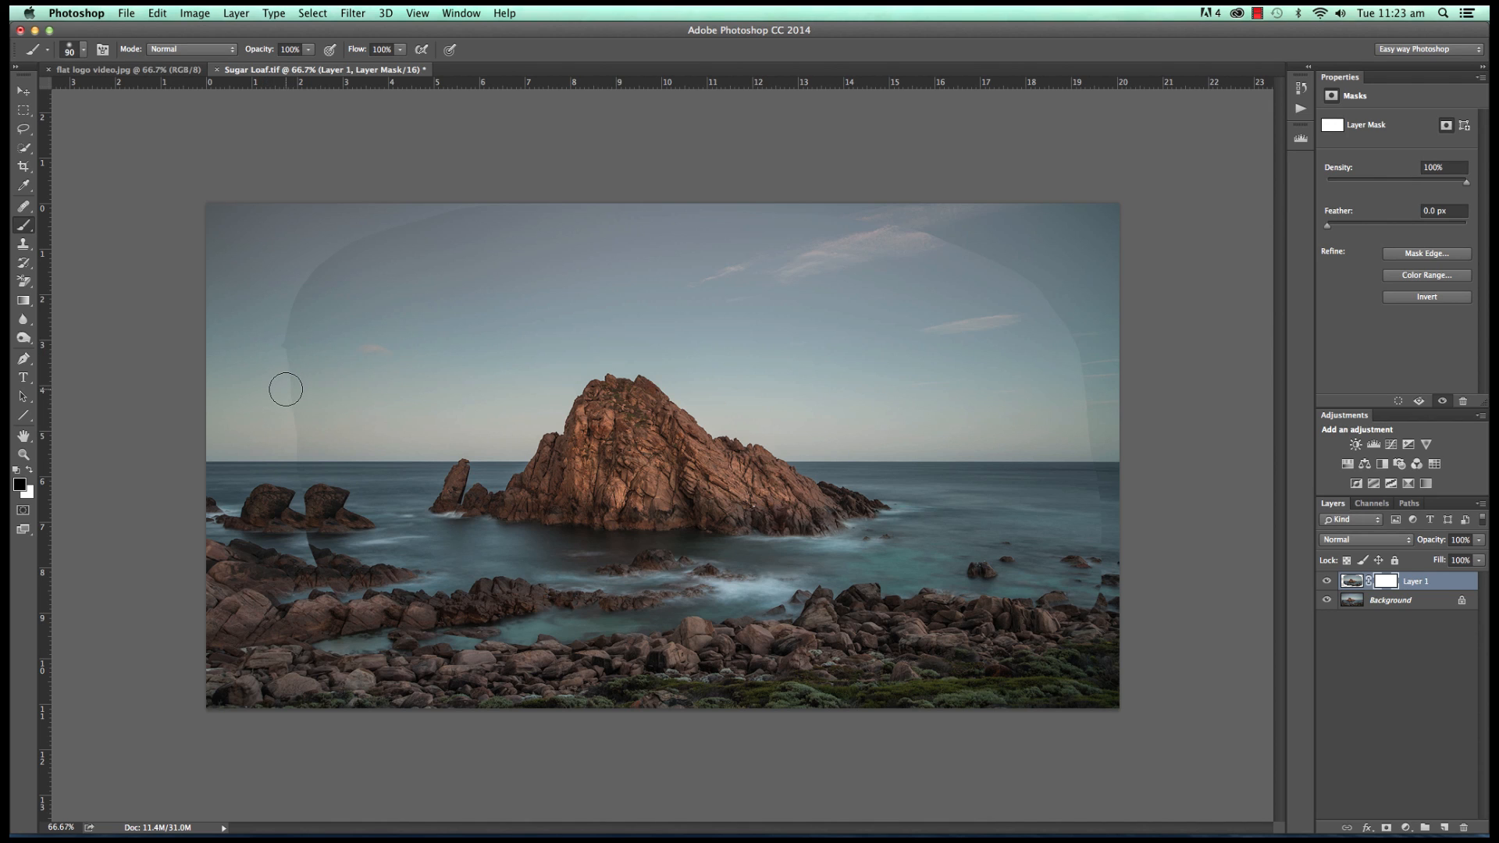
mouse_move(291, 395)
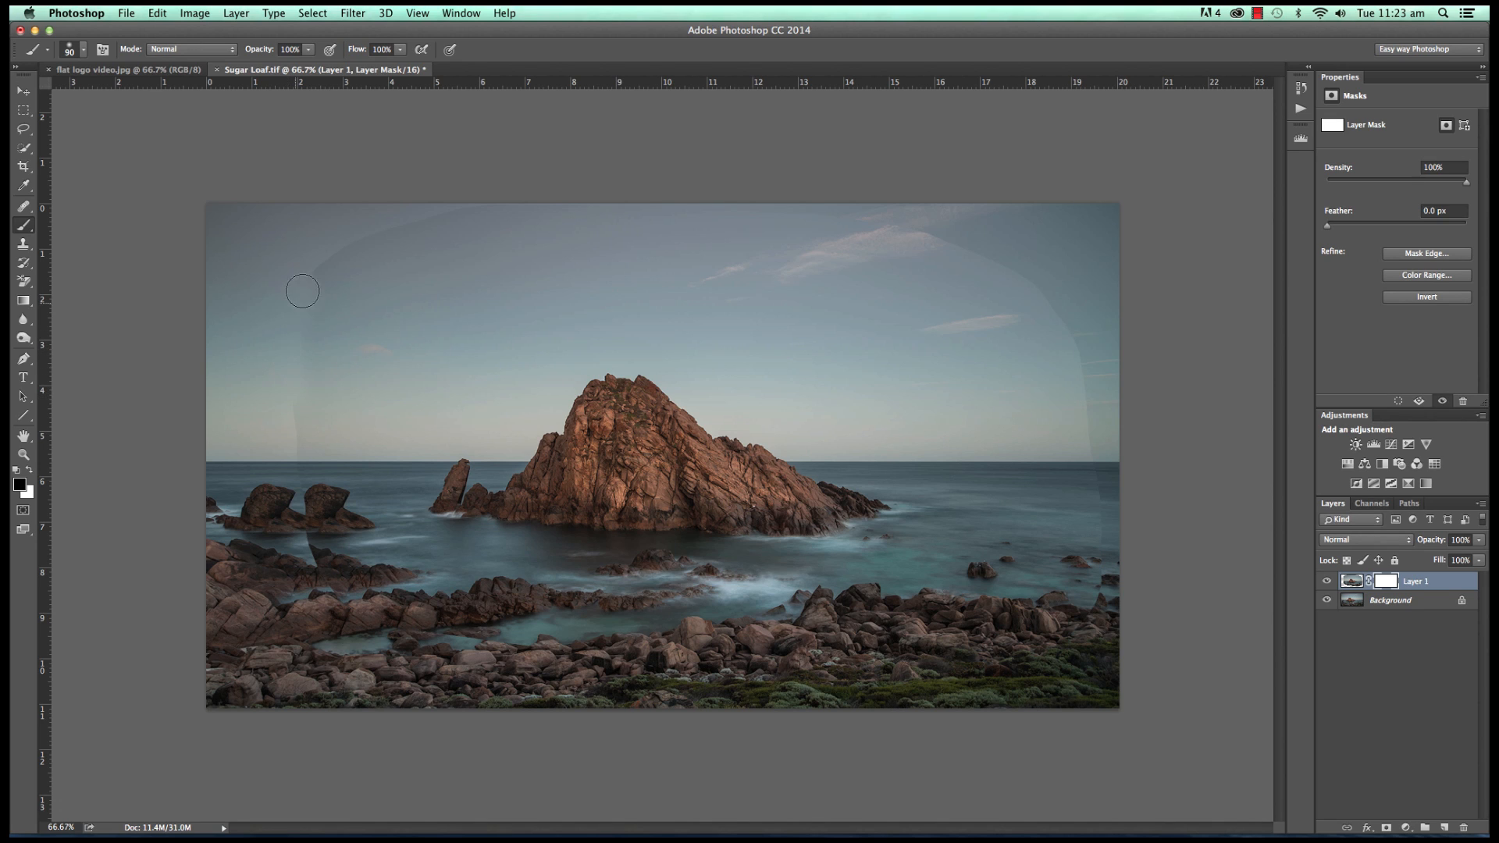
mouse_move(584, 200)
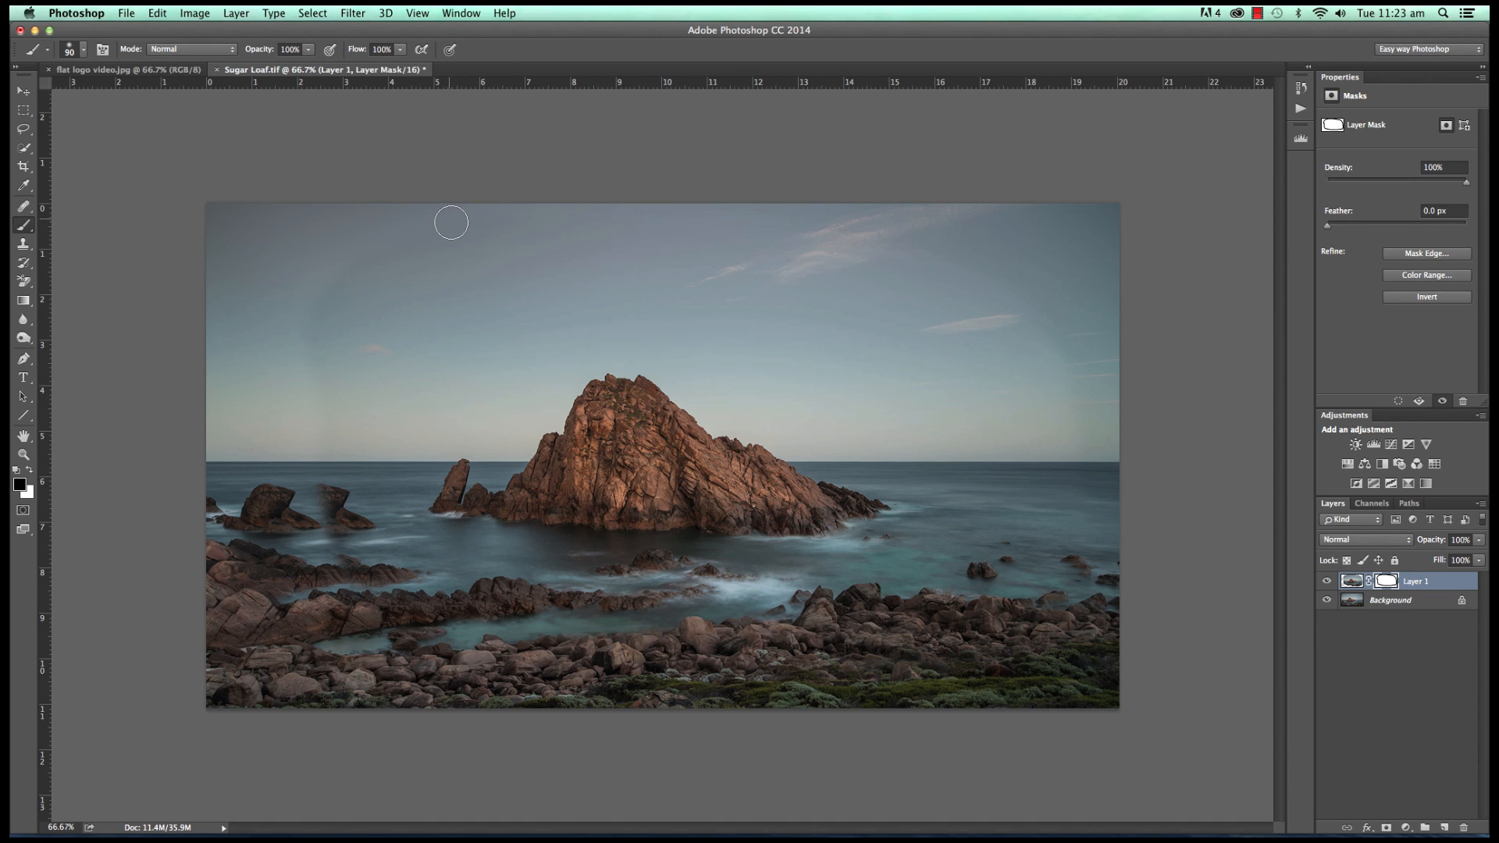
mouse_move(1018, 455)
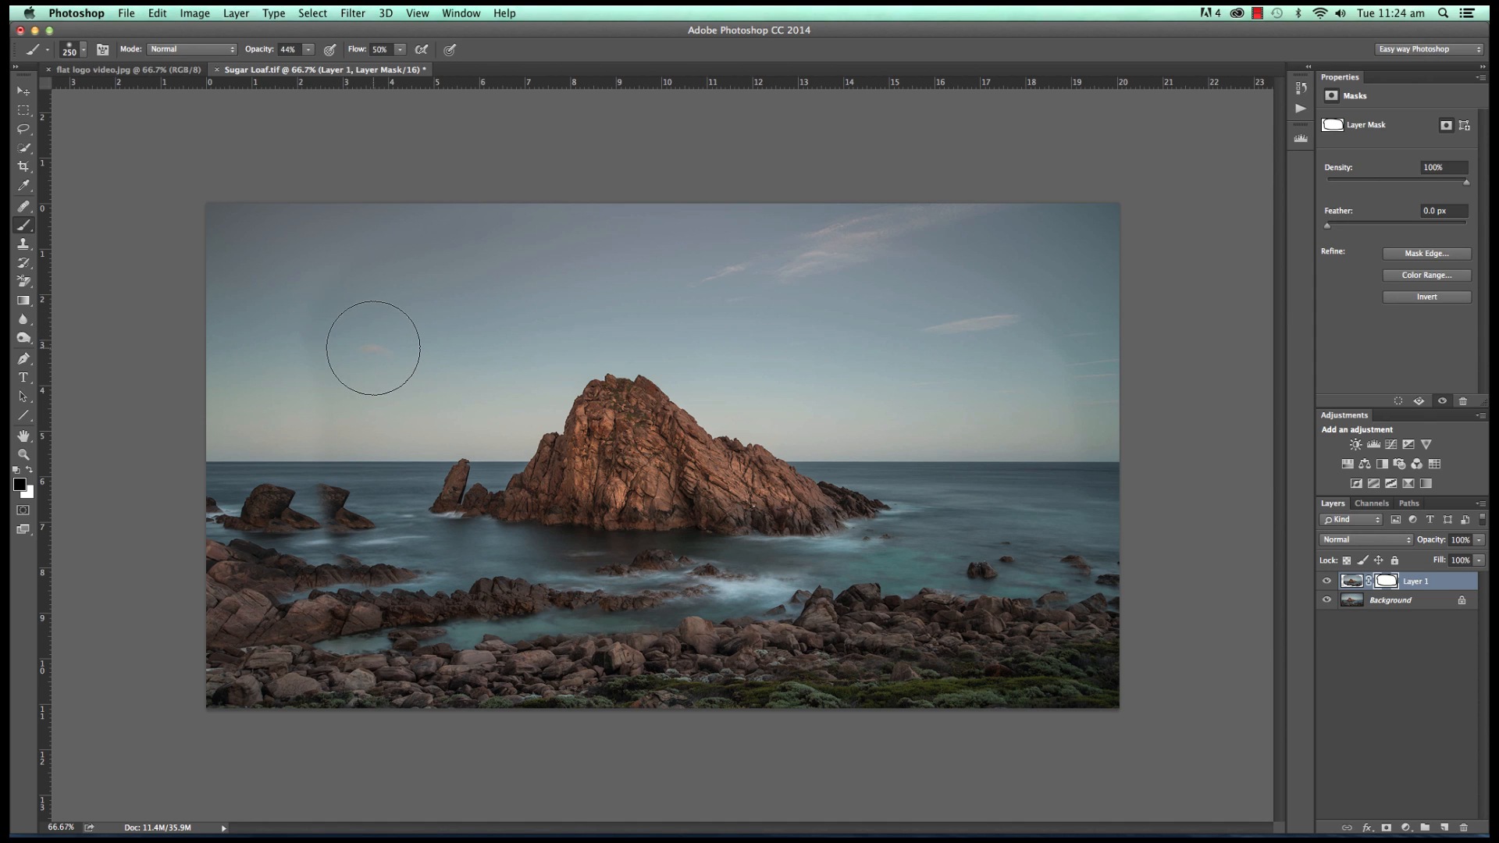
mouse_move(214, 400)
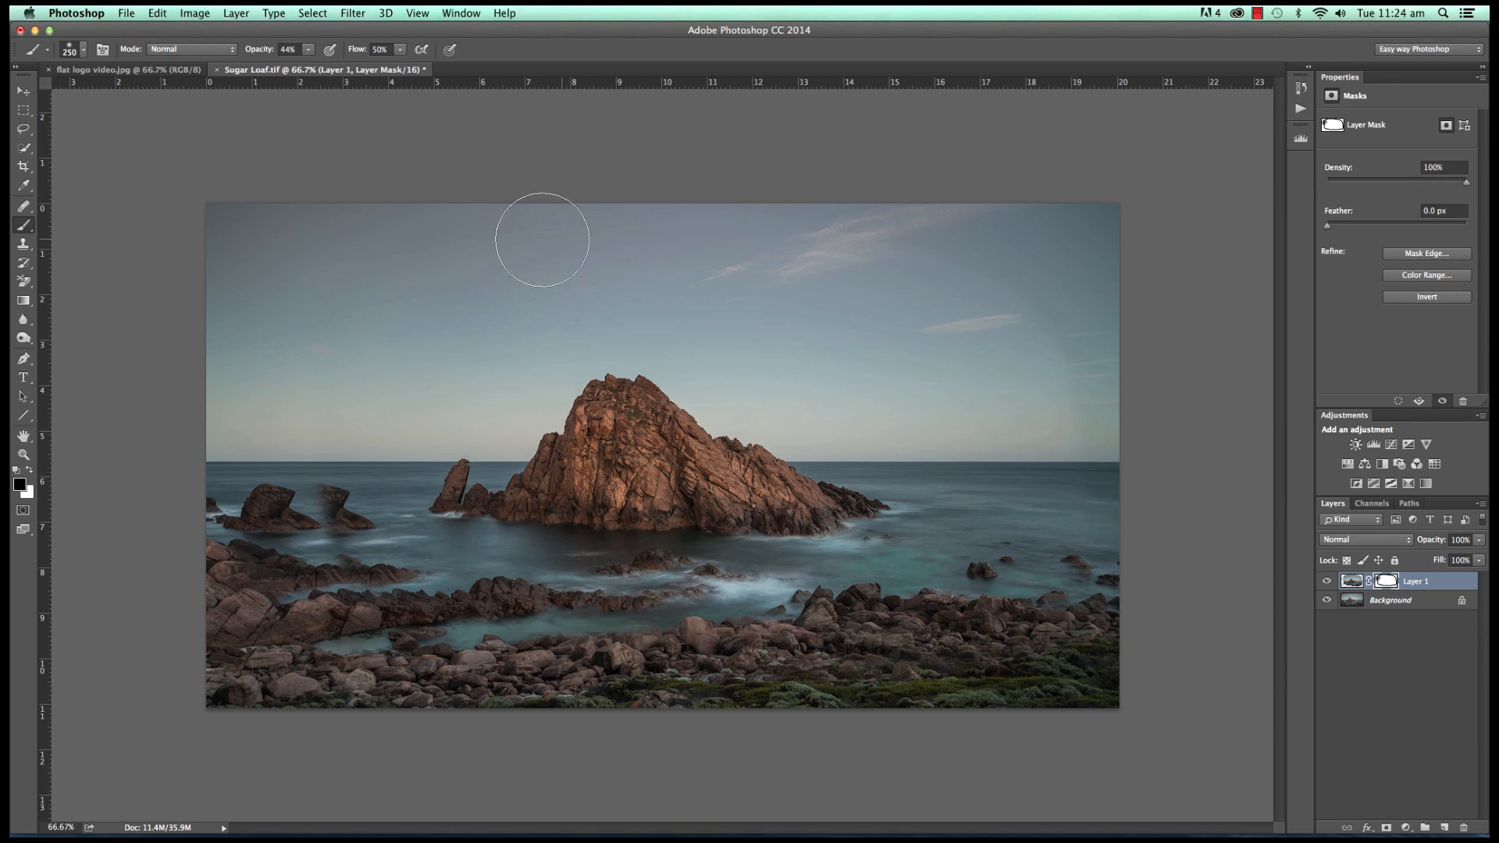
mouse_move(349, 350)
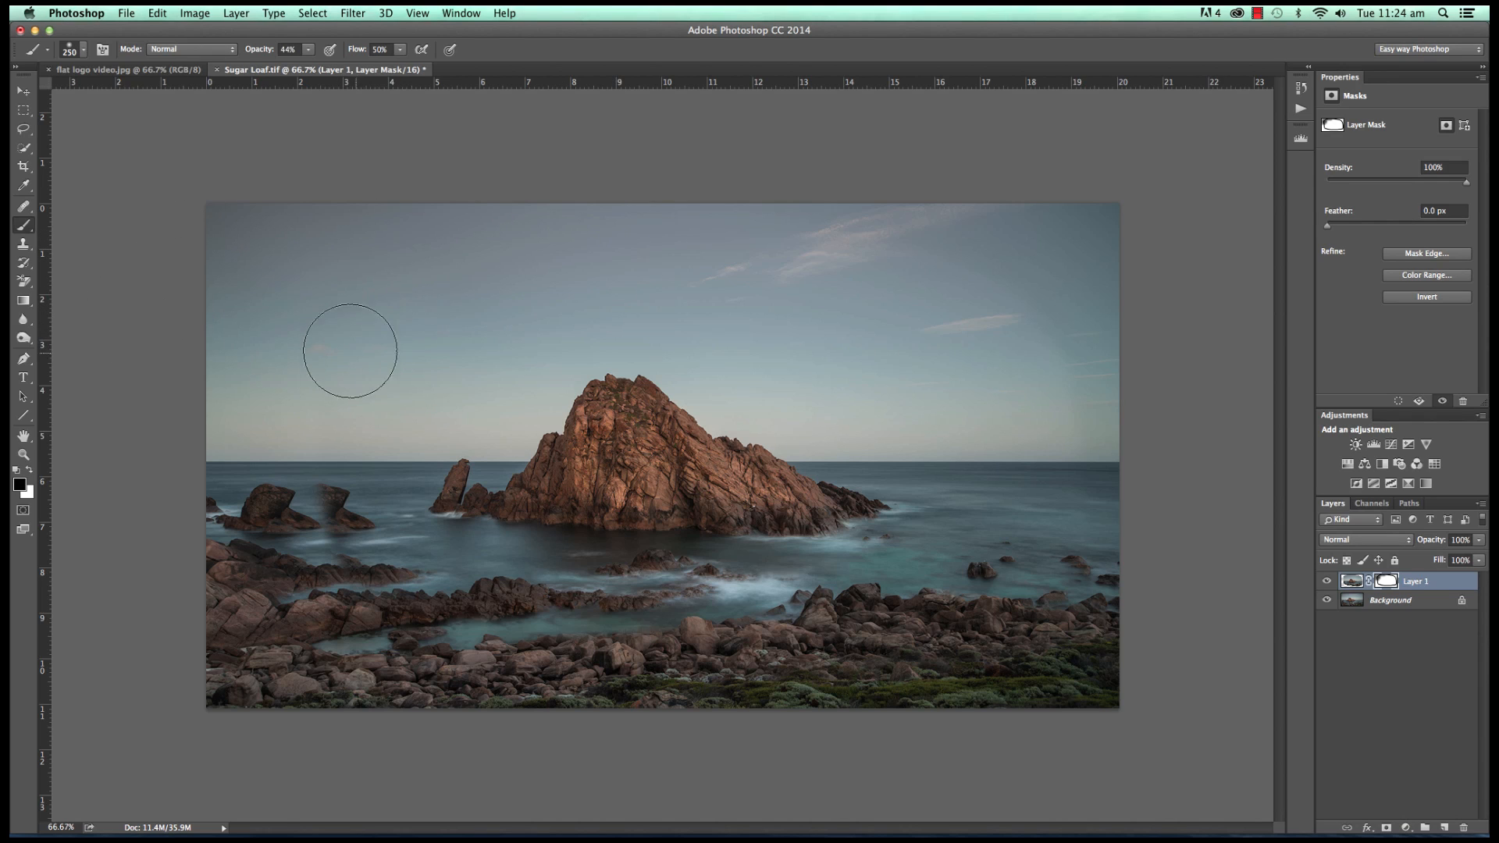
mouse_move(382, 233)
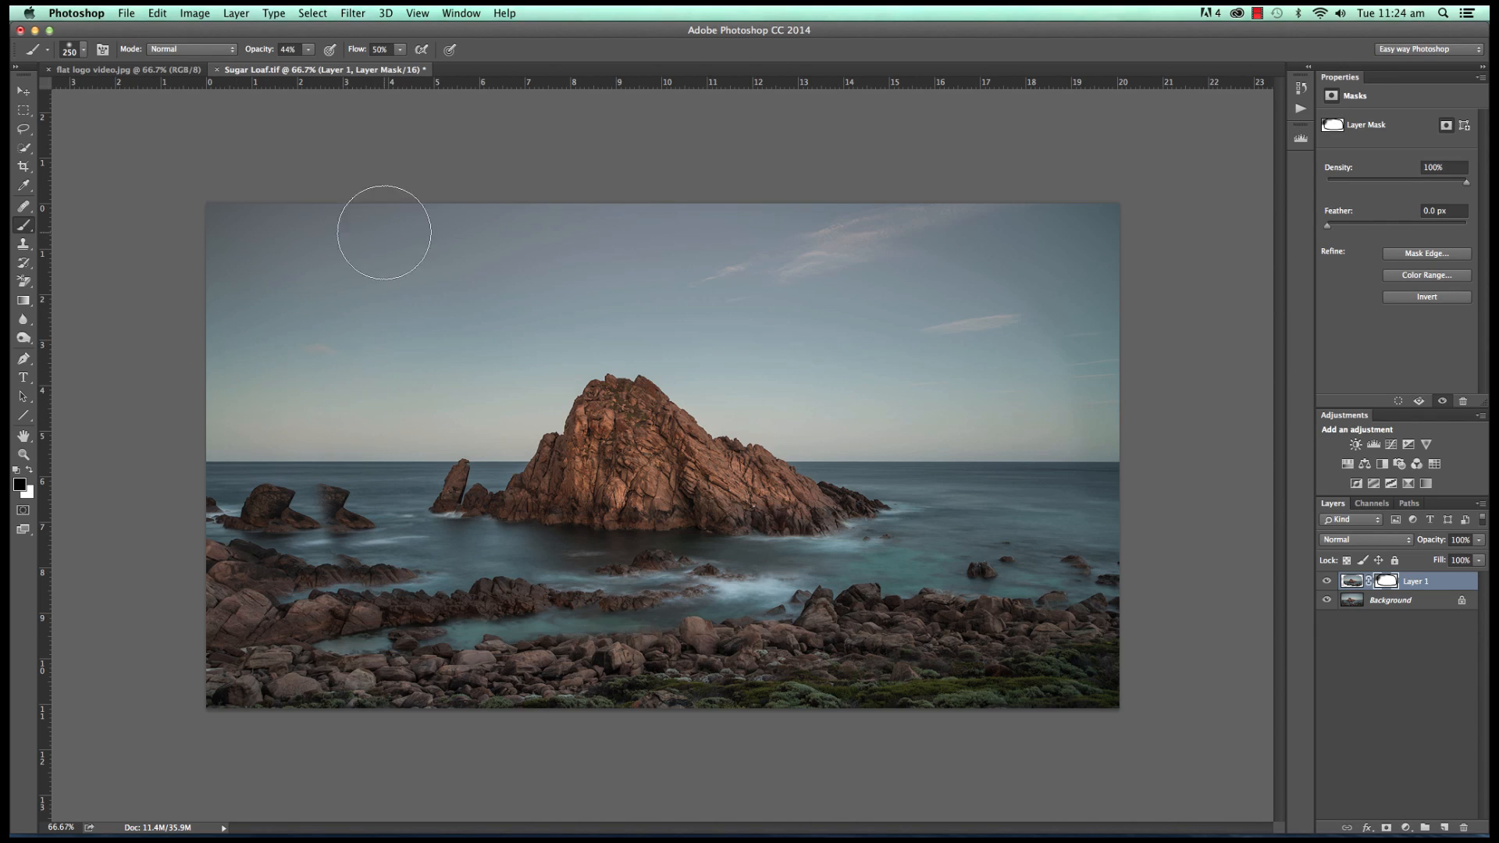
mouse_move(598, 231)
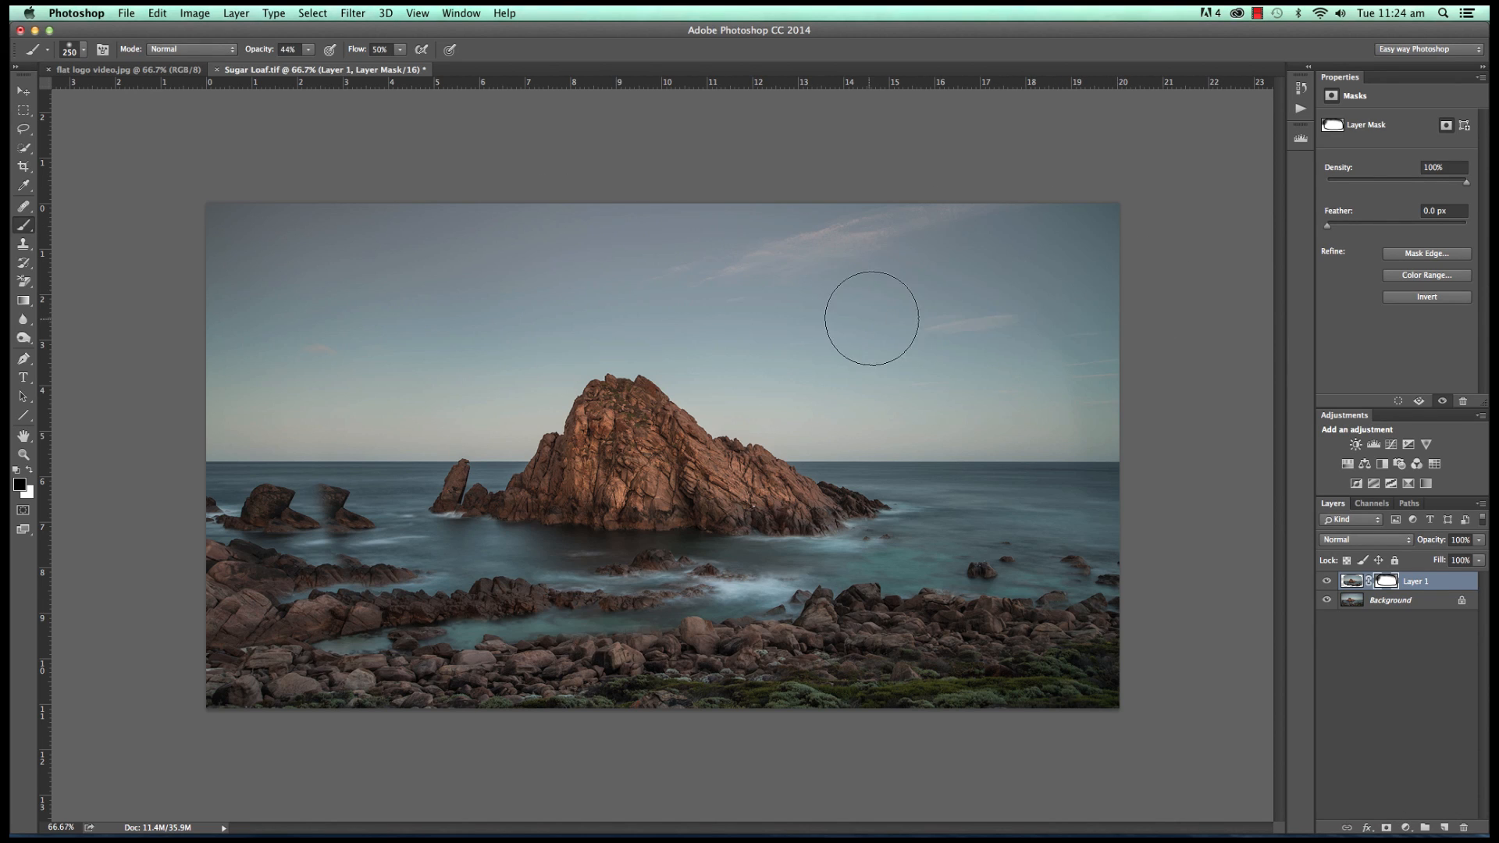
mouse_move(1106, 325)
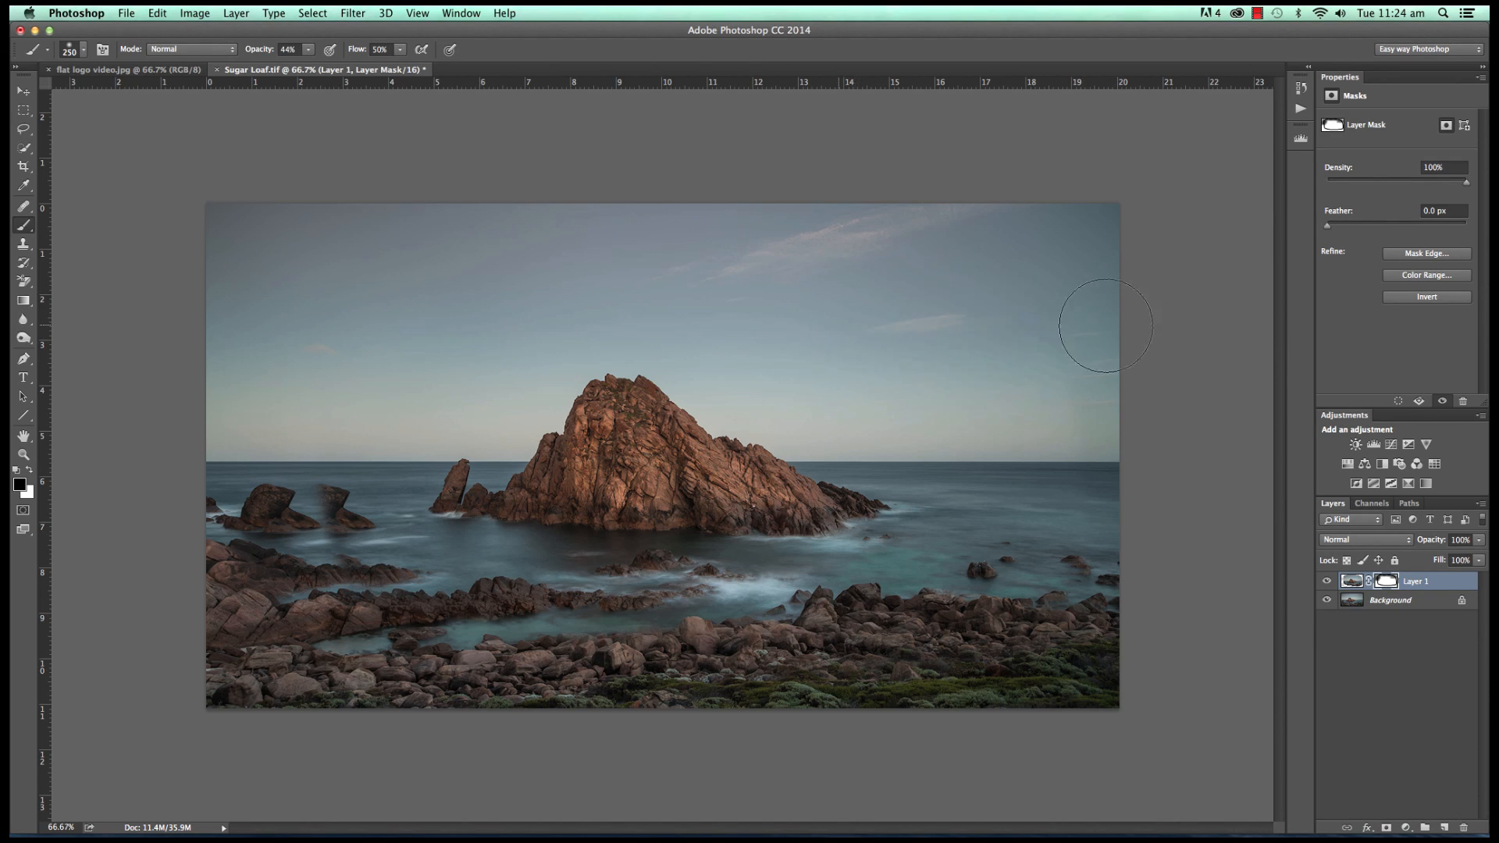
mouse_move(975, 395)
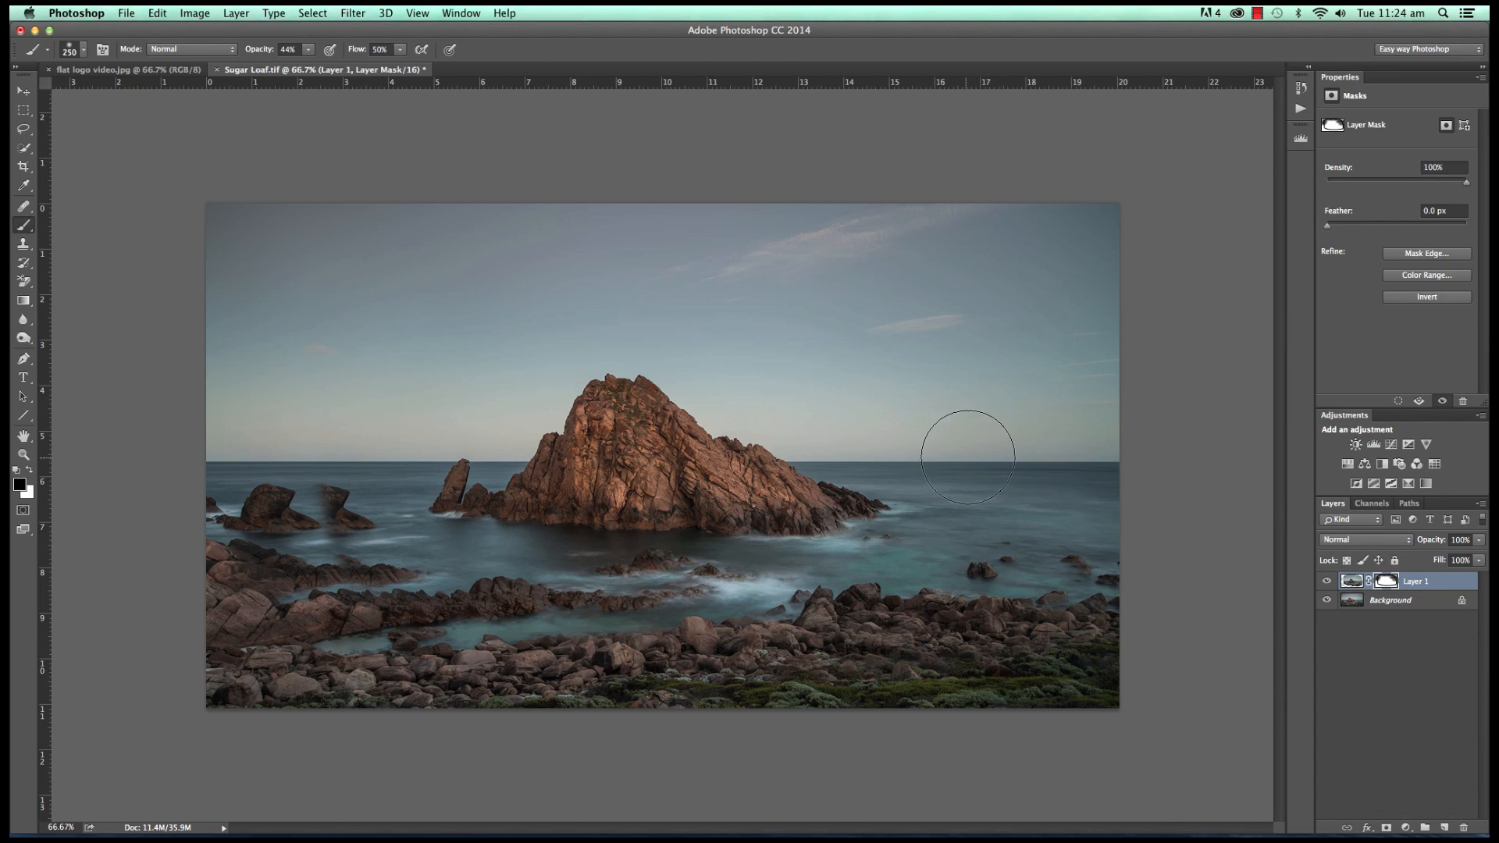
mouse_move(799, 256)
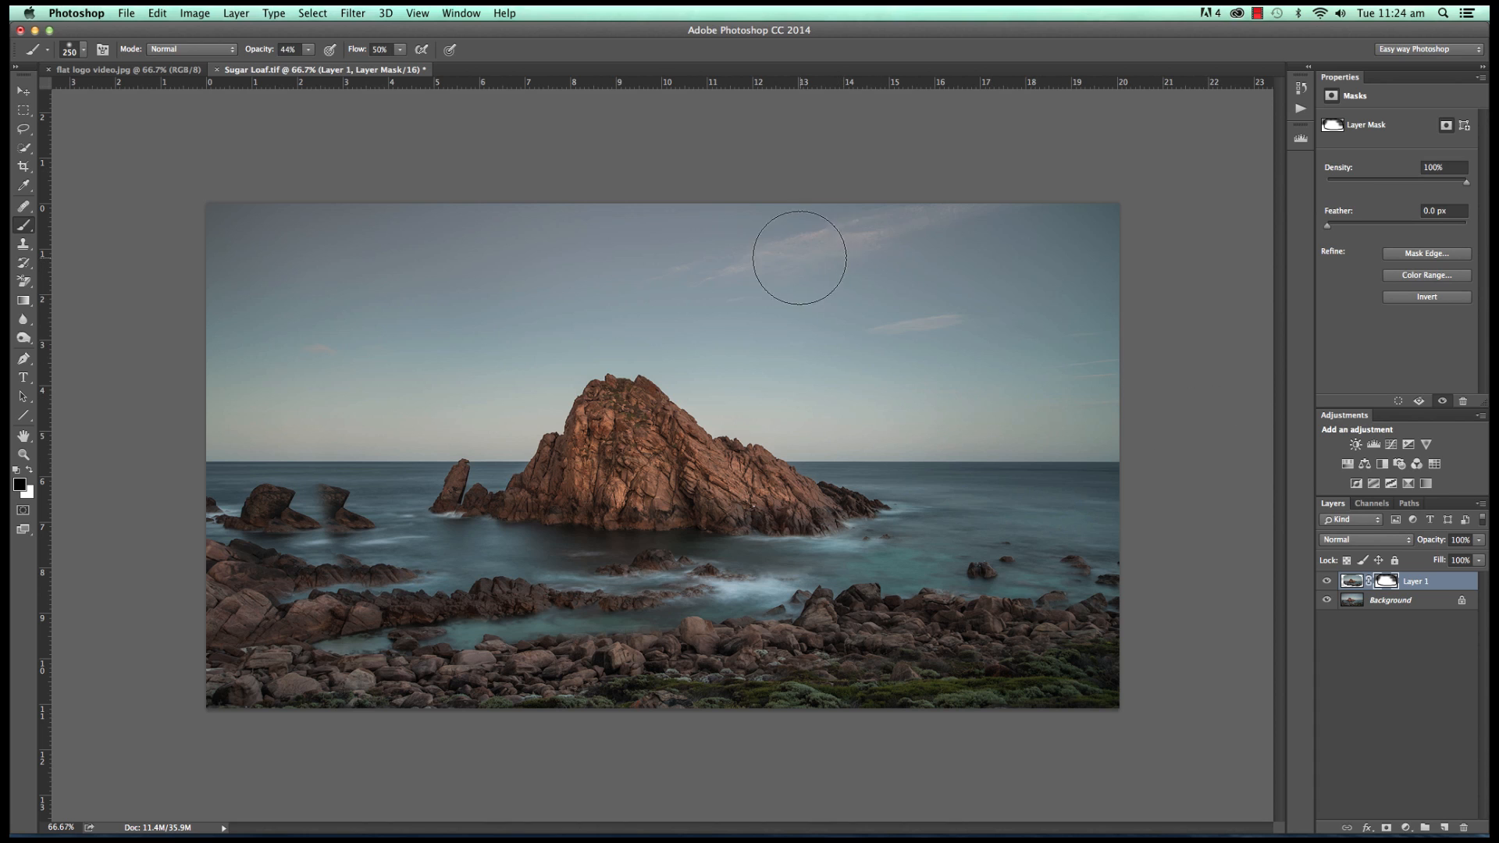
mouse_move(873, 357)
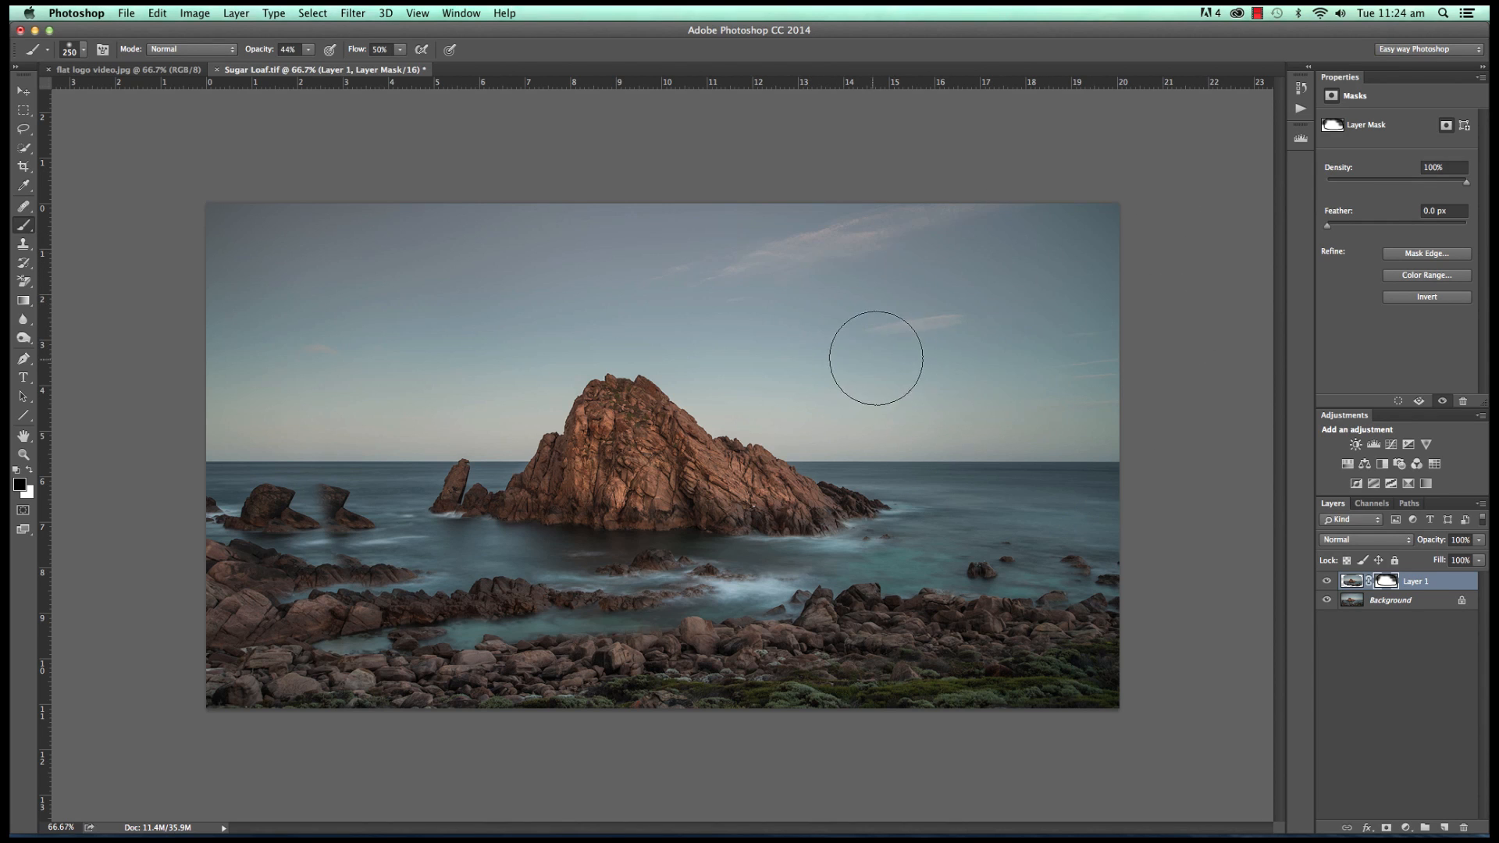
mouse_move(1031, 454)
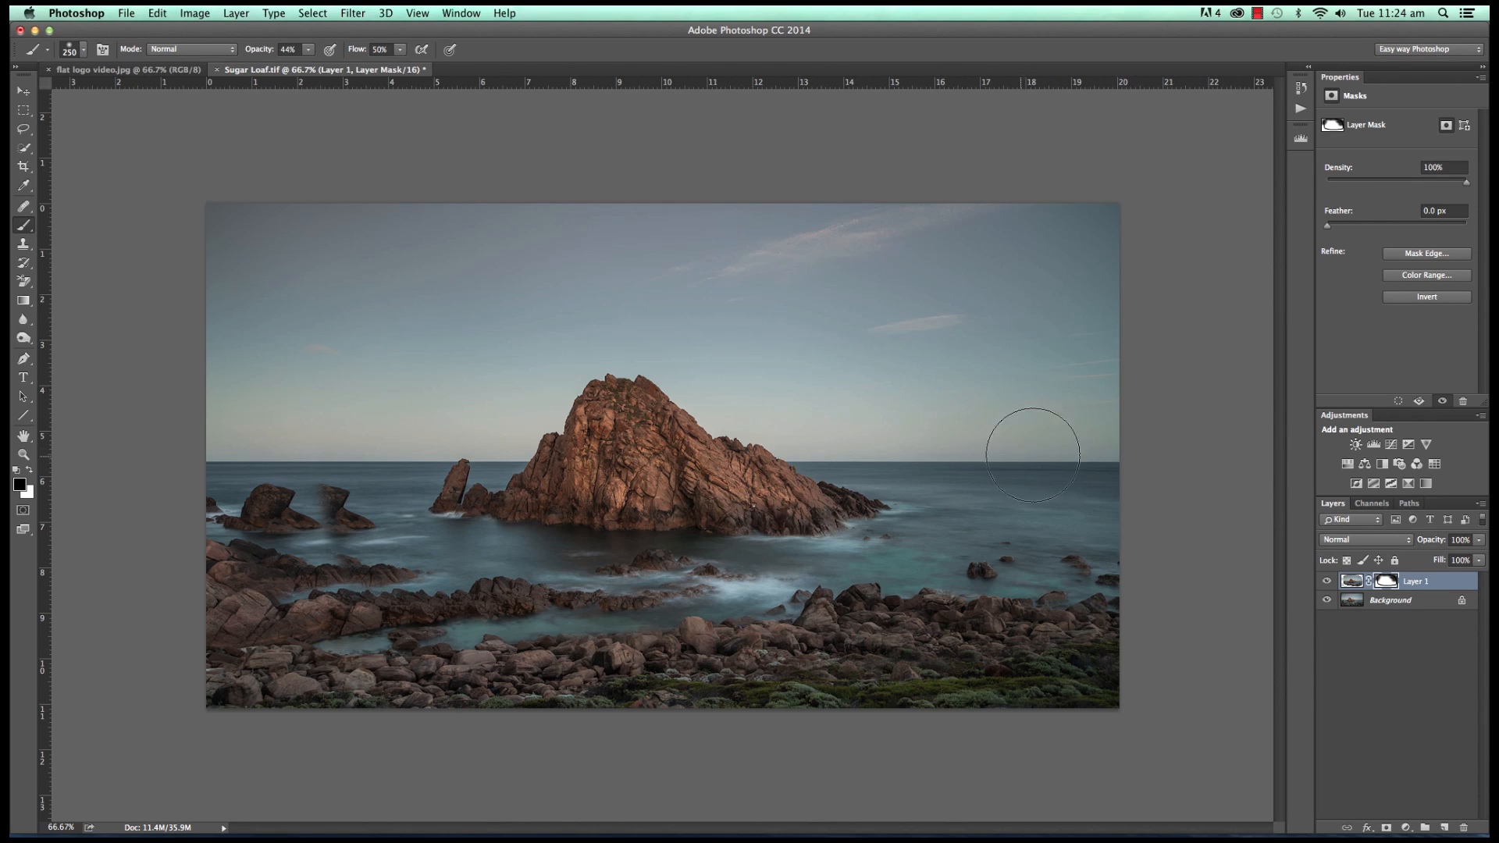
mouse_move(1246, 497)
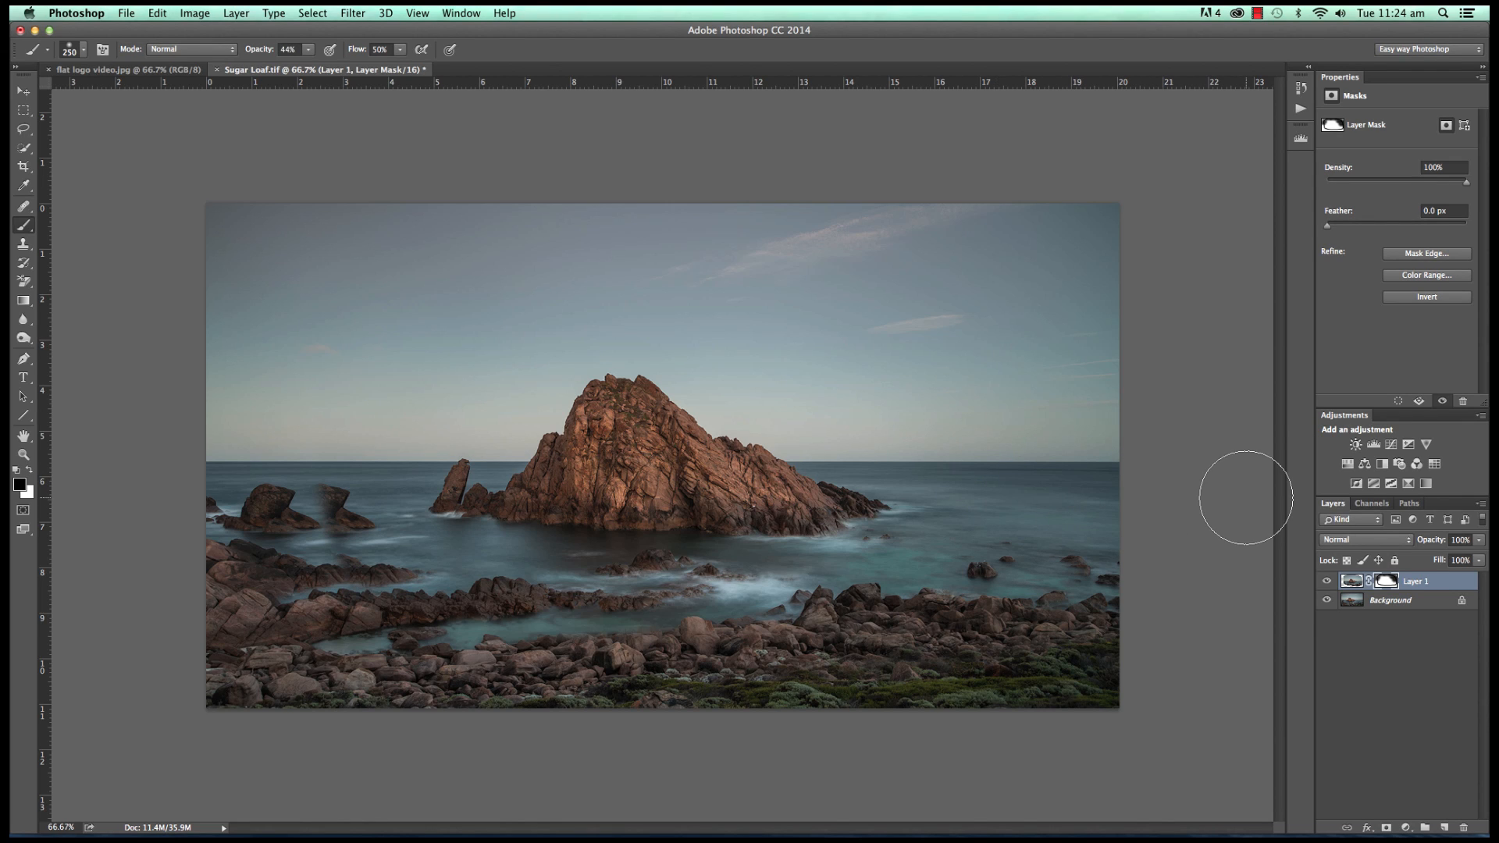
mouse_move(244, 449)
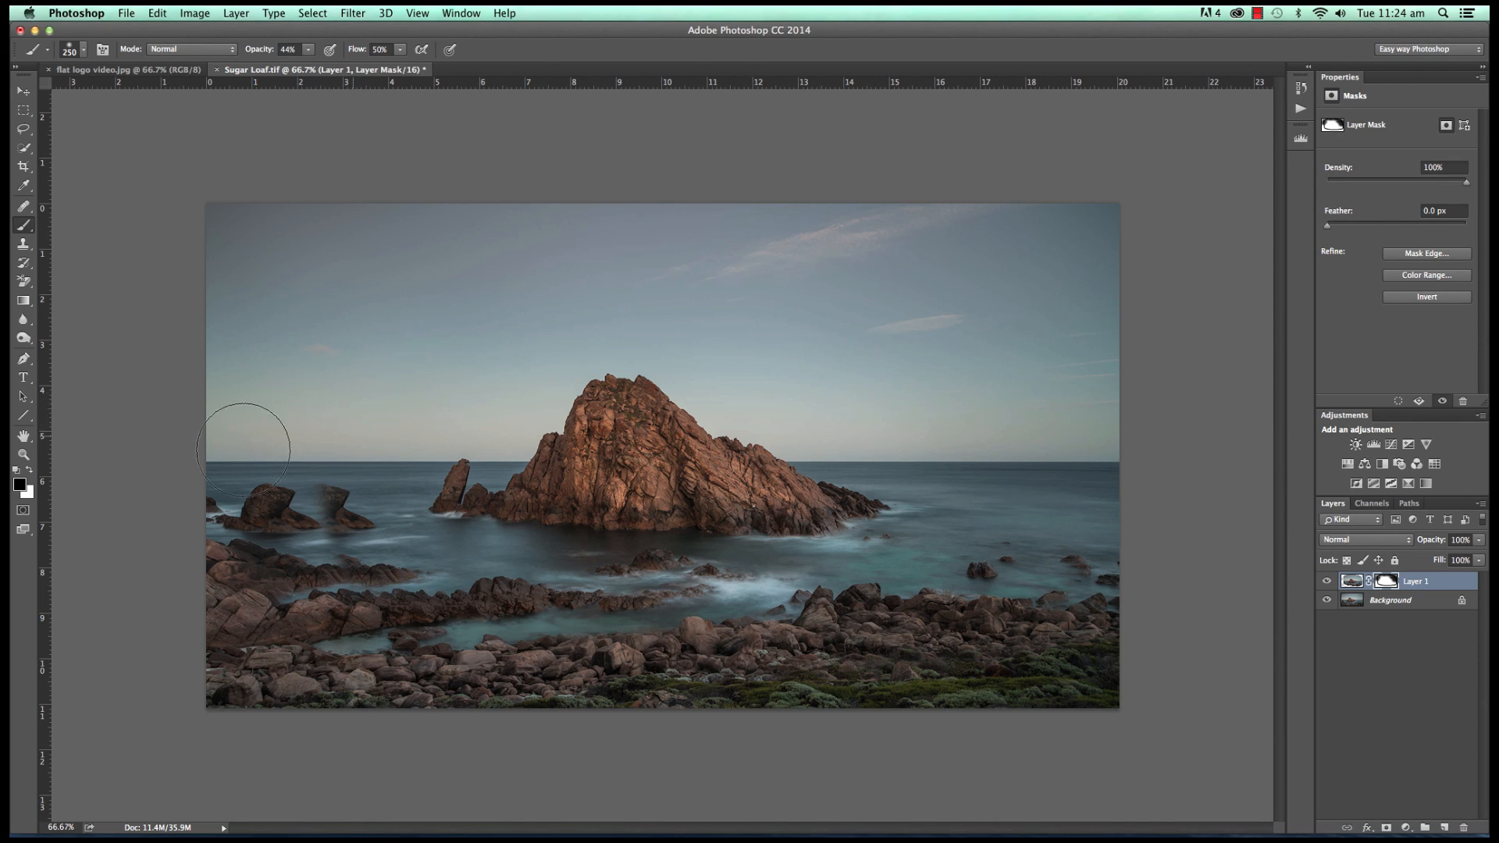
mouse_move(500, 356)
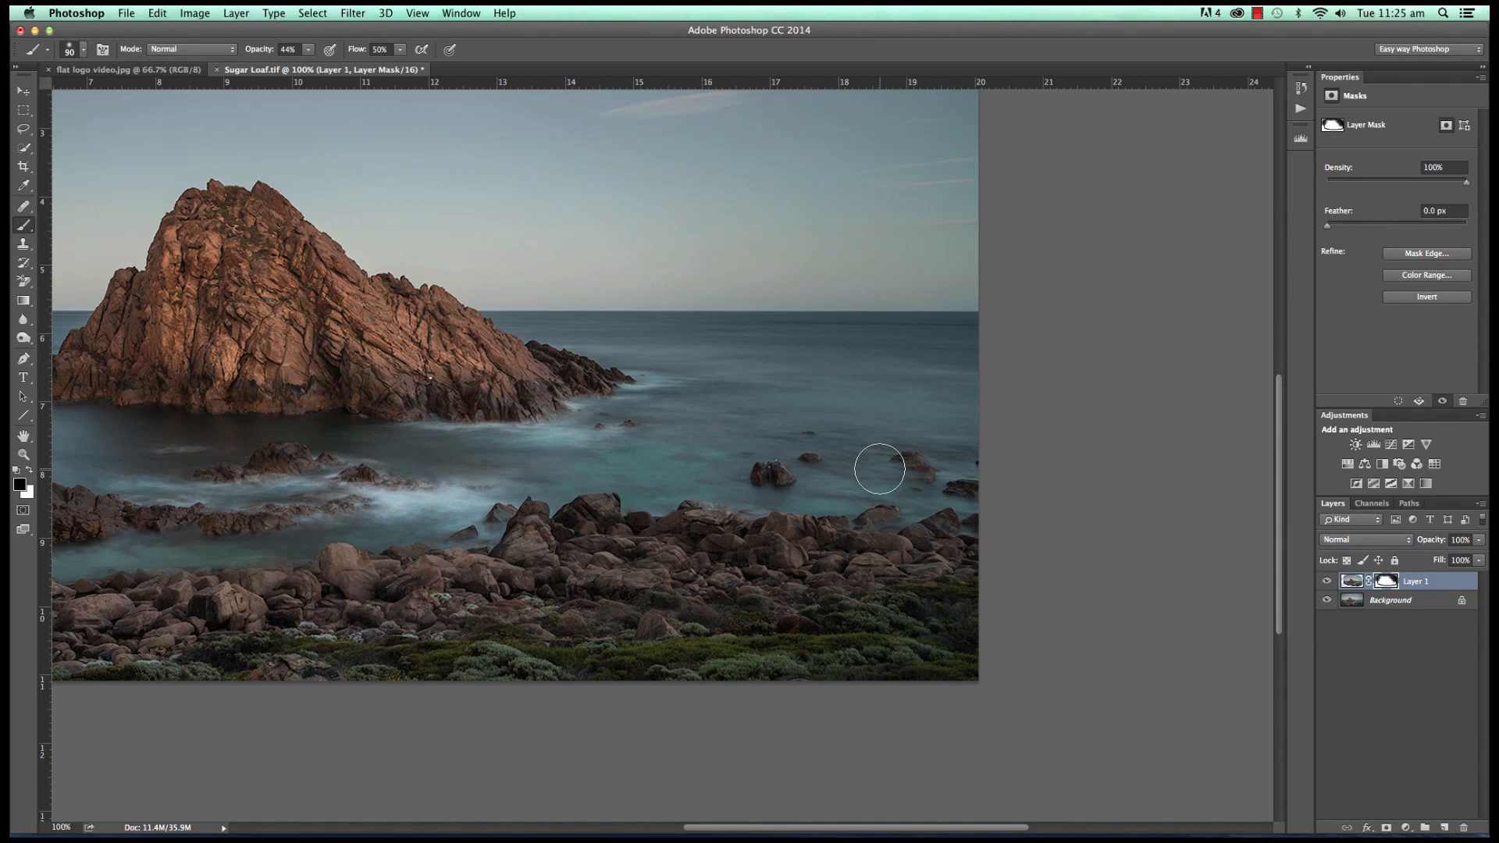
mouse_move(882, 466)
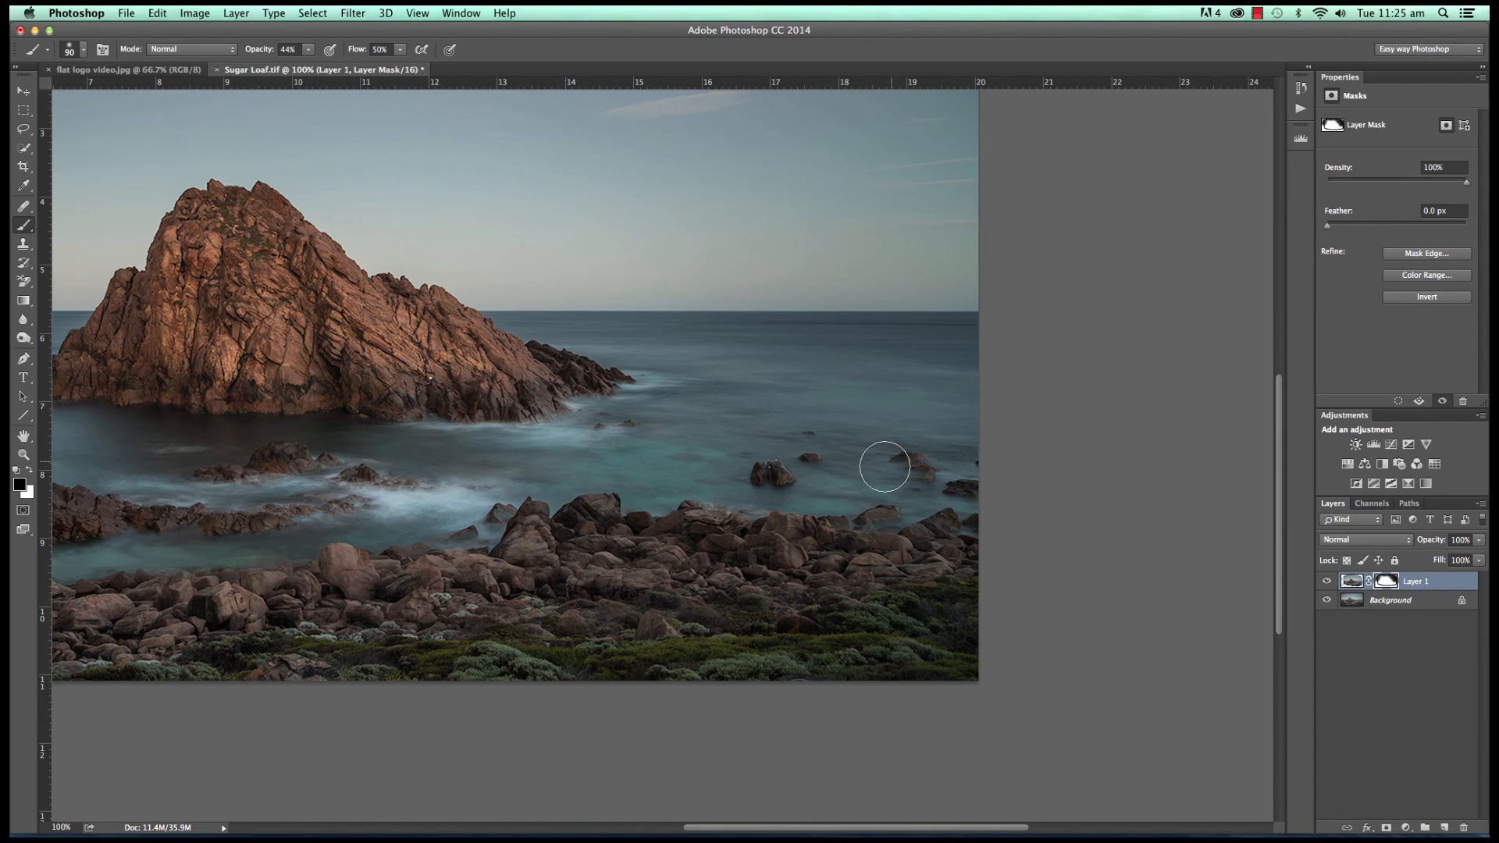
mouse_move(871, 451)
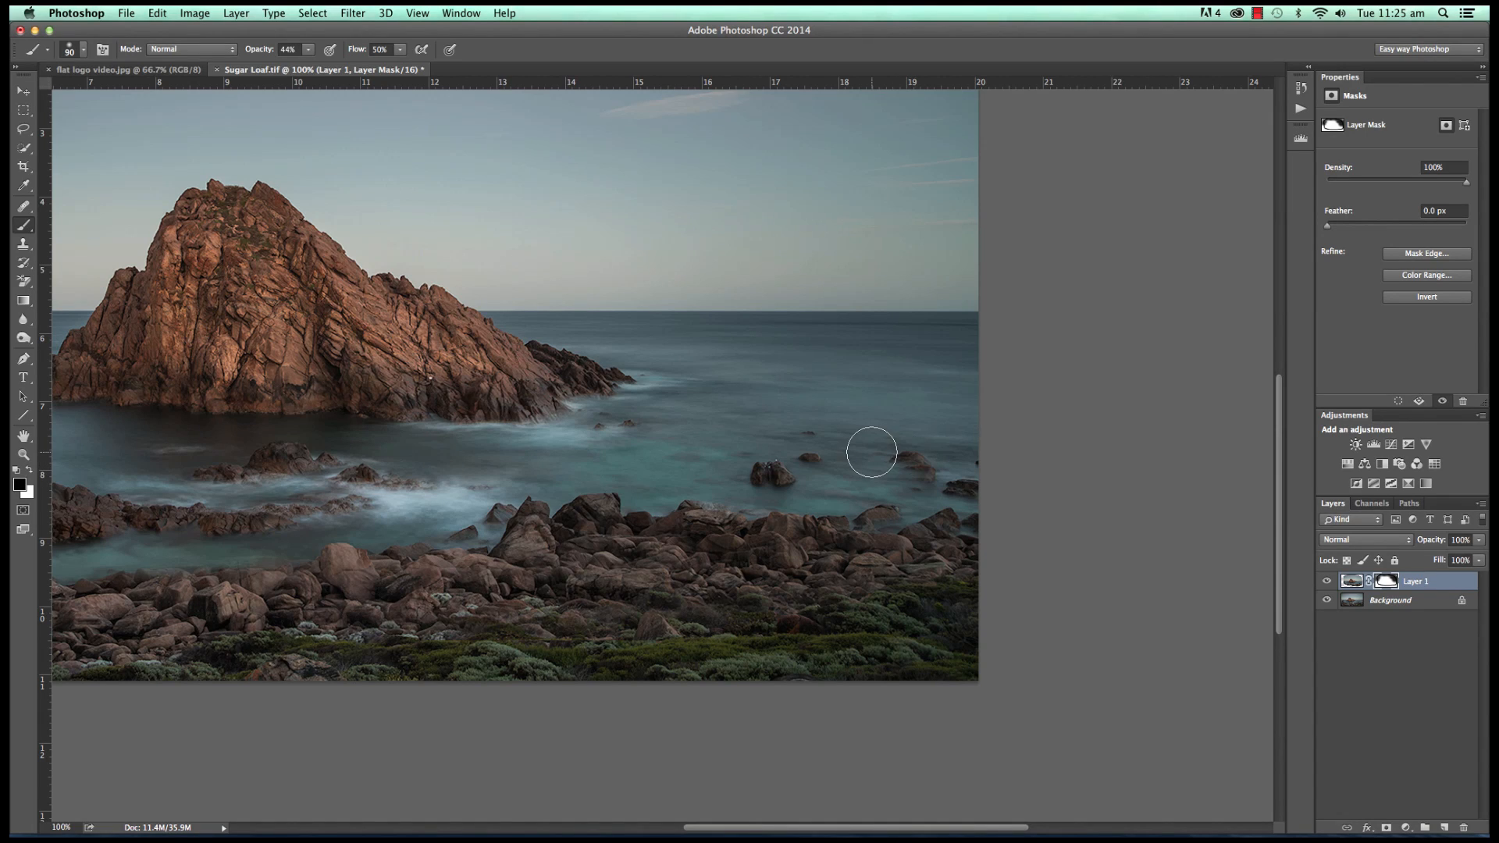
mouse_move(829, 452)
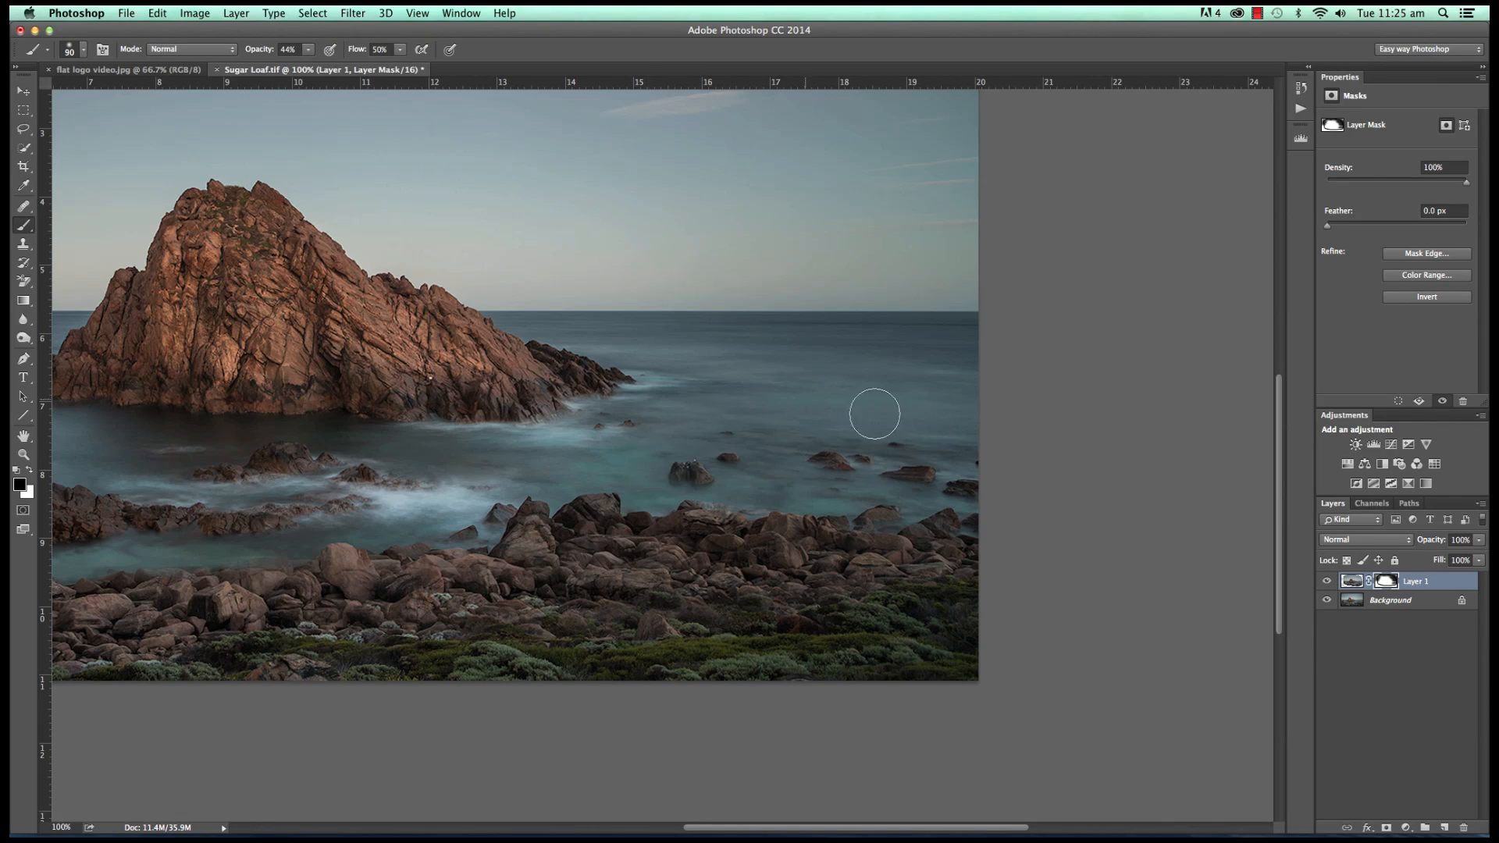
mouse_move(657, 464)
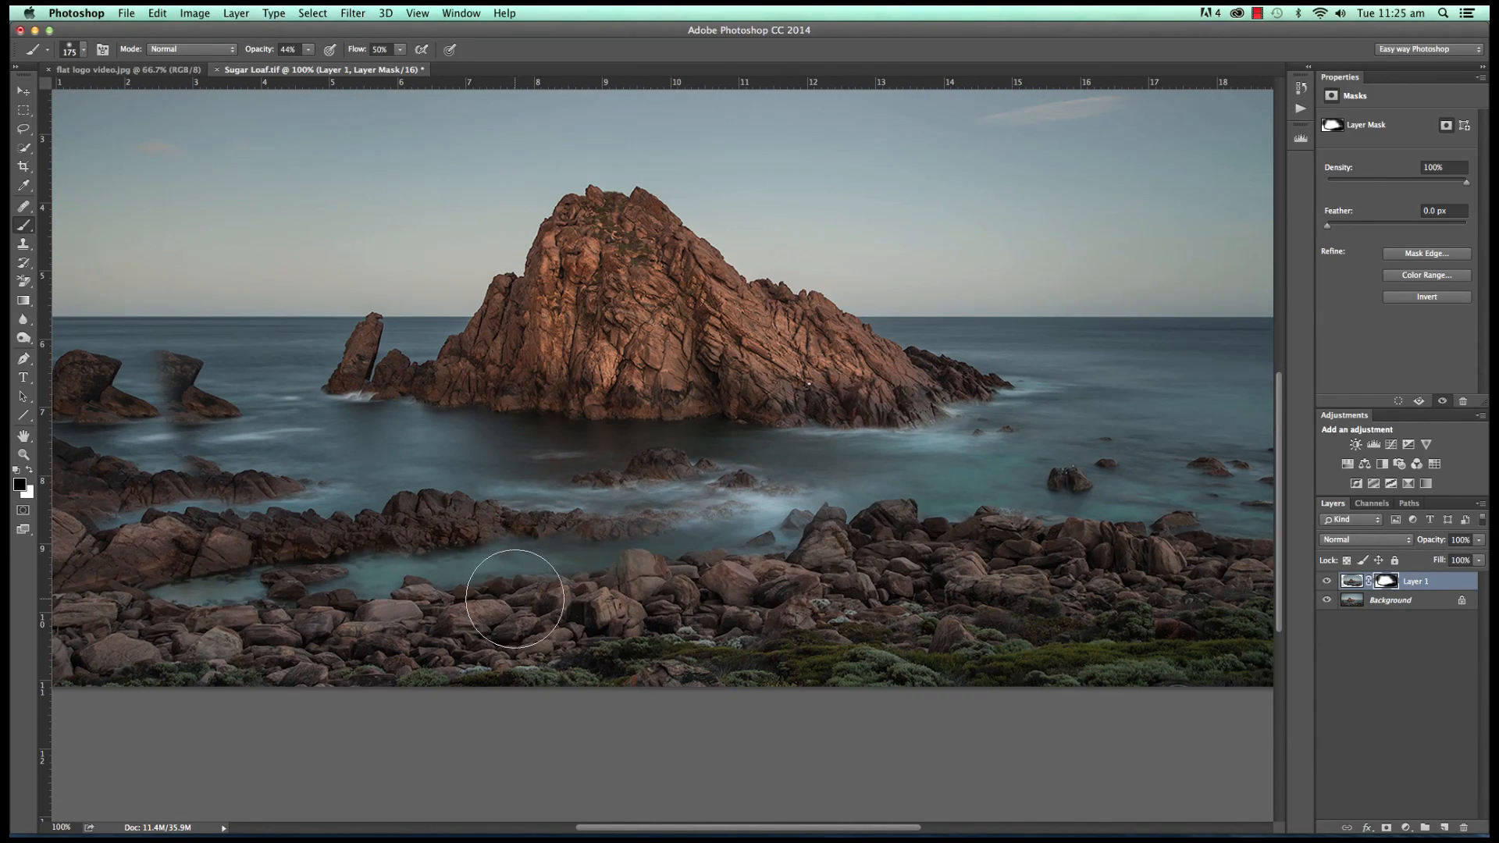
mouse_move(740, 567)
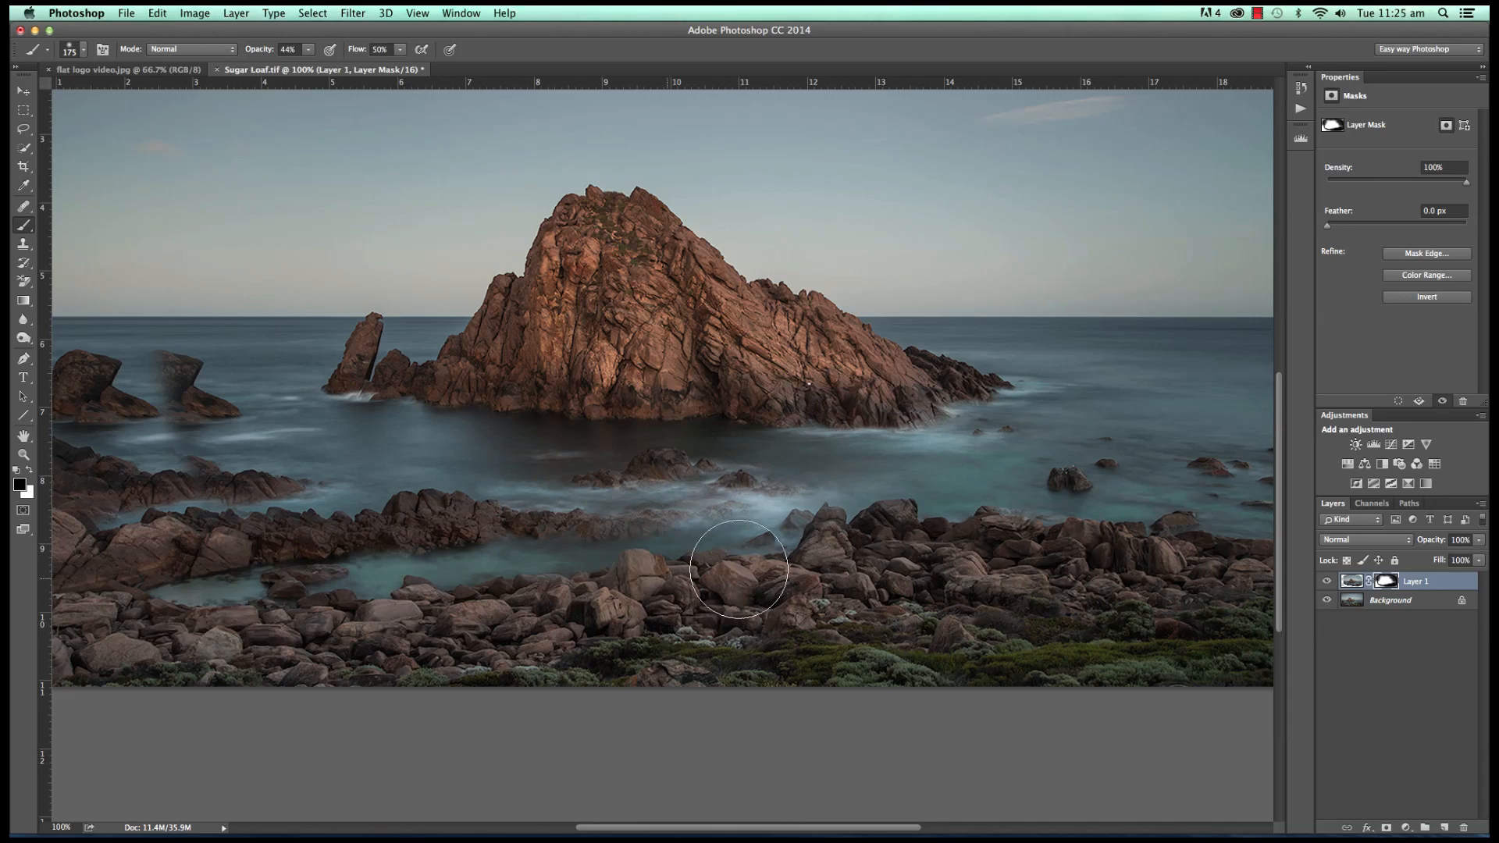
mouse_move(669, 593)
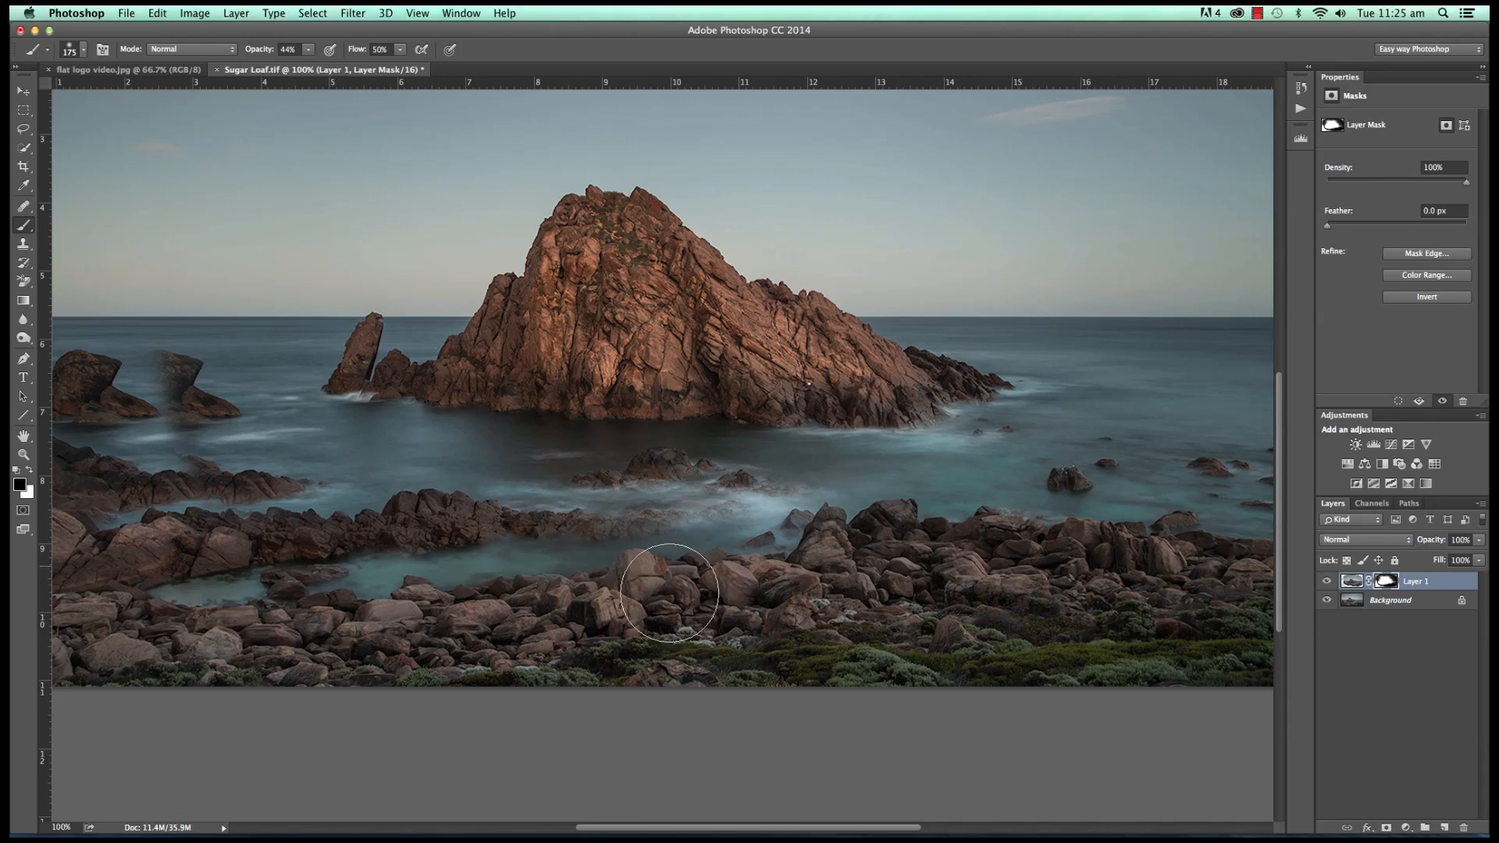
mouse_move(95, 657)
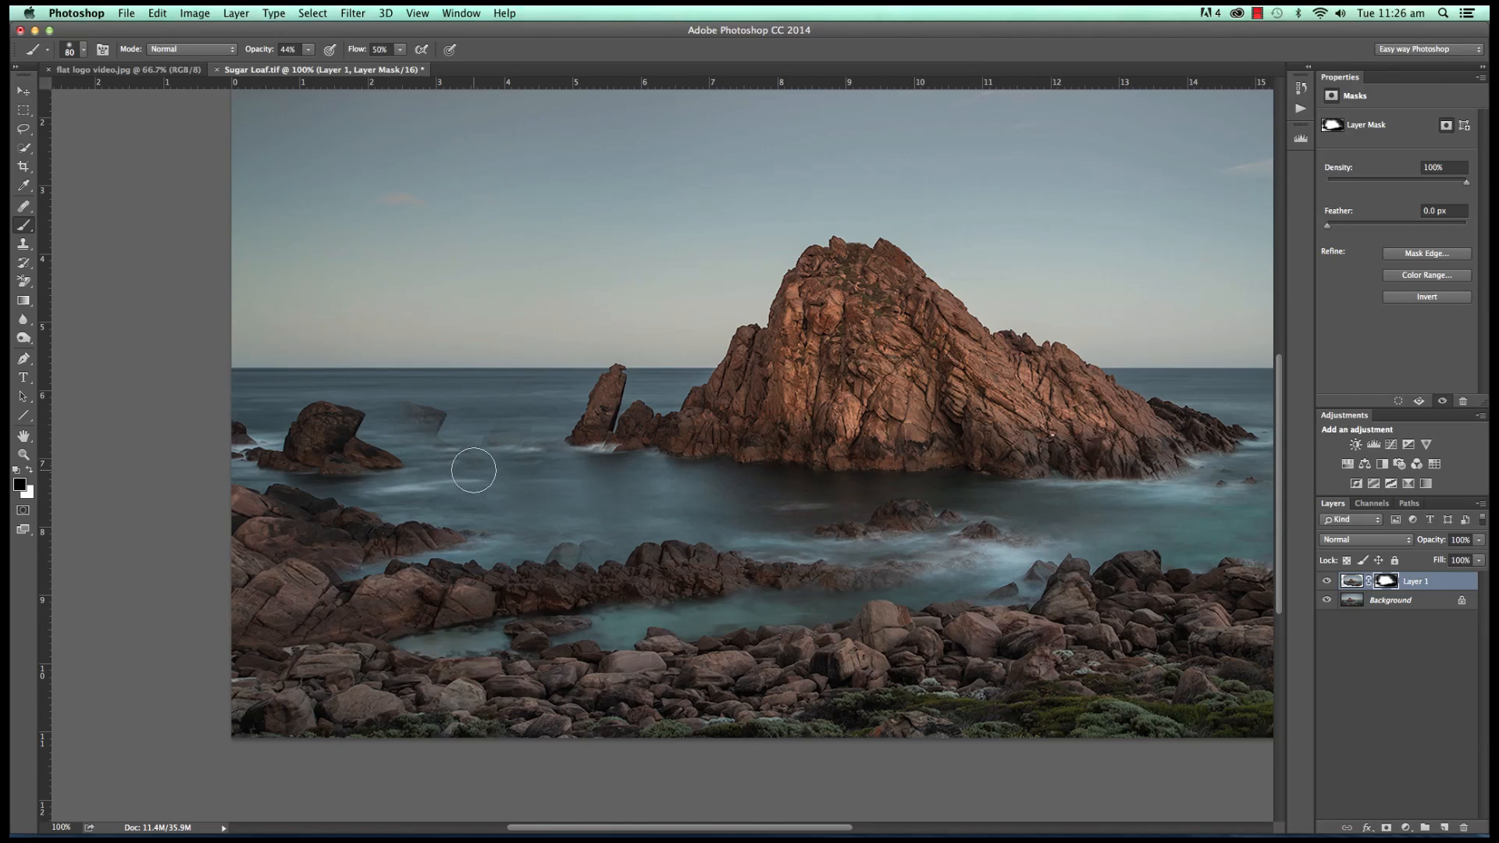
mouse_move(438, 430)
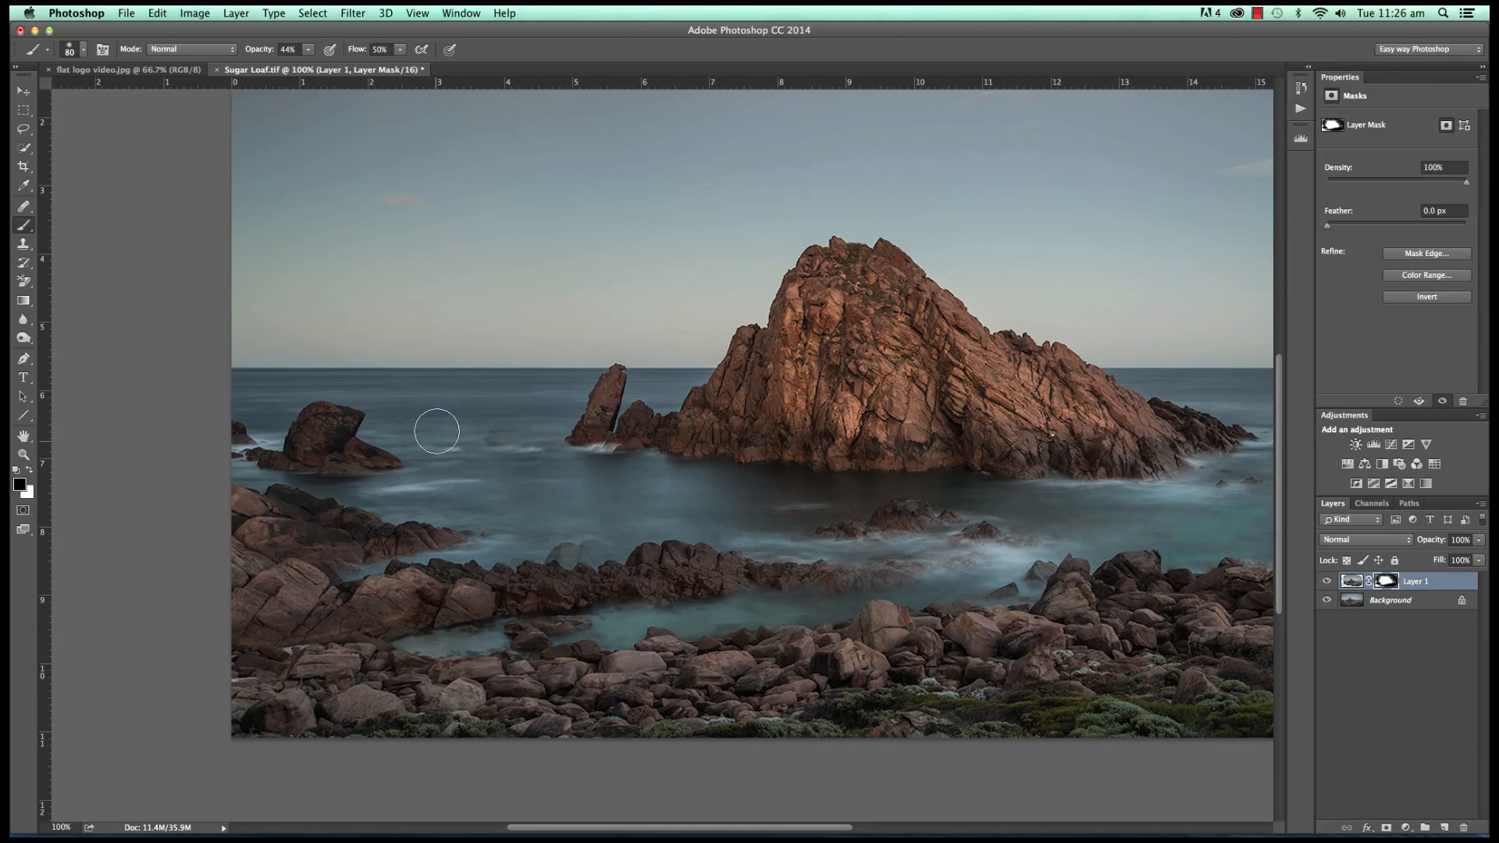
mouse_move(433, 461)
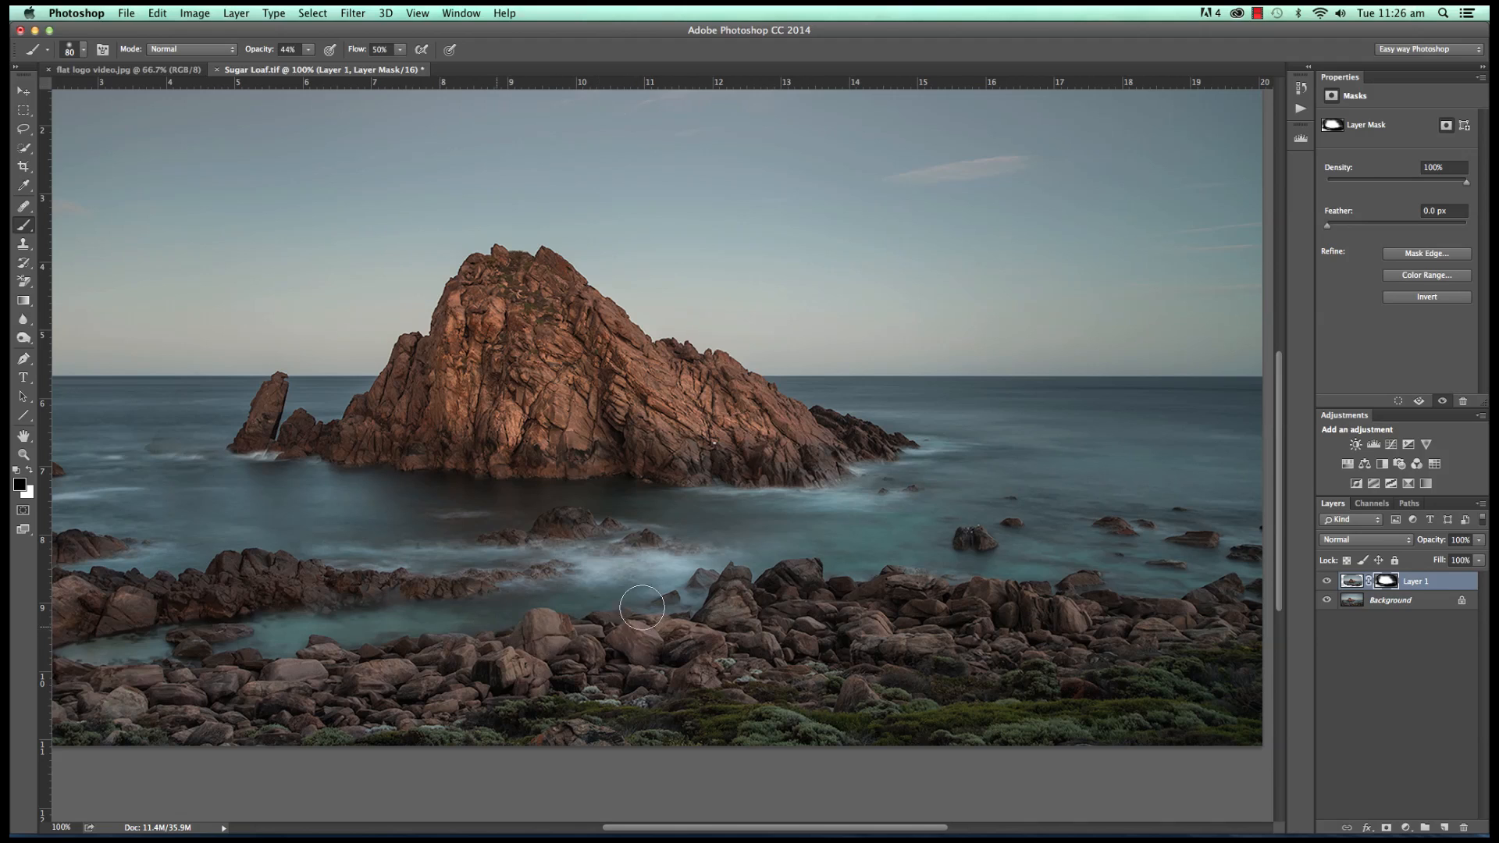
mouse_move(191, 648)
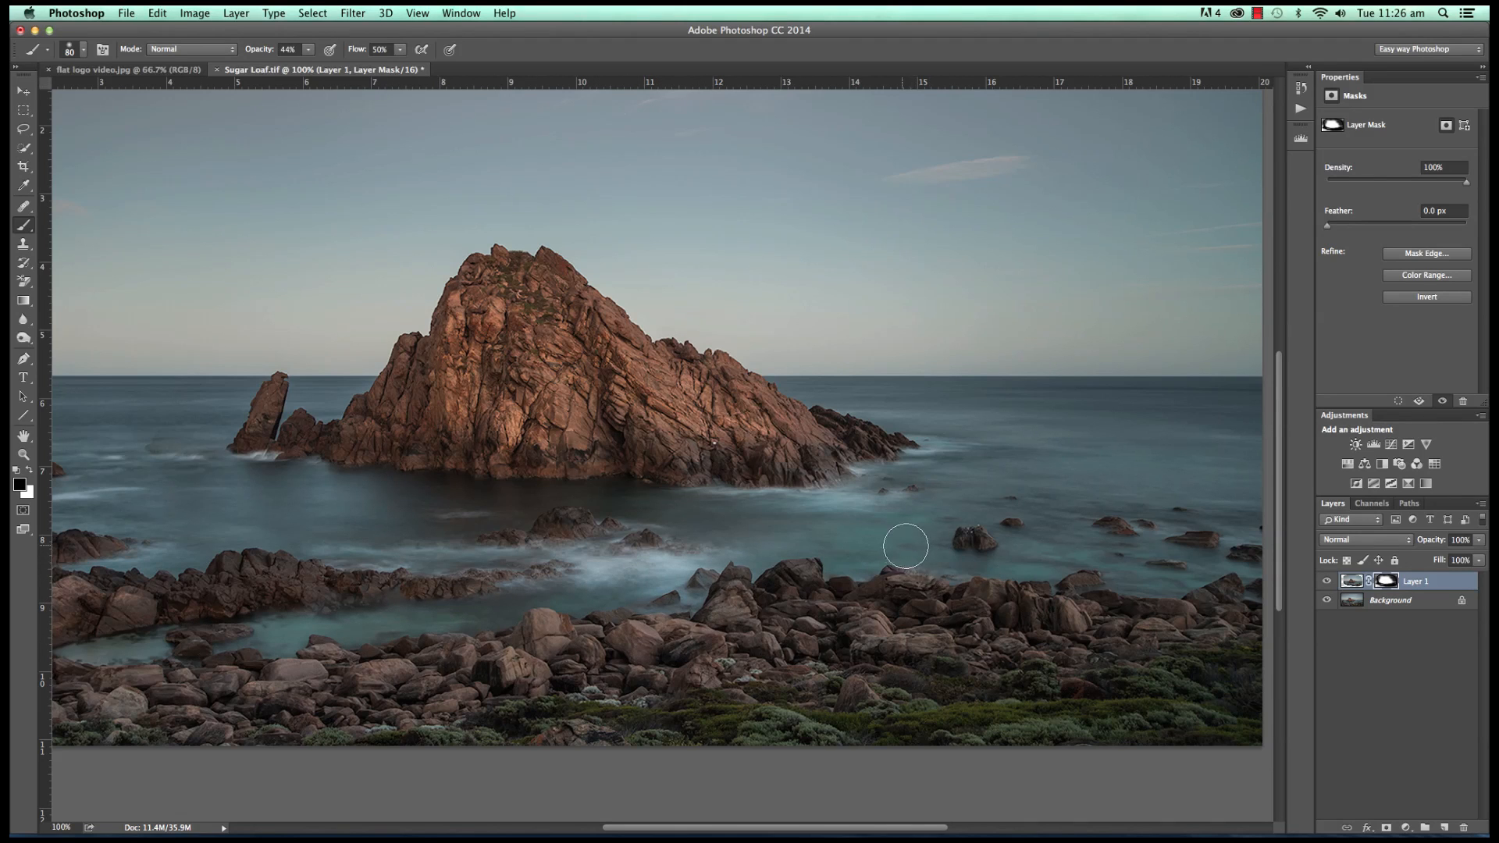
mouse_move(791, 557)
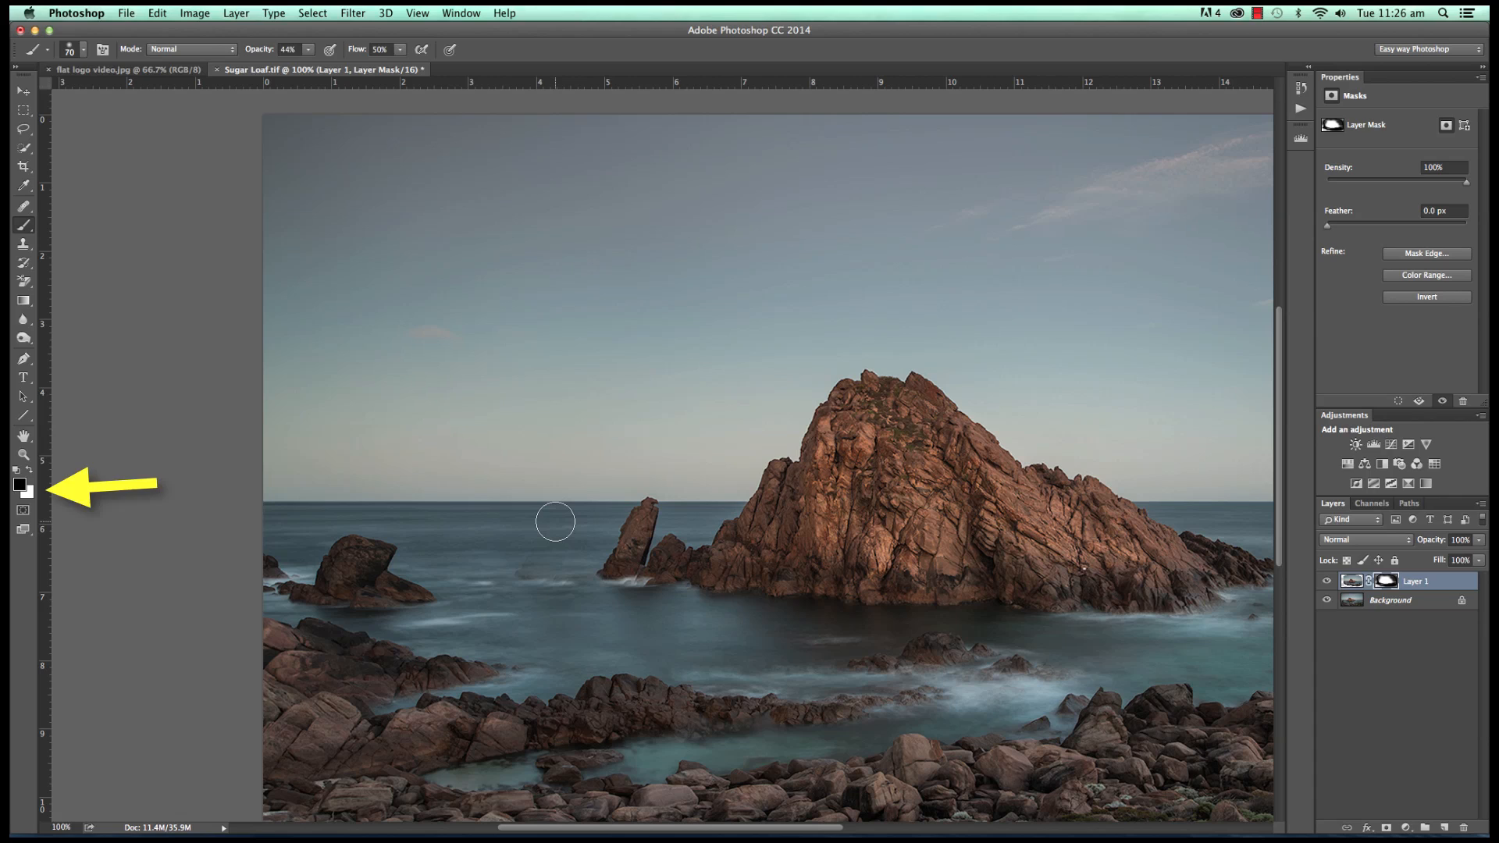
mouse_move(540, 522)
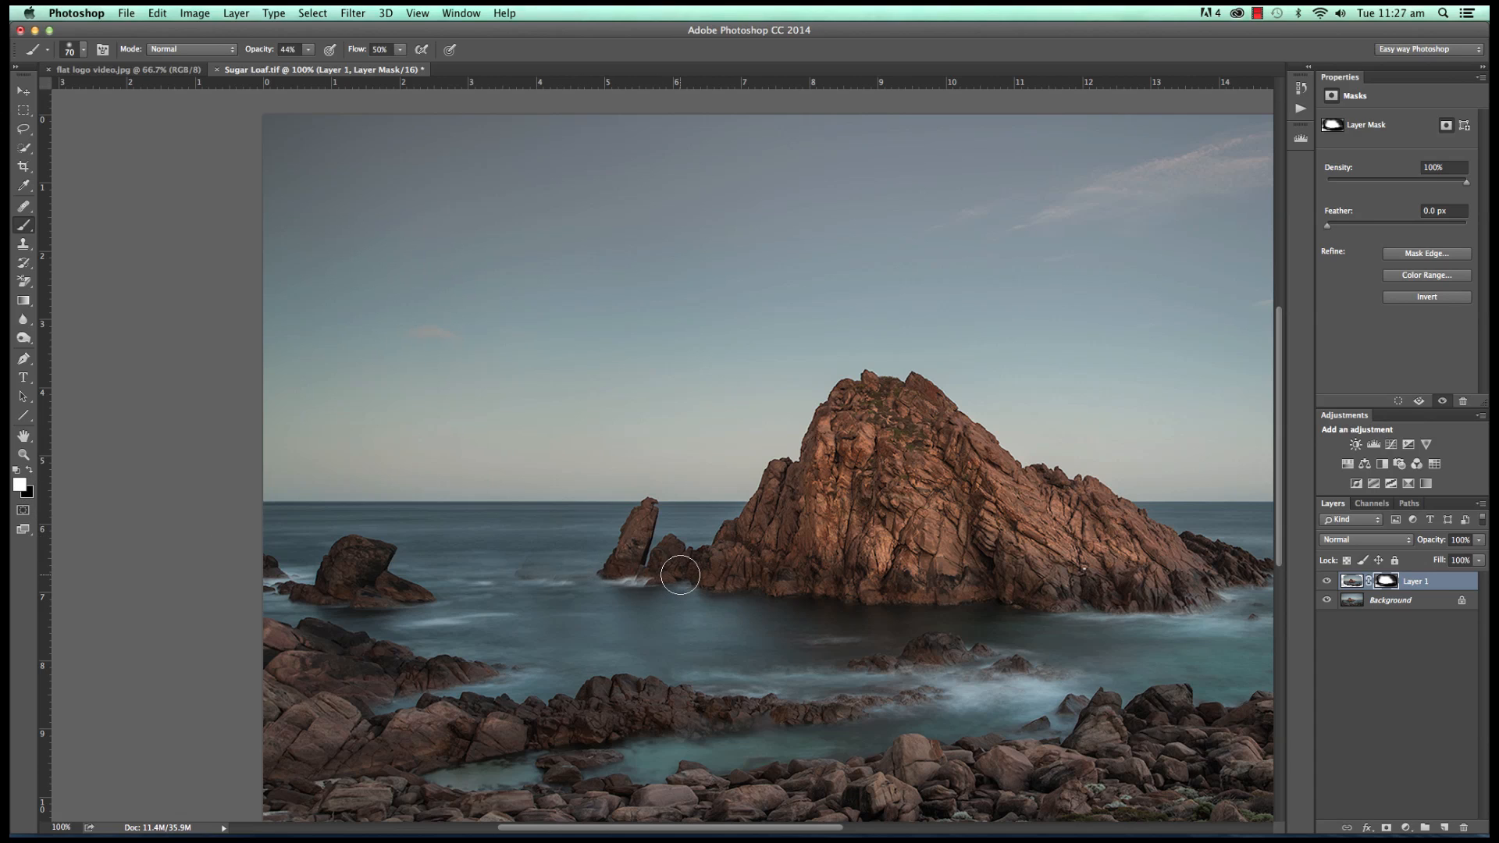
mouse_move(542, 557)
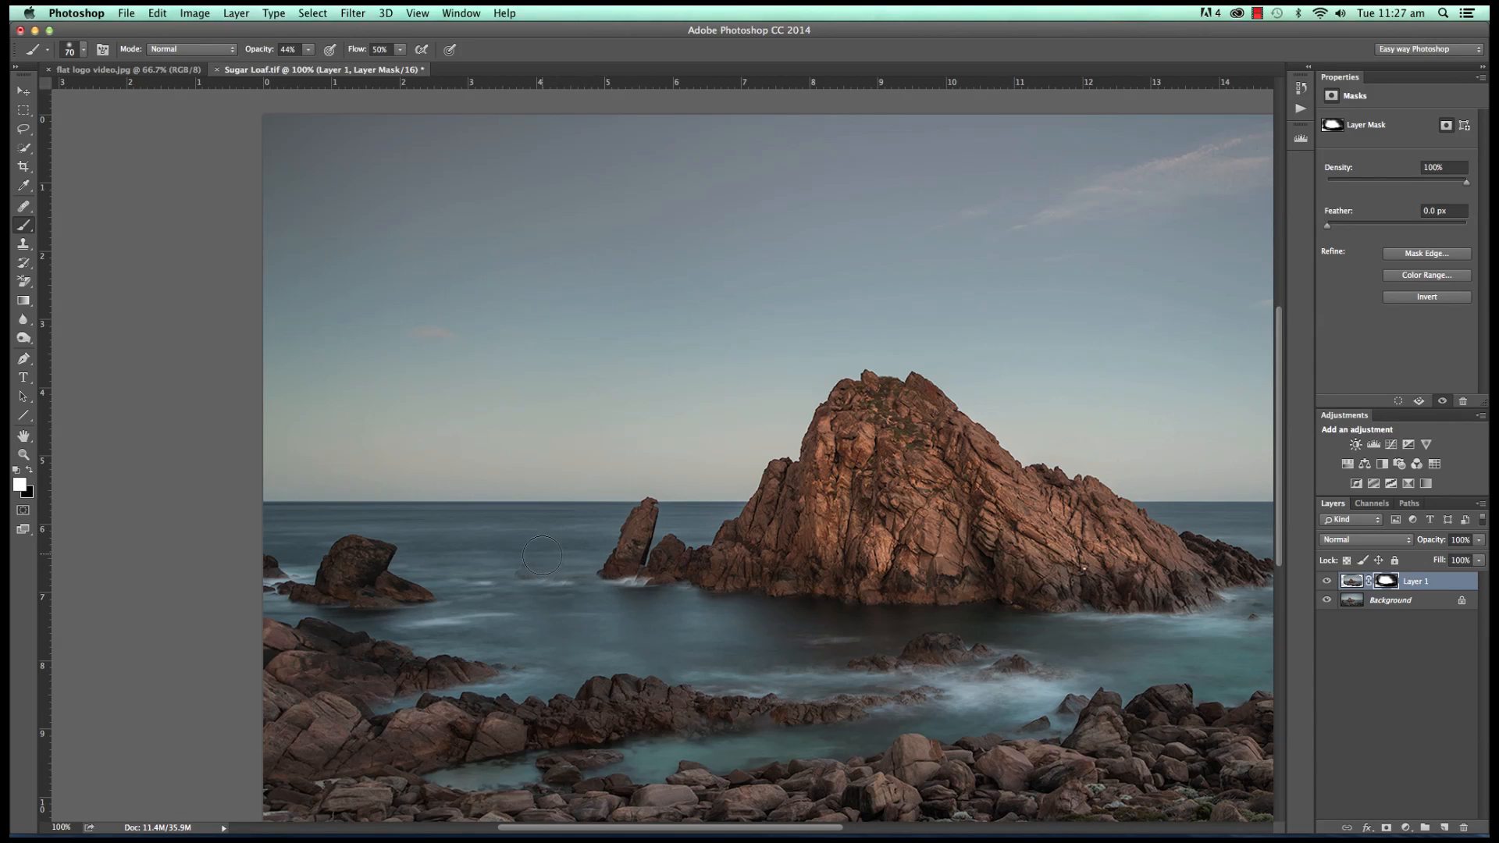
mouse_move(547, 591)
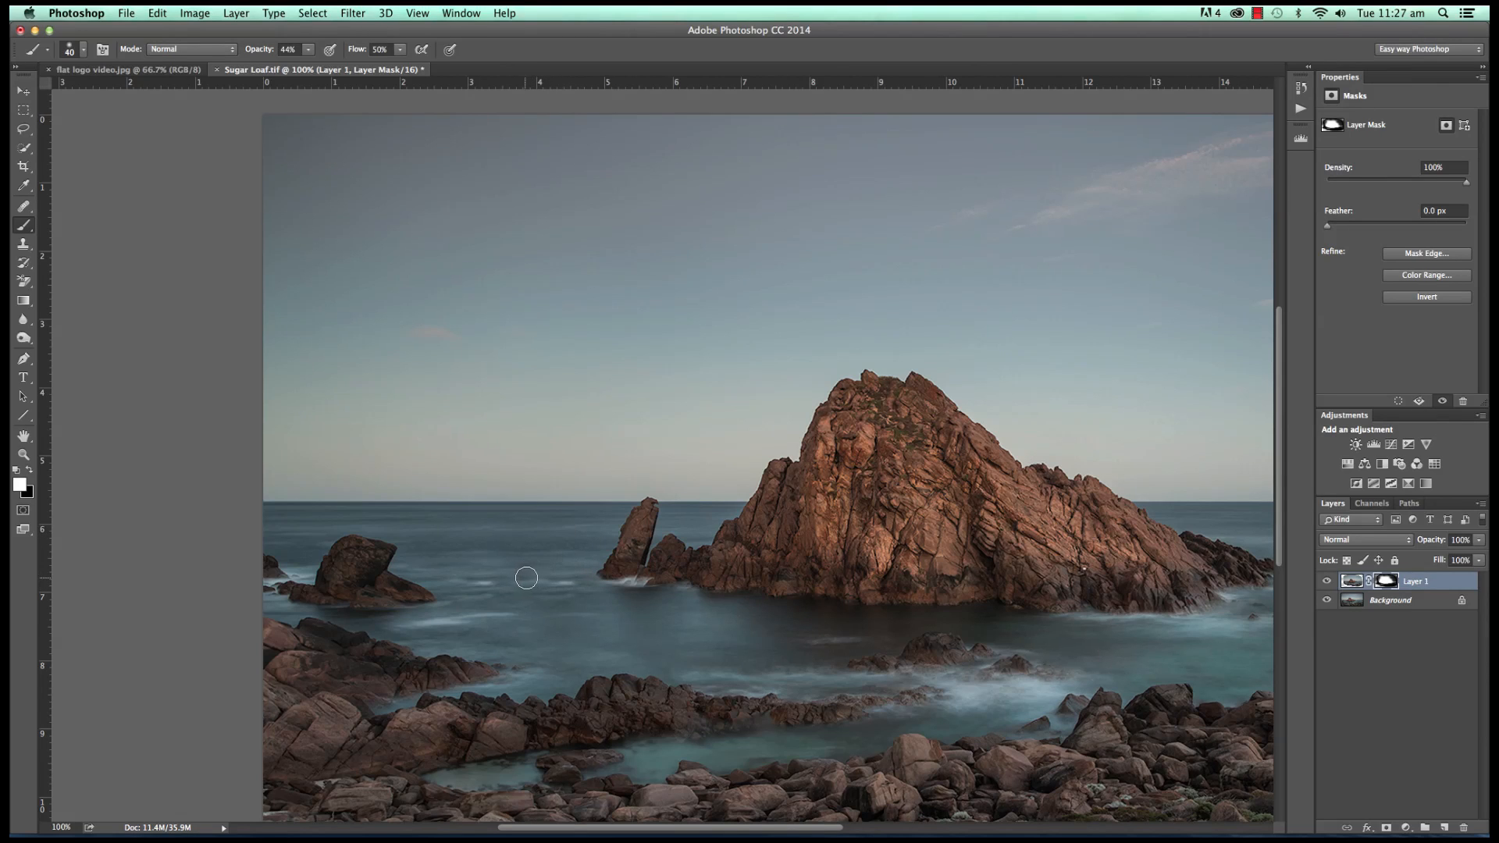
mouse_move(532, 531)
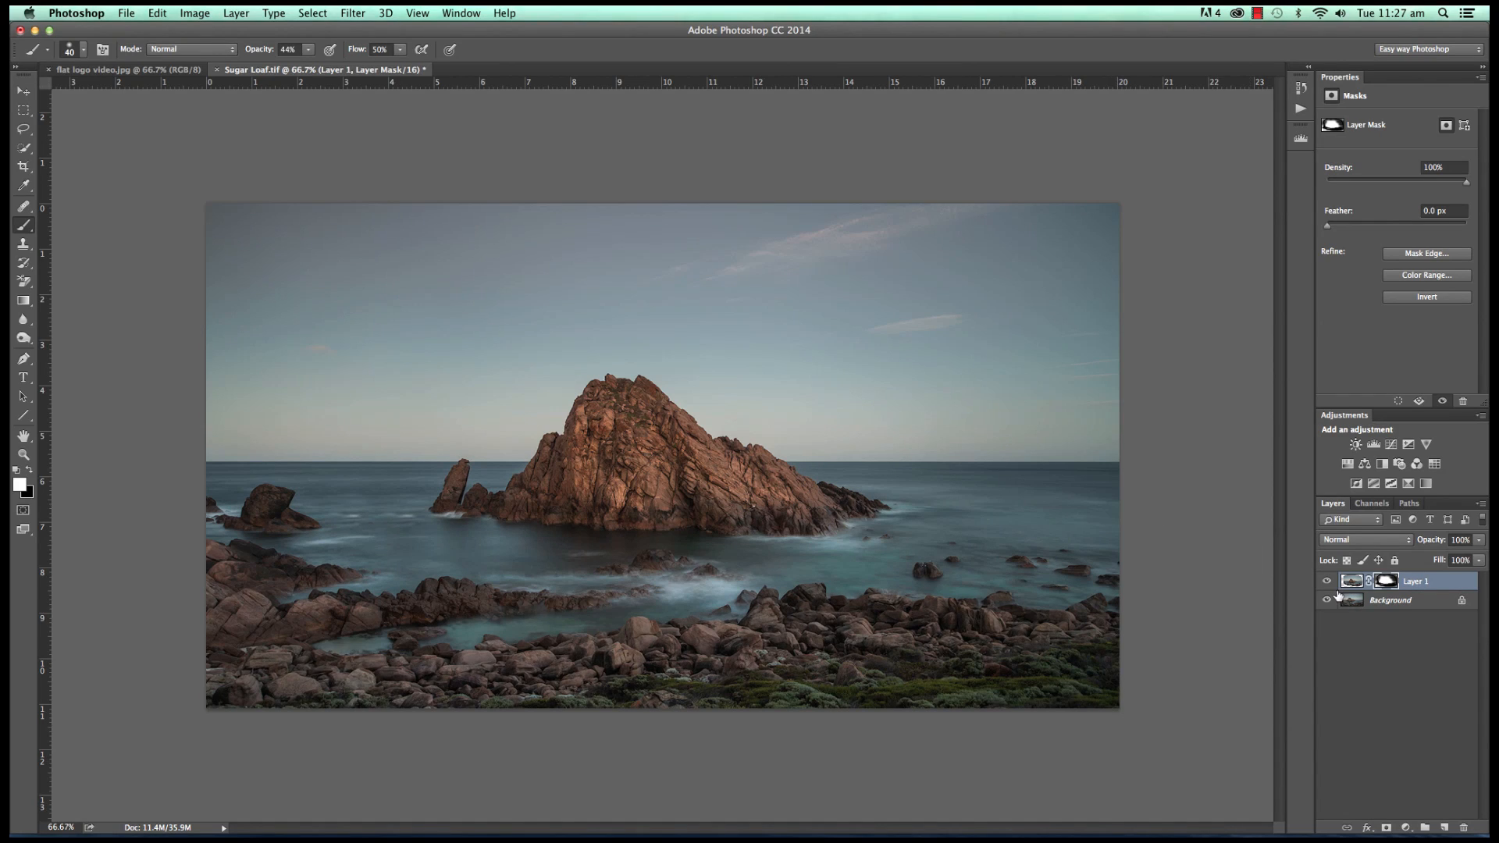
left_click(1327, 583)
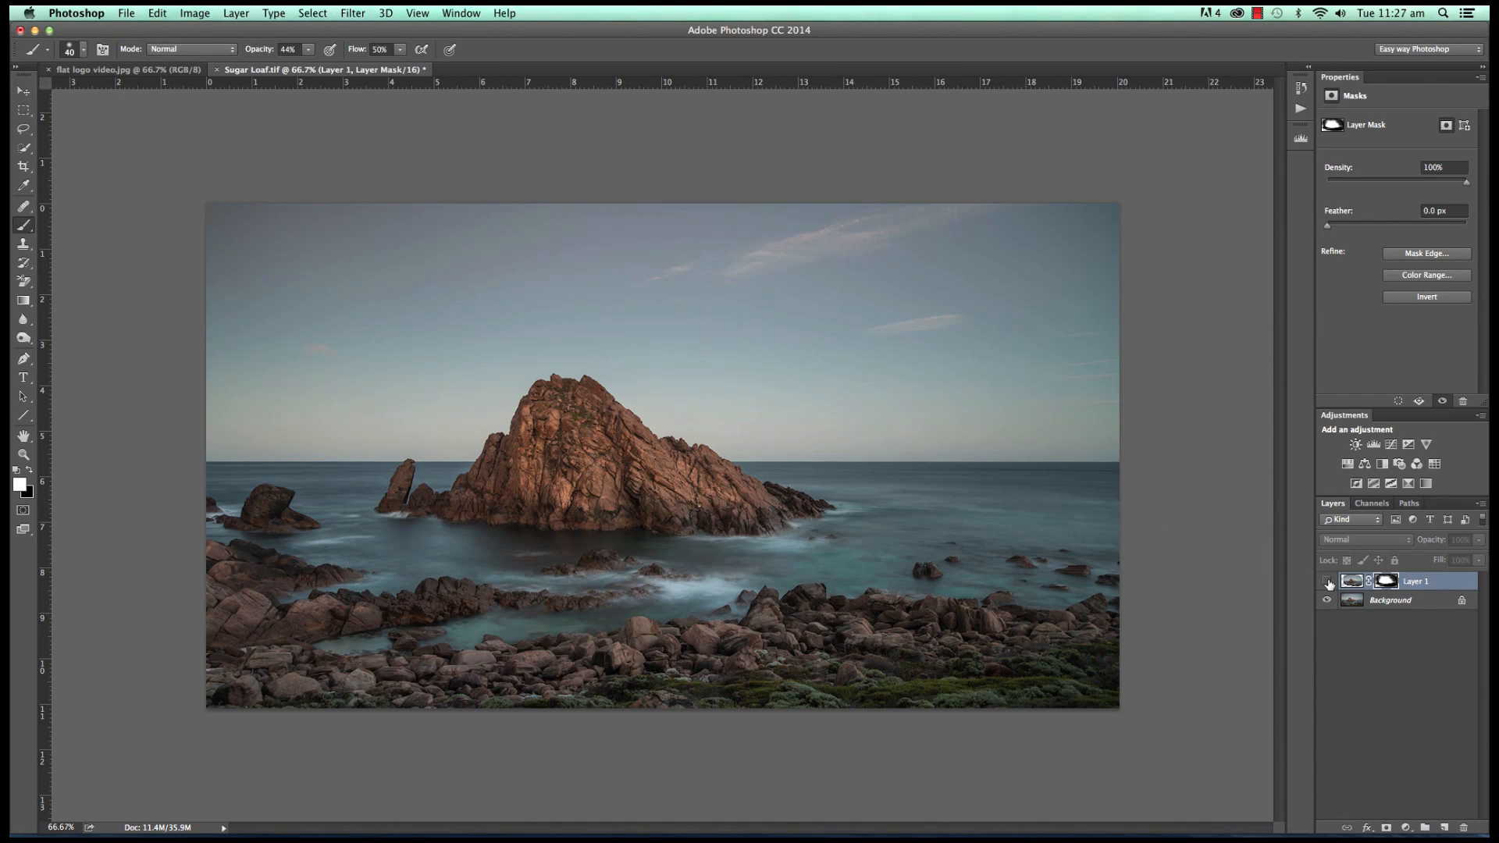
left_click(1327, 583)
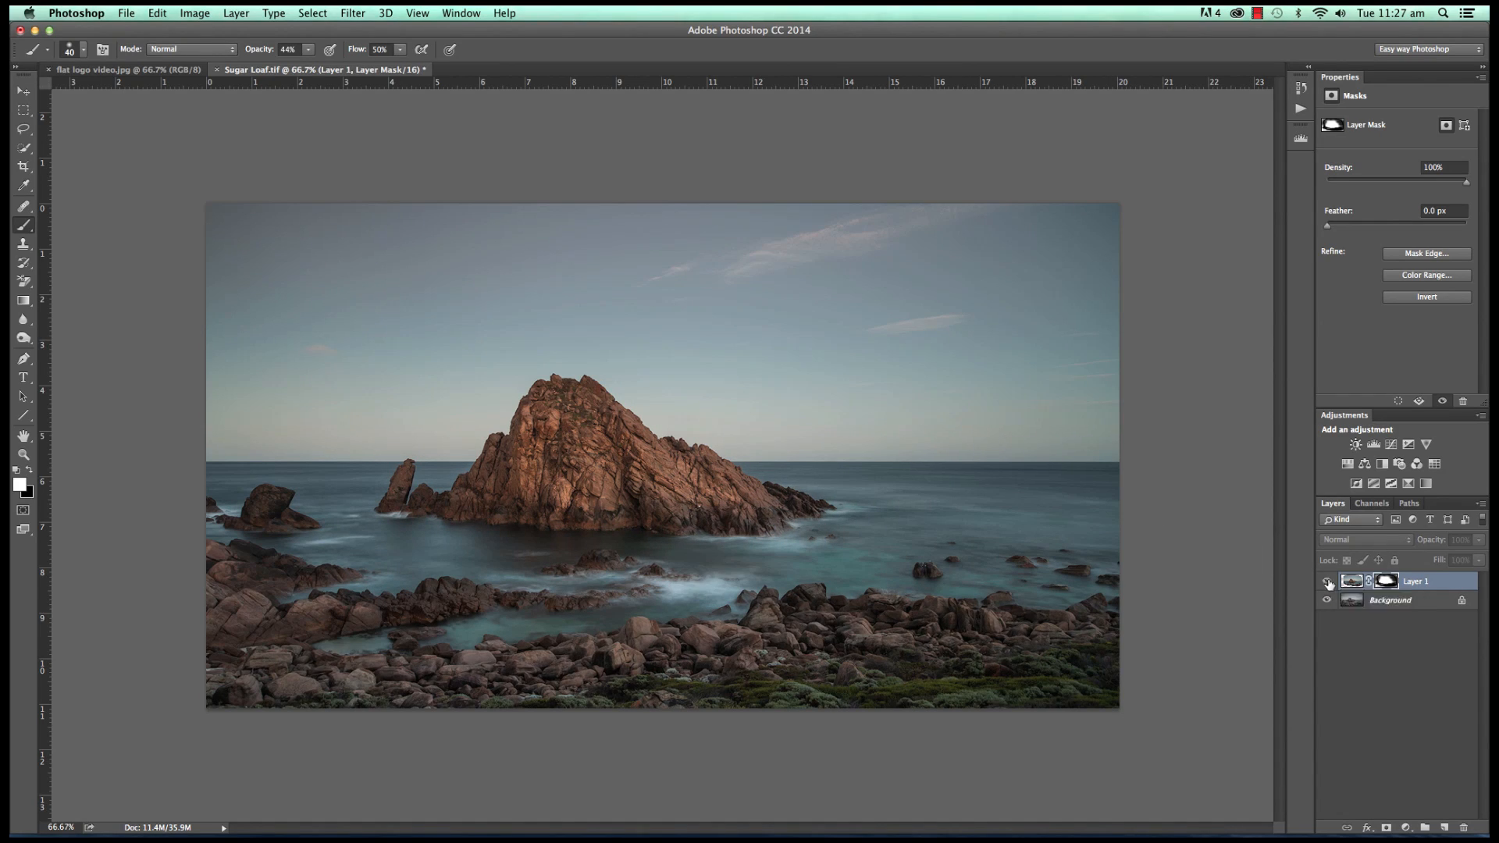
mouse_move(1328, 584)
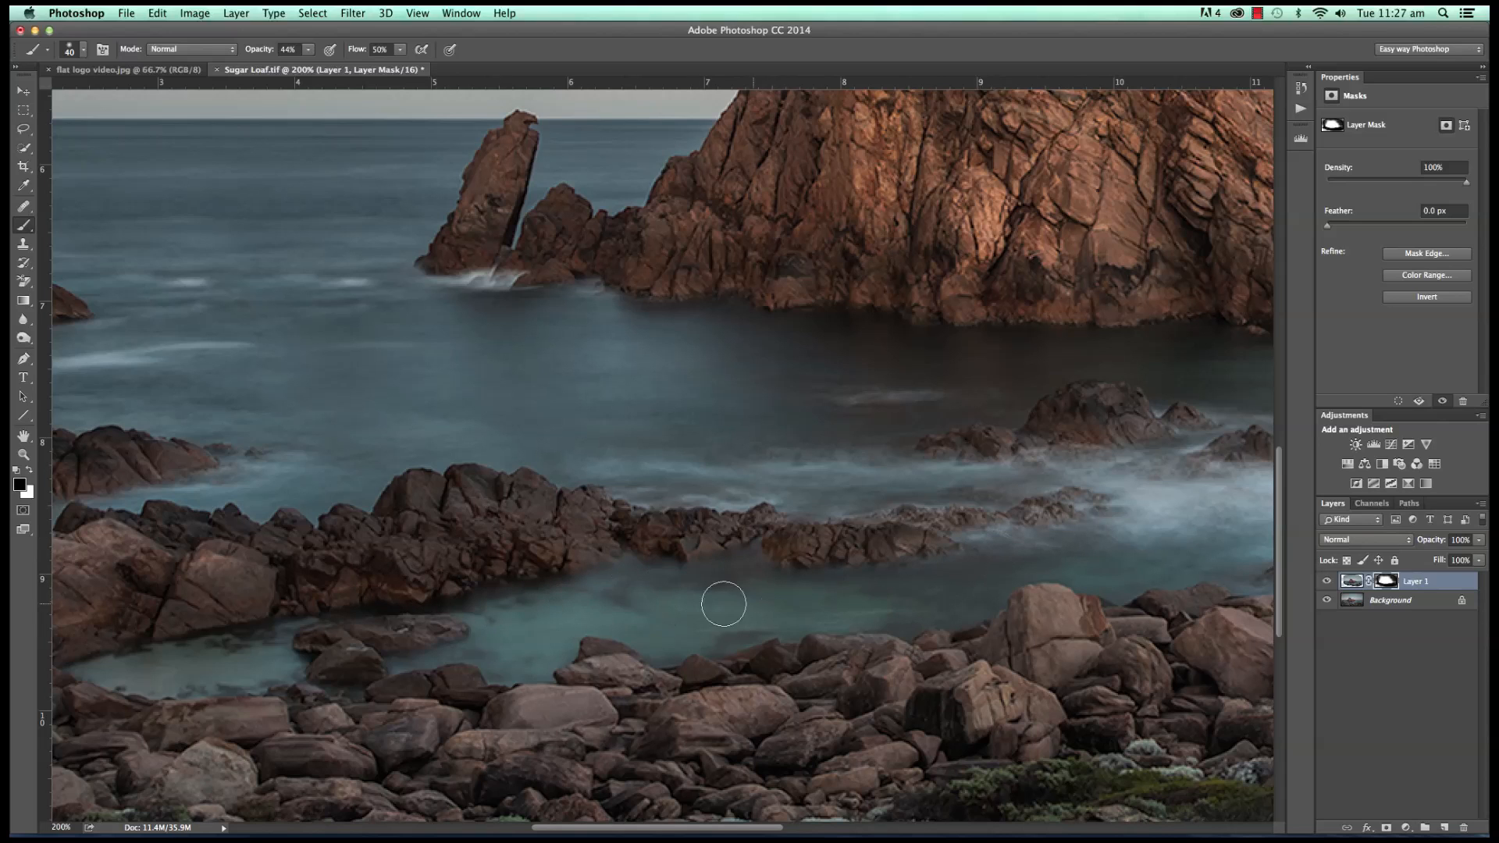
mouse_move(1133, 576)
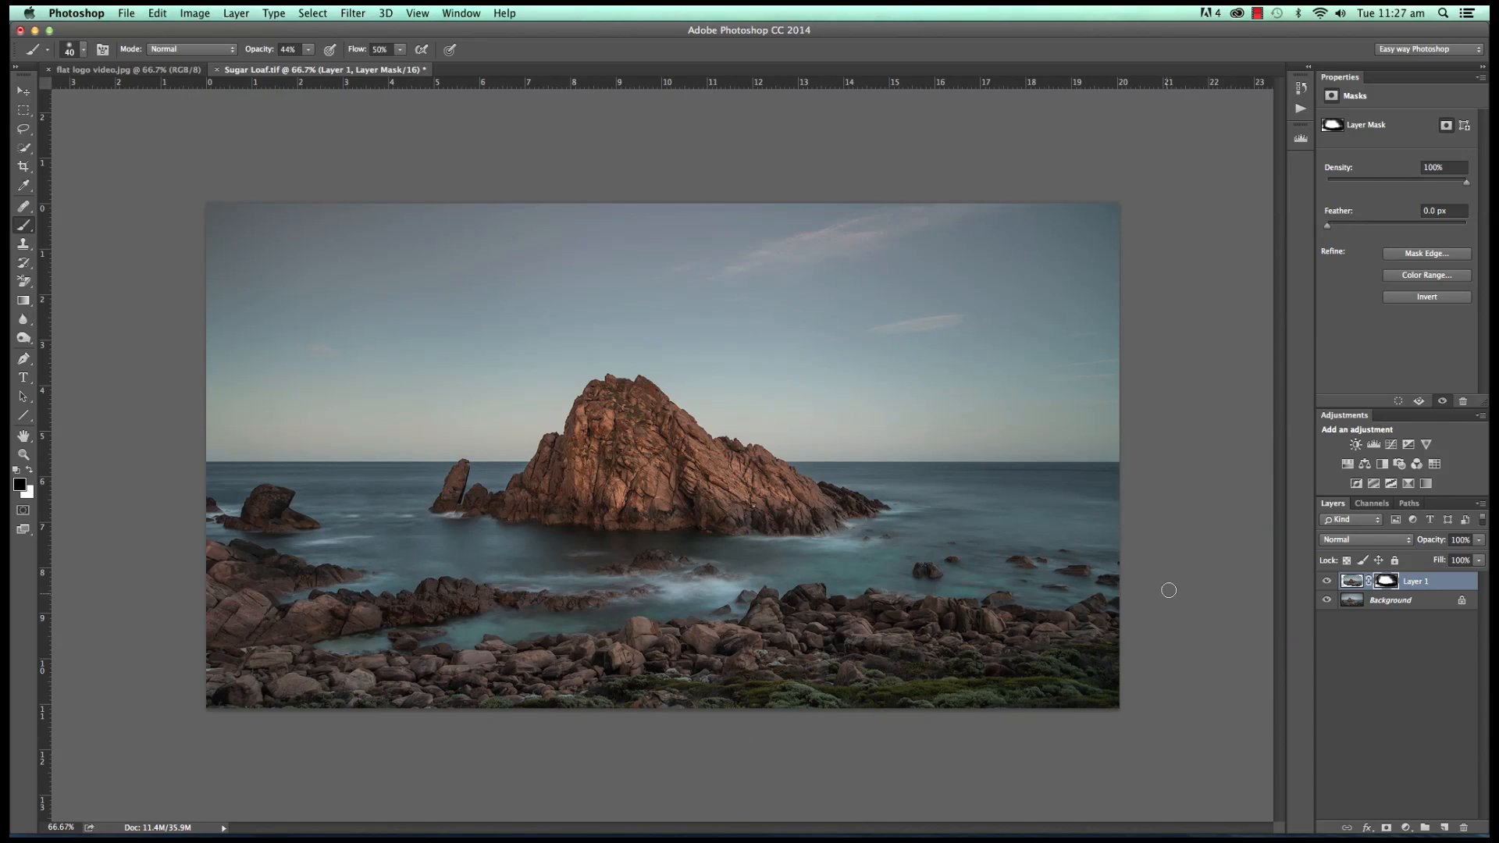
left_click(1327, 584)
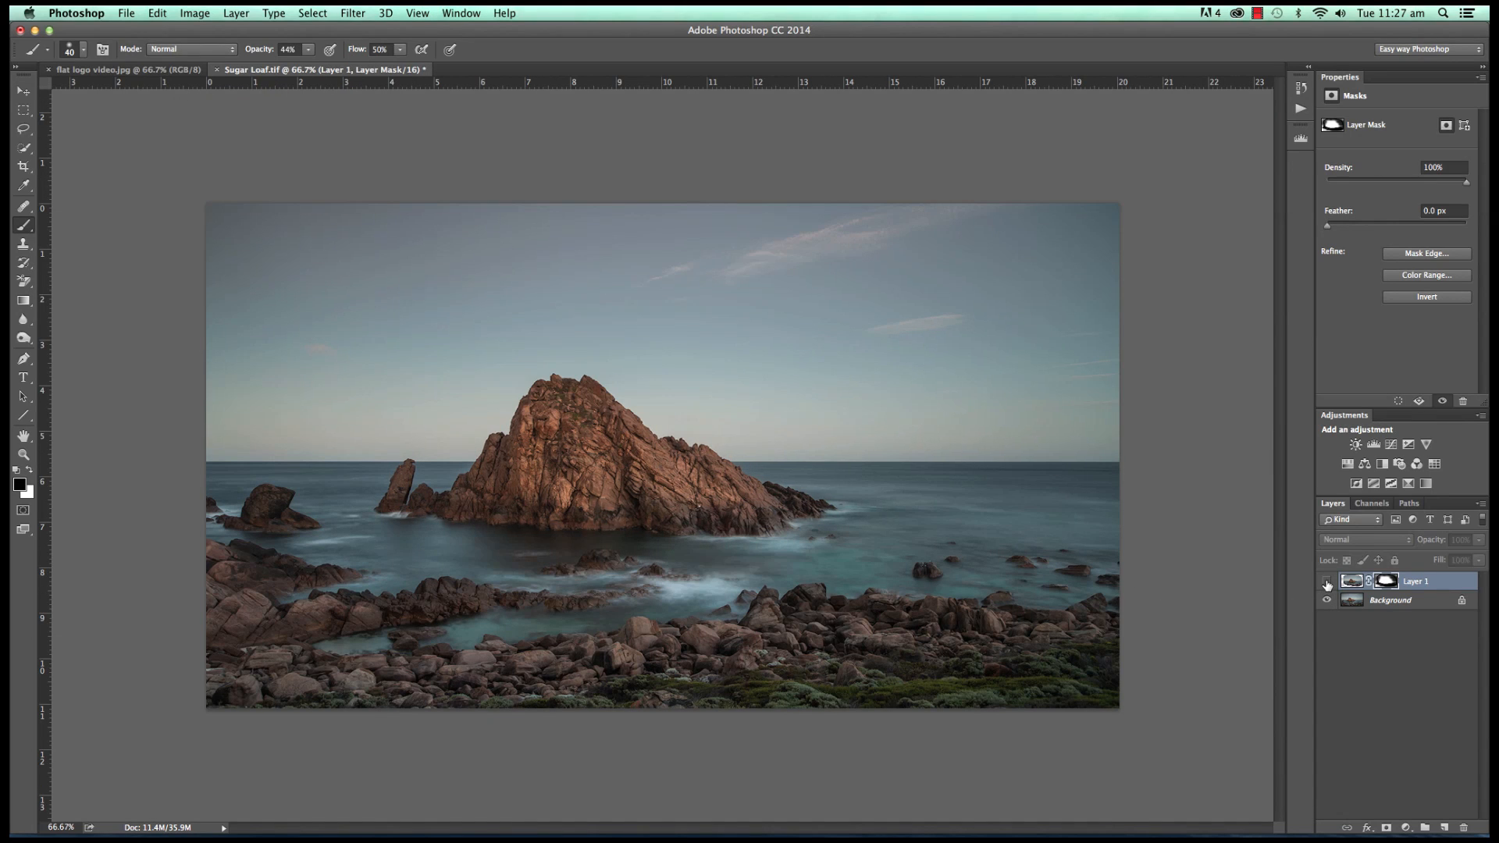
left_click(1326, 584)
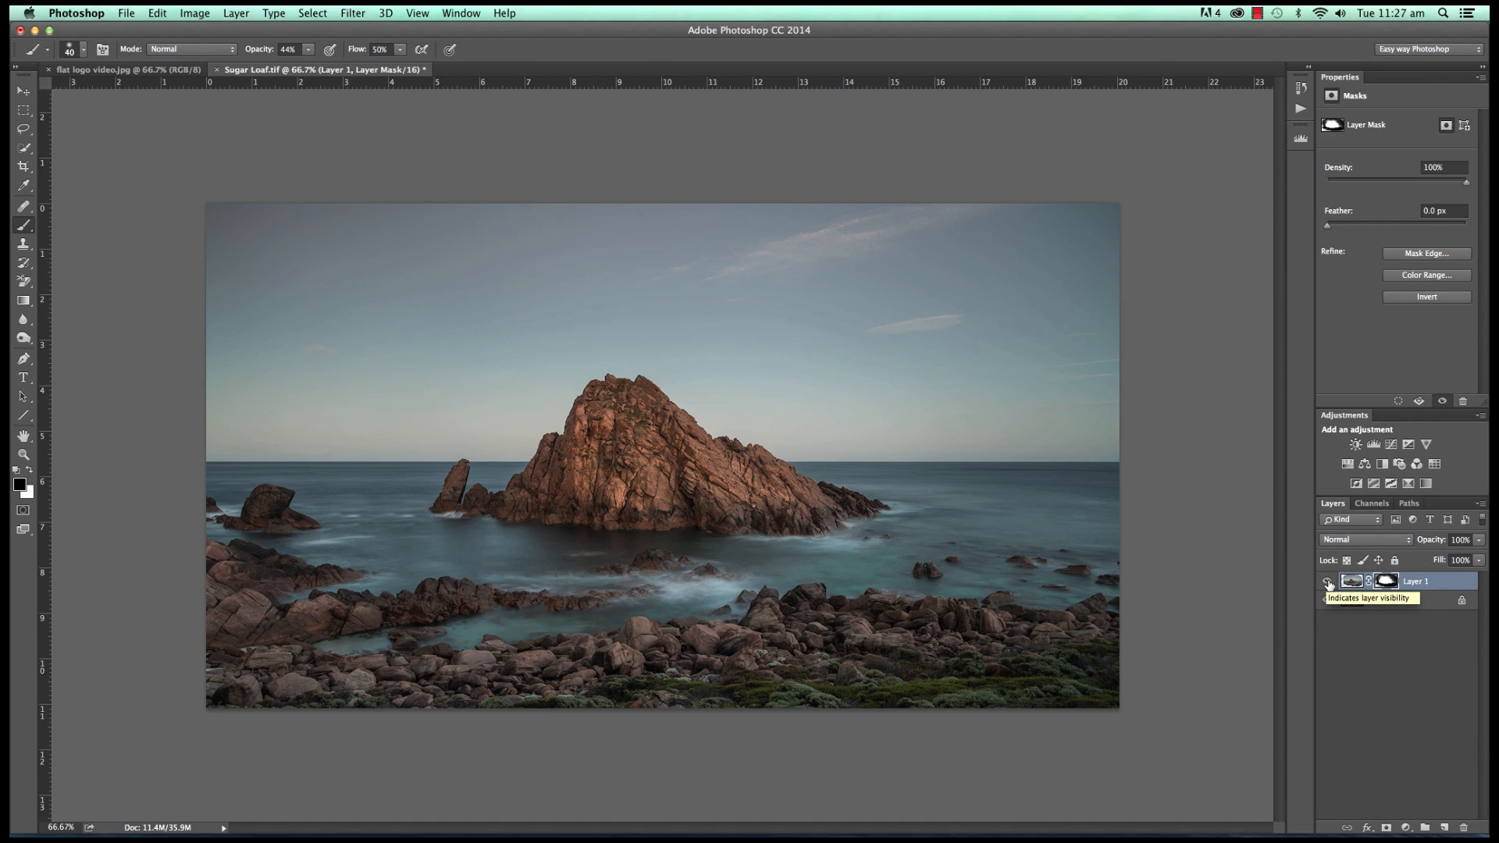
left_click(1328, 584)
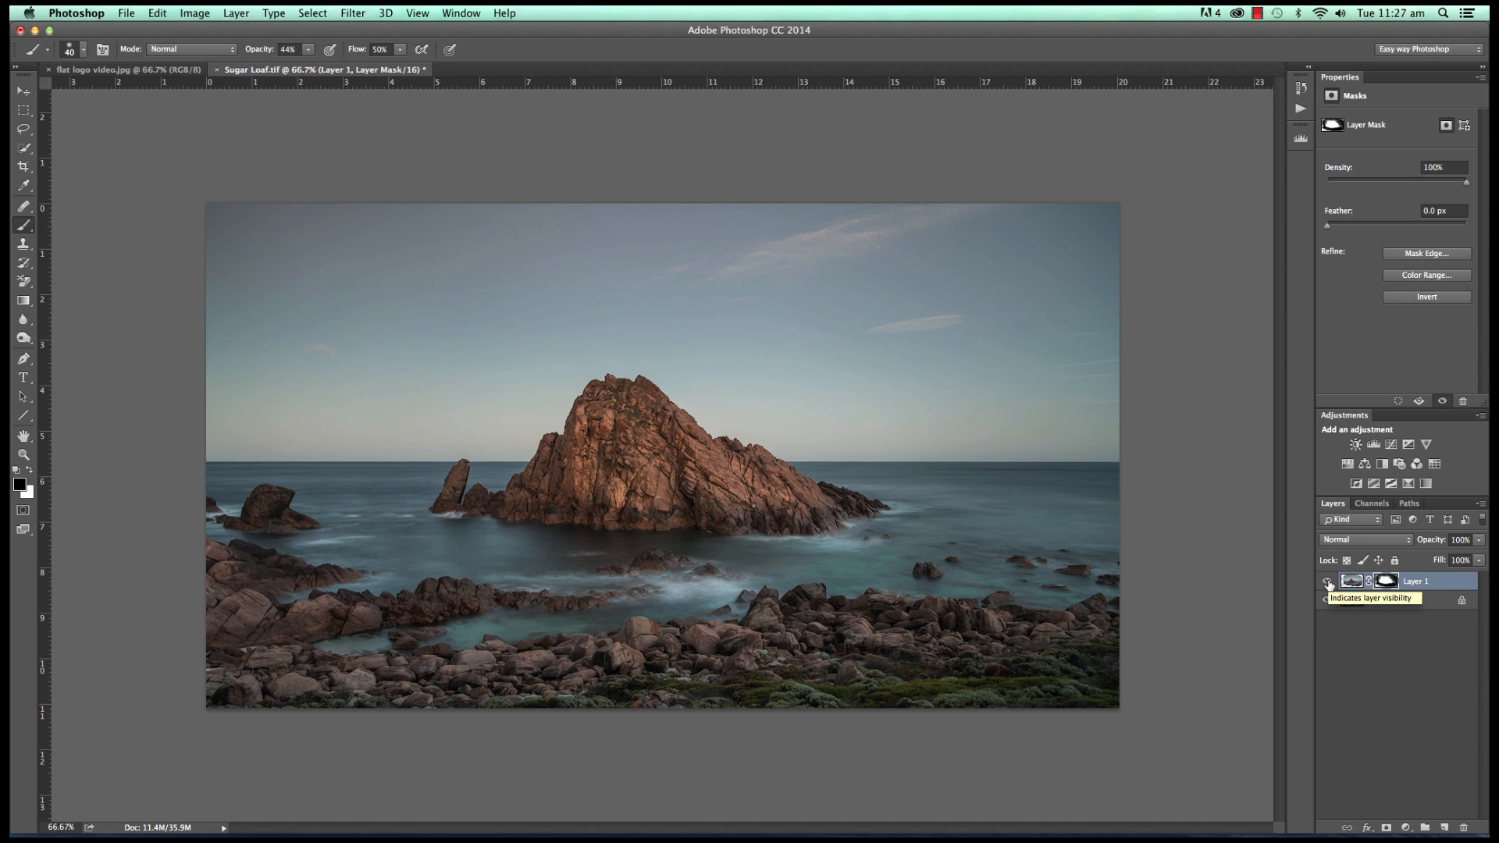
left_click(1328, 584)
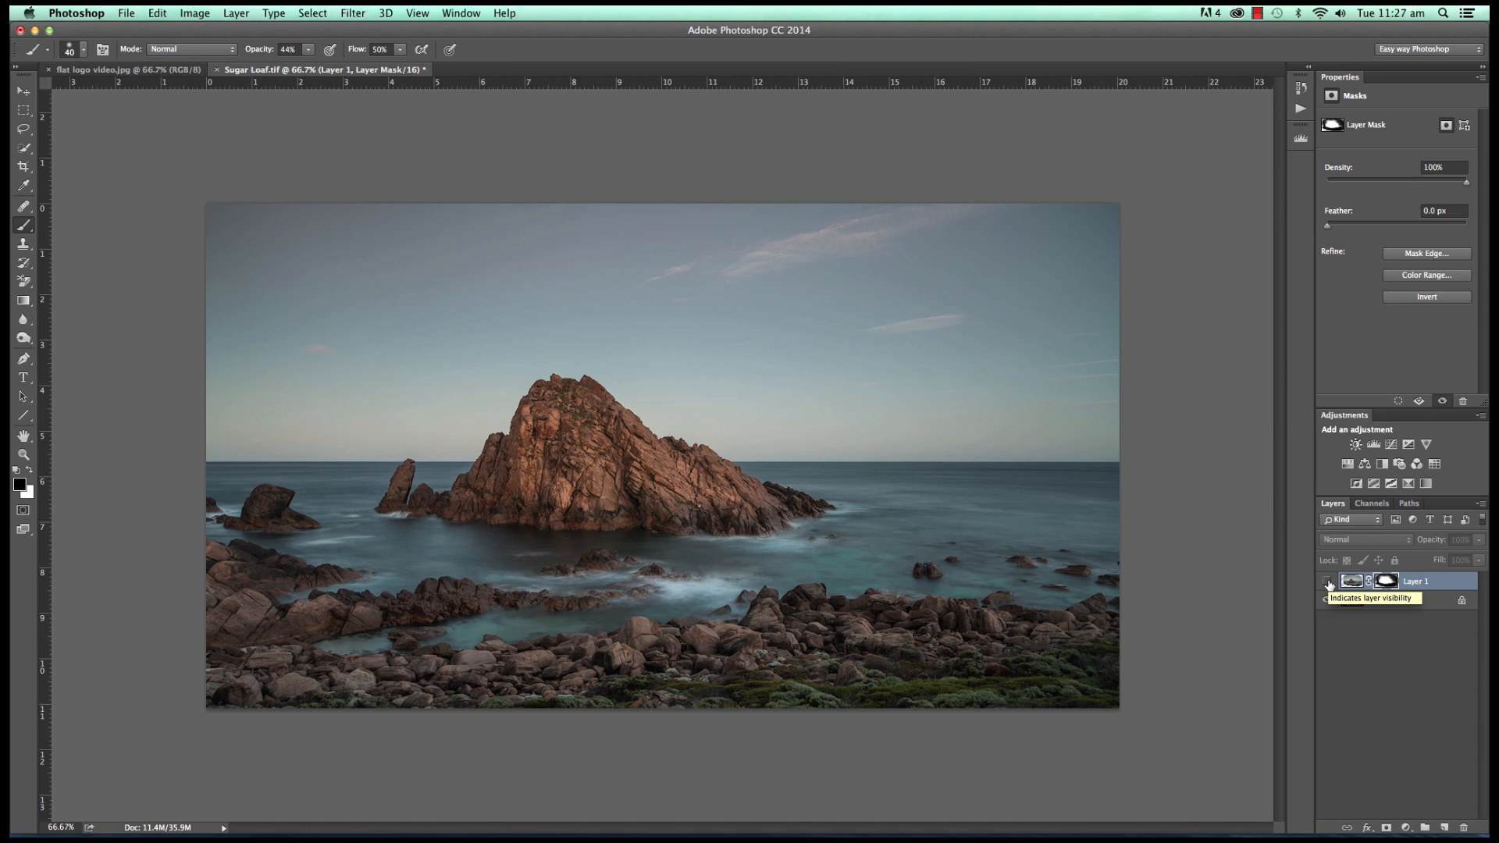
left_click(1328, 583)
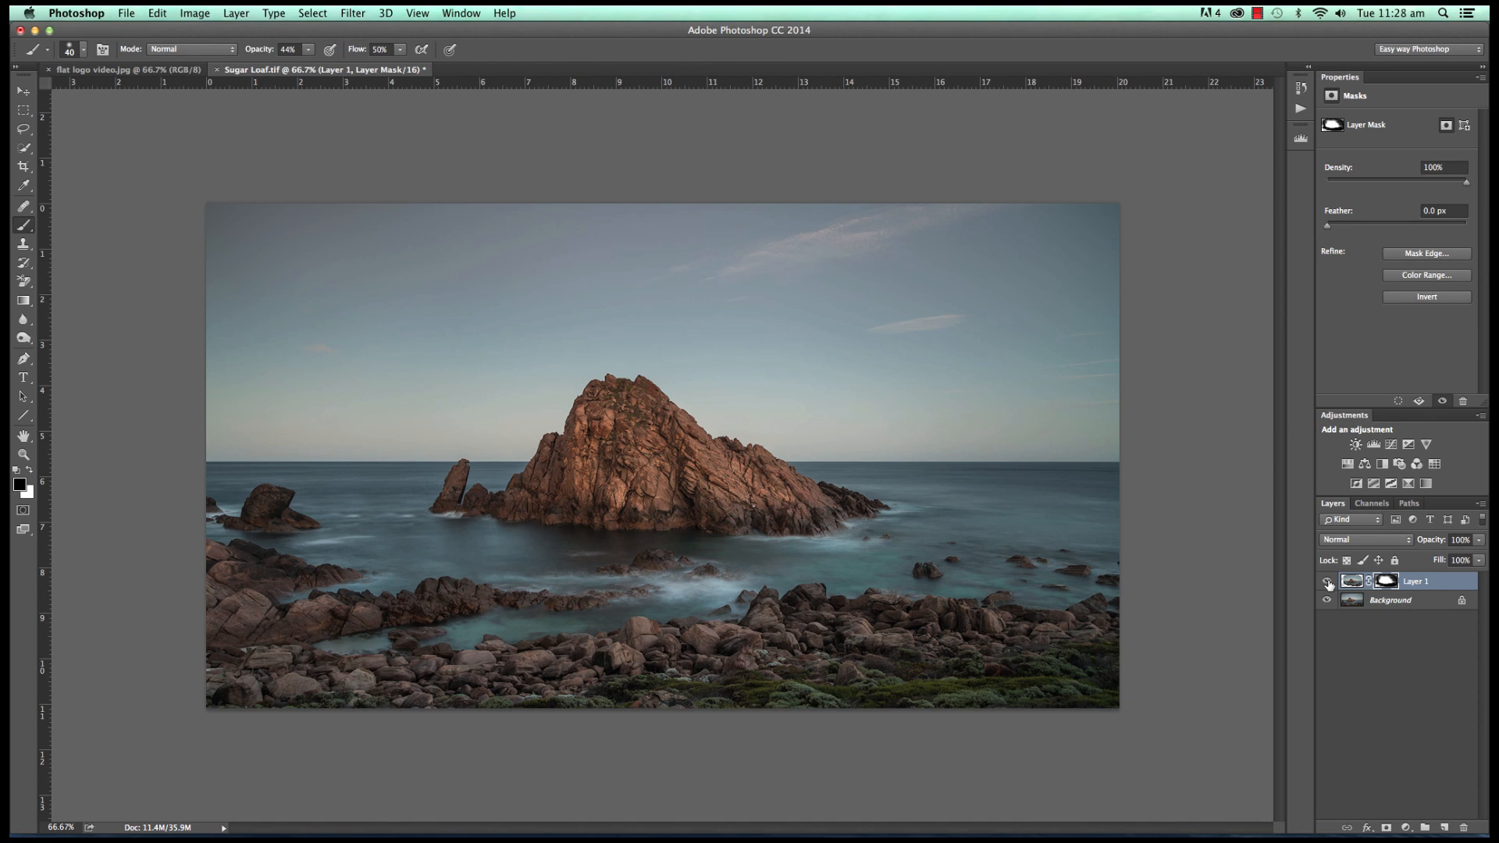
mouse_move(1328, 584)
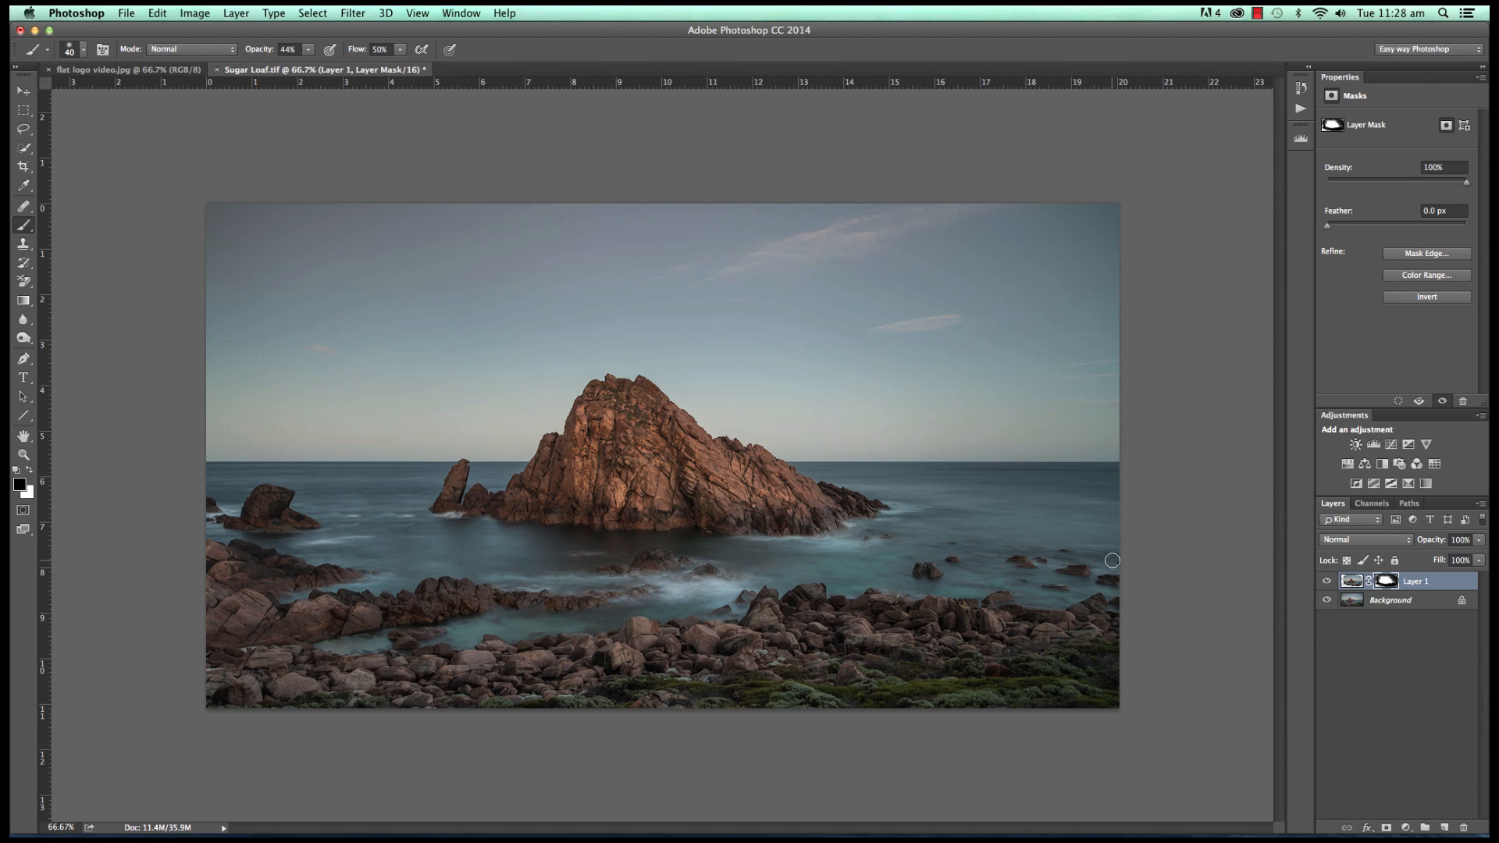
mouse_move(1204, 554)
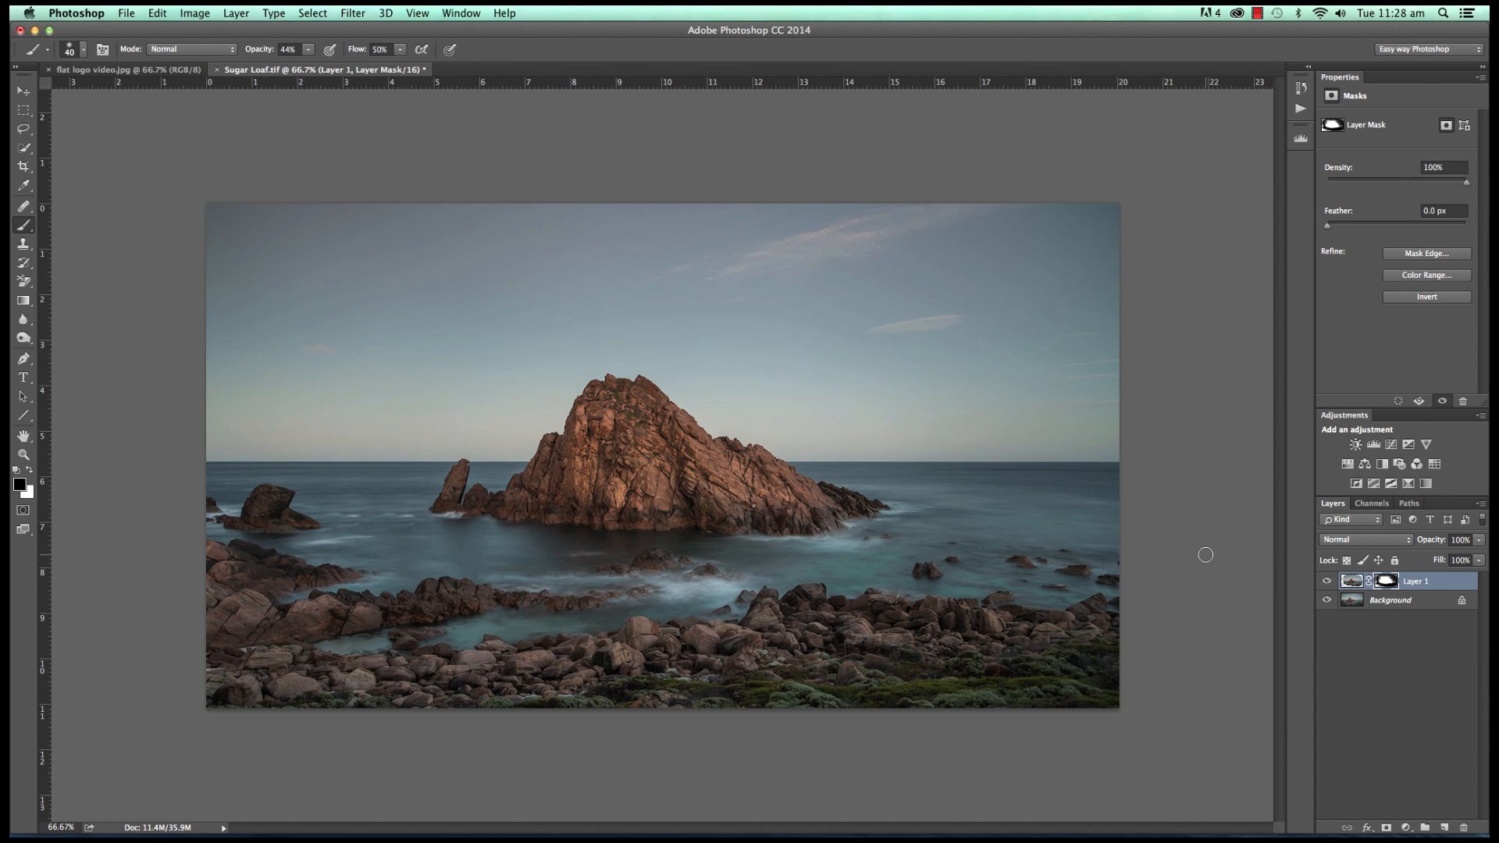